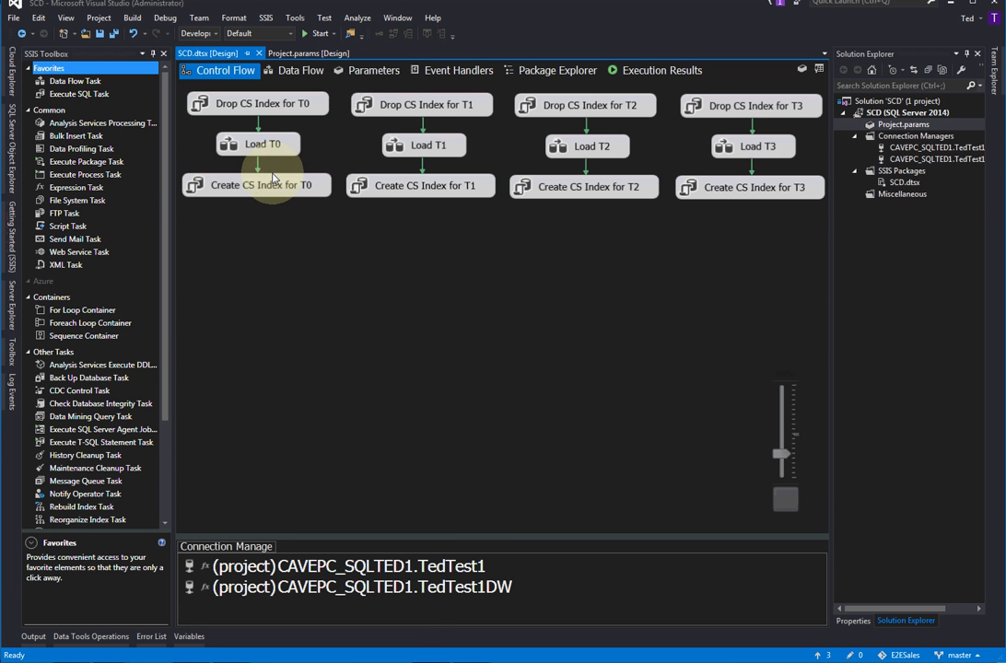
pyautogui.moveTo(753, 147)
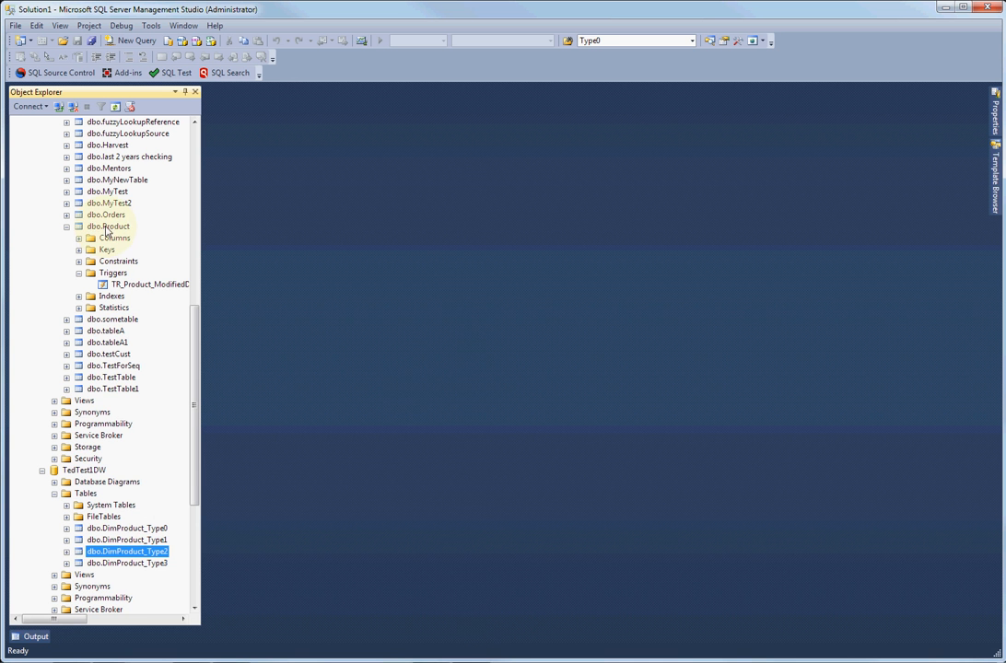
# Step: Query dbo.Product's top 1000 rows and check IsActive, product 404, and ModifiedDate values
pyautogui.rightClick(108, 225)
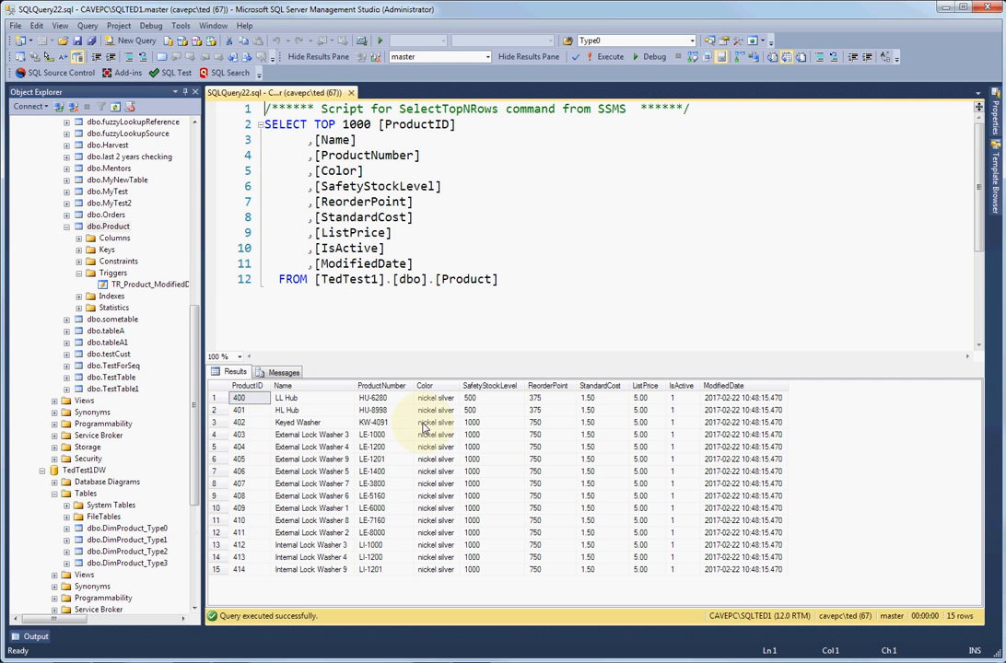
pyautogui.click(246, 385)
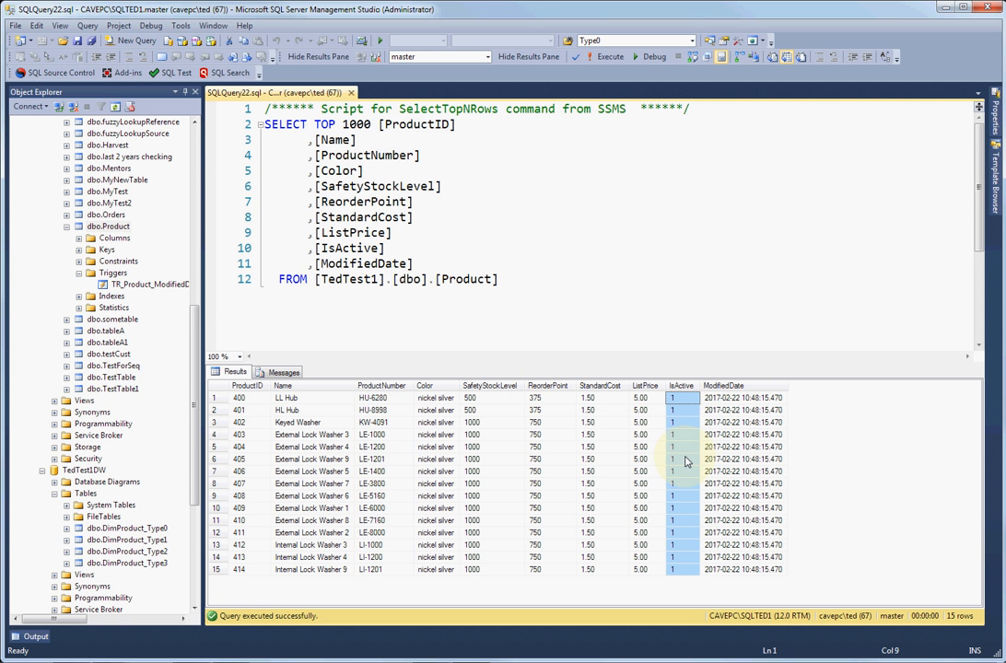
pyautogui.click(225, 447)
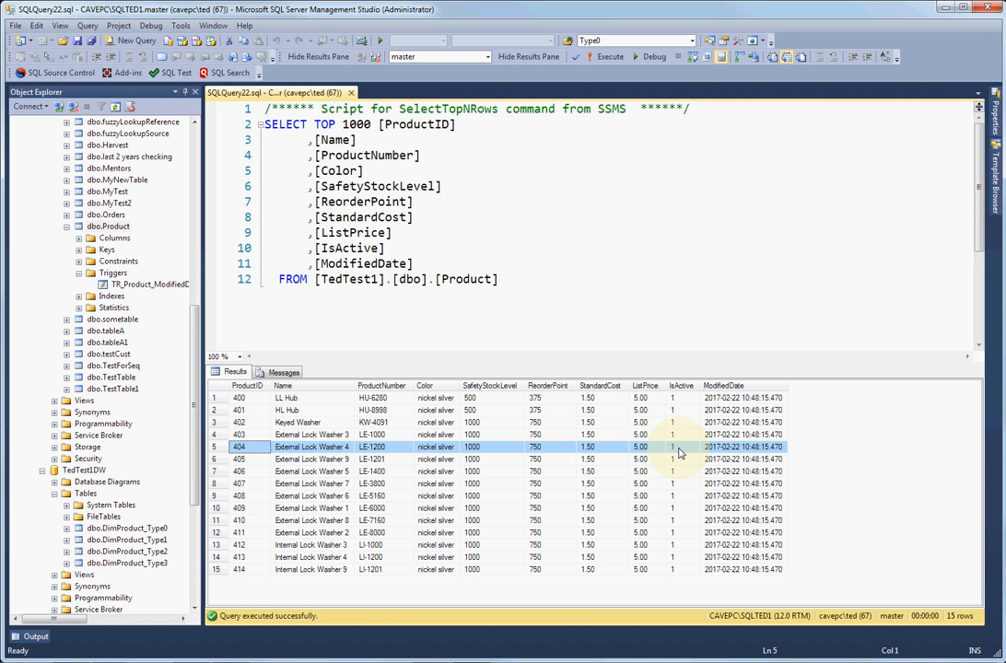
pyautogui.moveTo(679, 453)
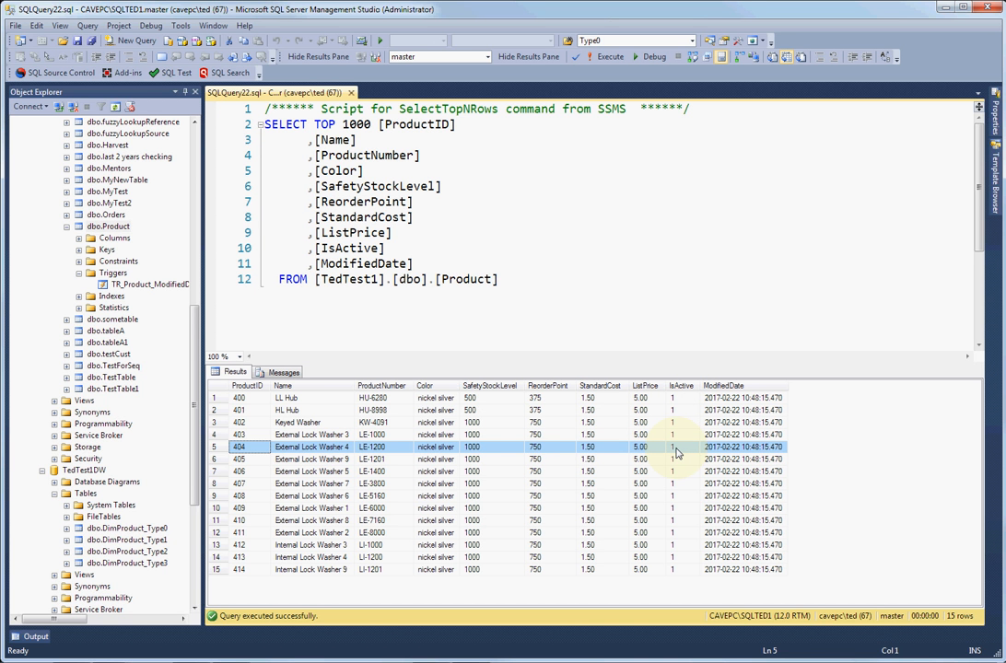
pyautogui.moveTo(679, 445)
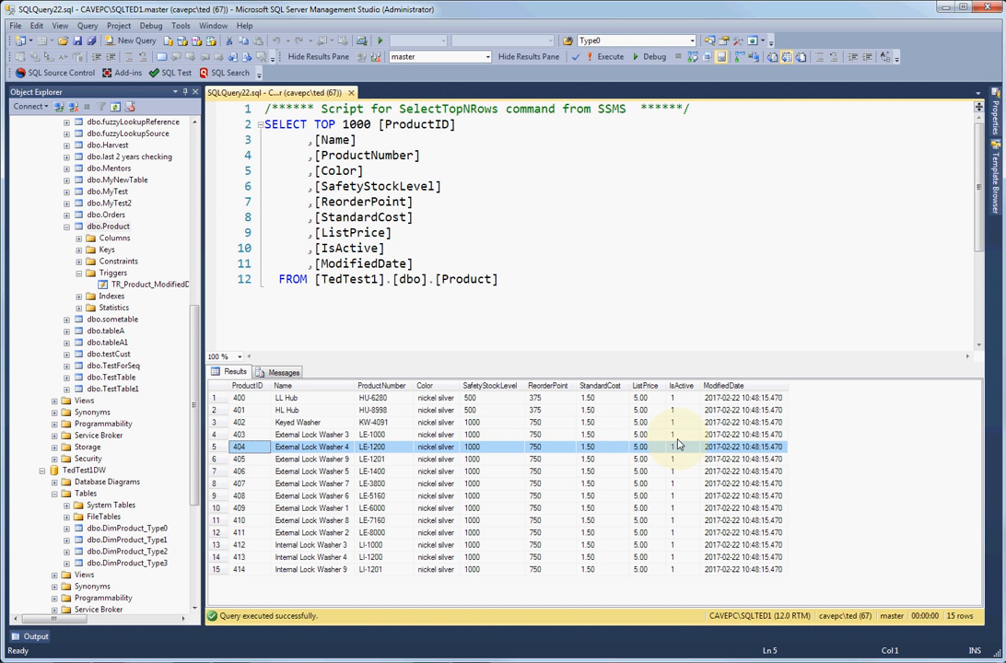
pyautogui.moveTo(652, 432)
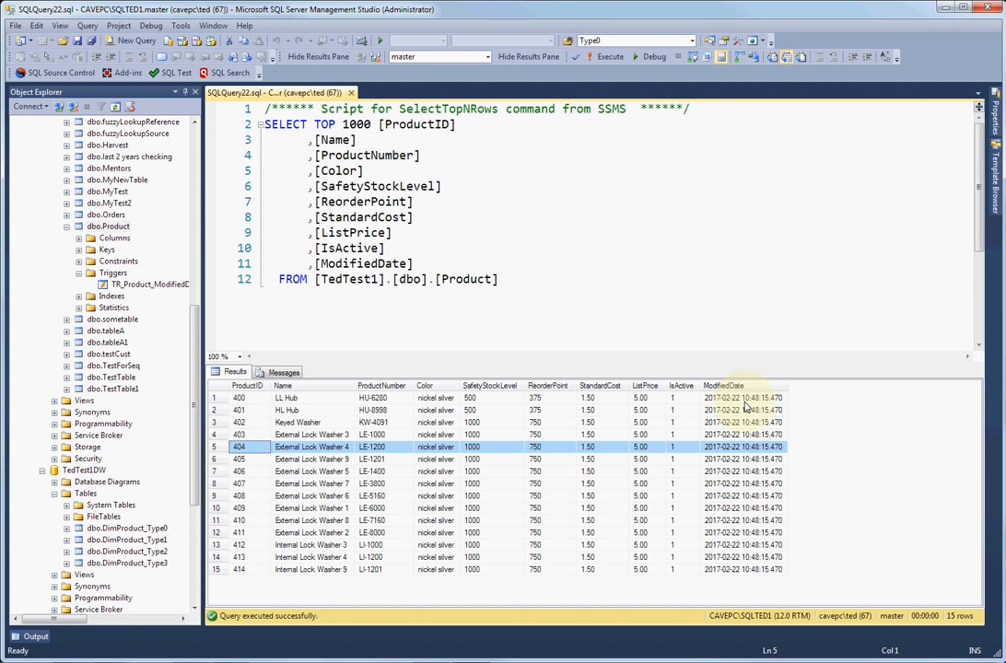
pyautogui.click(725, 386)
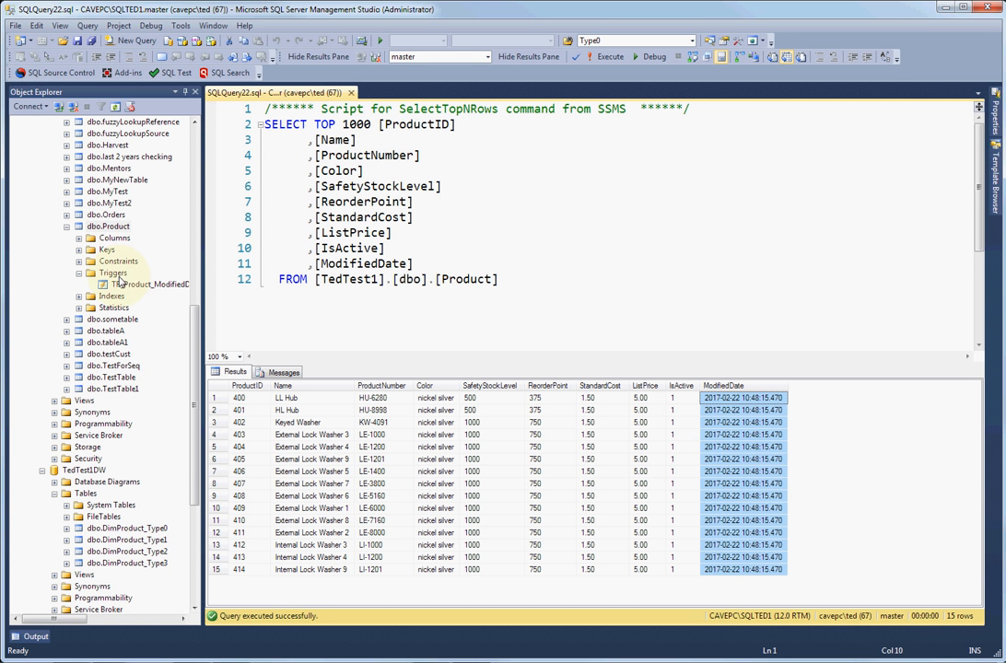
pyautogui.rightClick(147, 284)
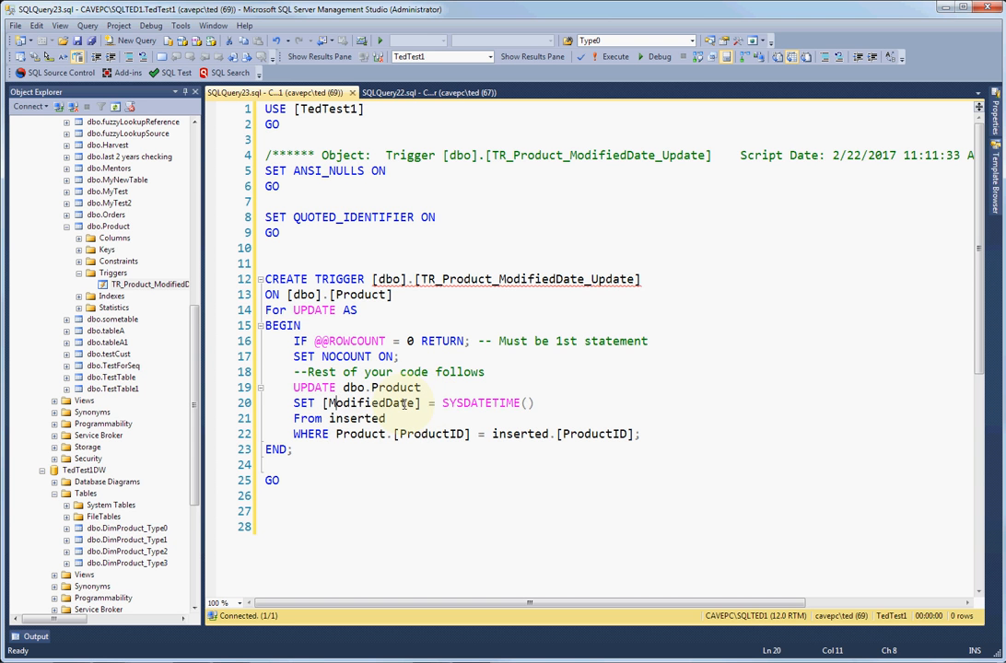
pyautogui.doubleClick(481, 403)
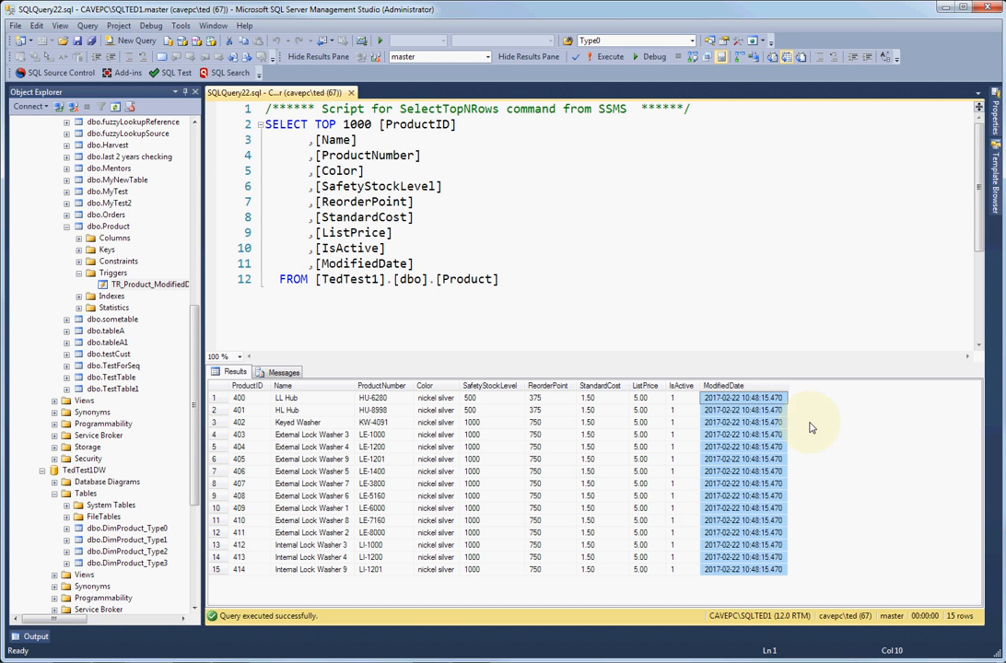
pyautogui.moveTo(604, 474)
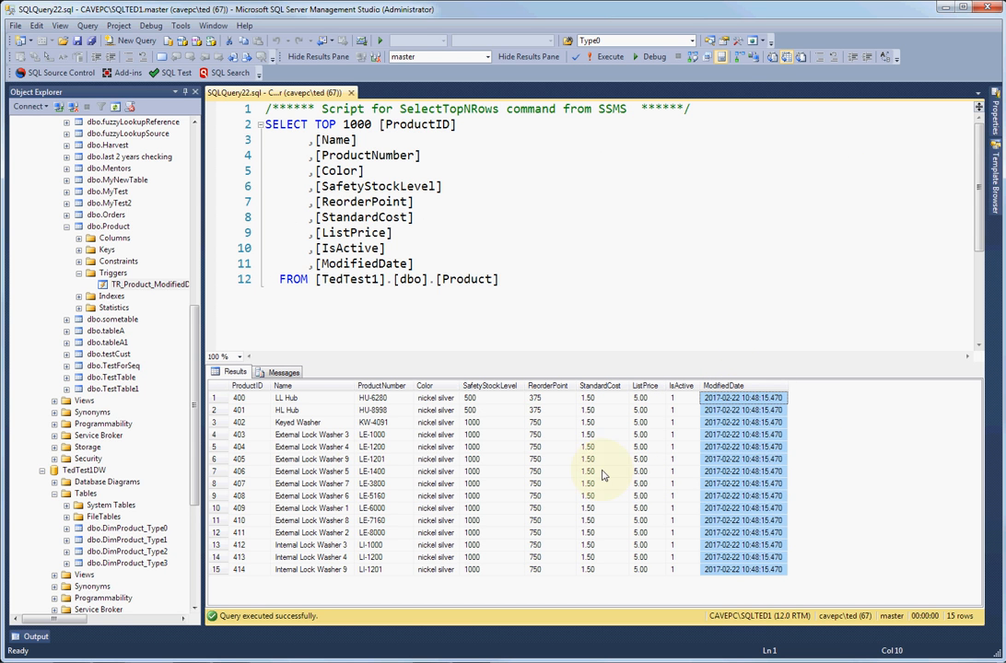
pyautogui.moveTo(633, 471)
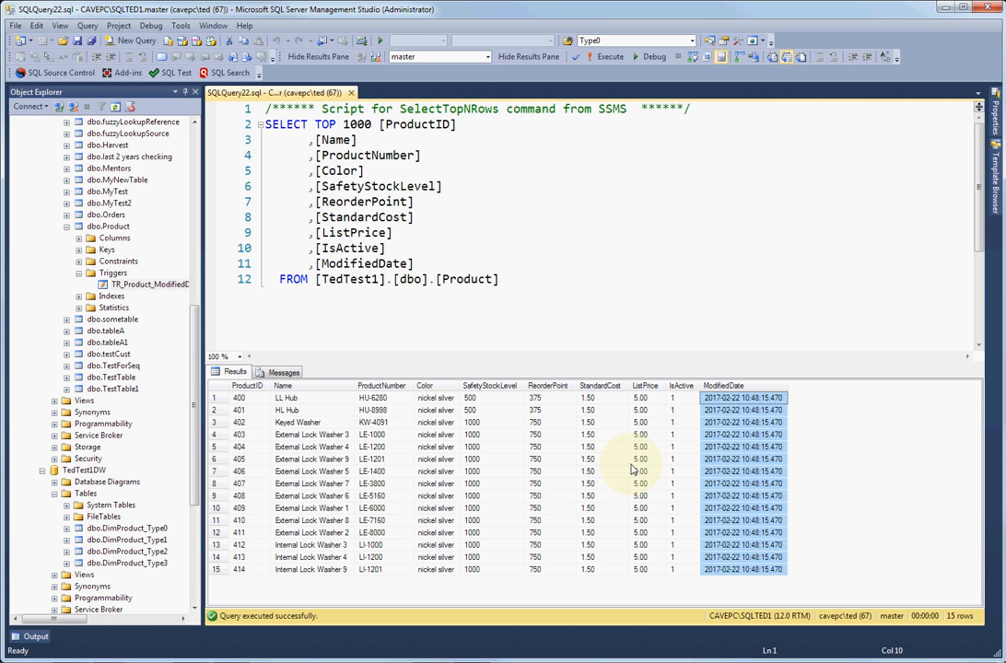
pyautogui.moveTo(647, 446)
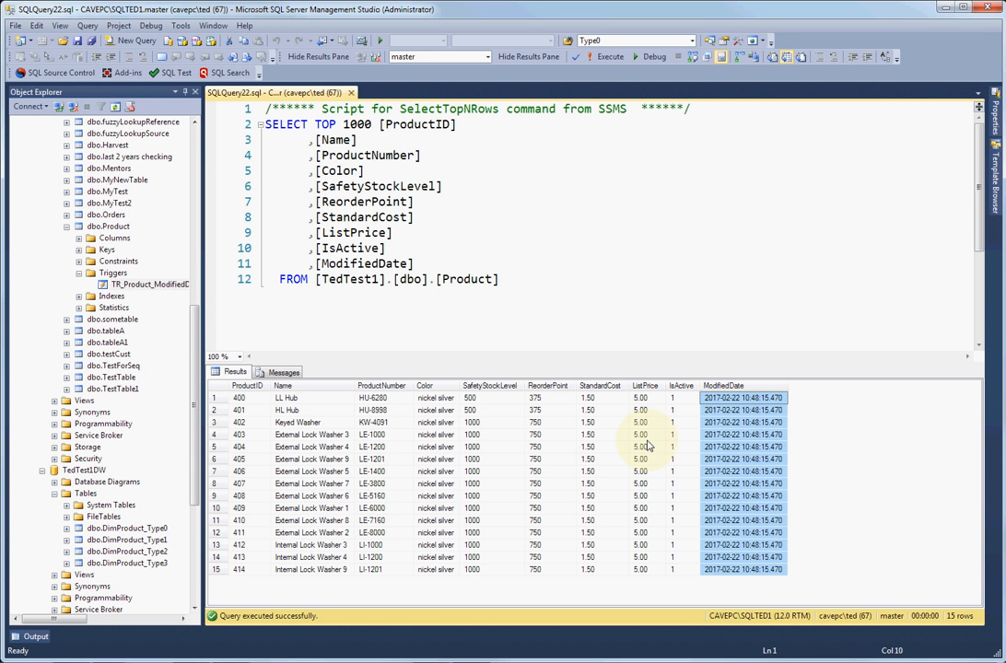
# Step: Select dbo.DimProduct_Type0 in Object Explorer, then return to the SCD.dtsx control flow
pyautogui.click(126, 528)
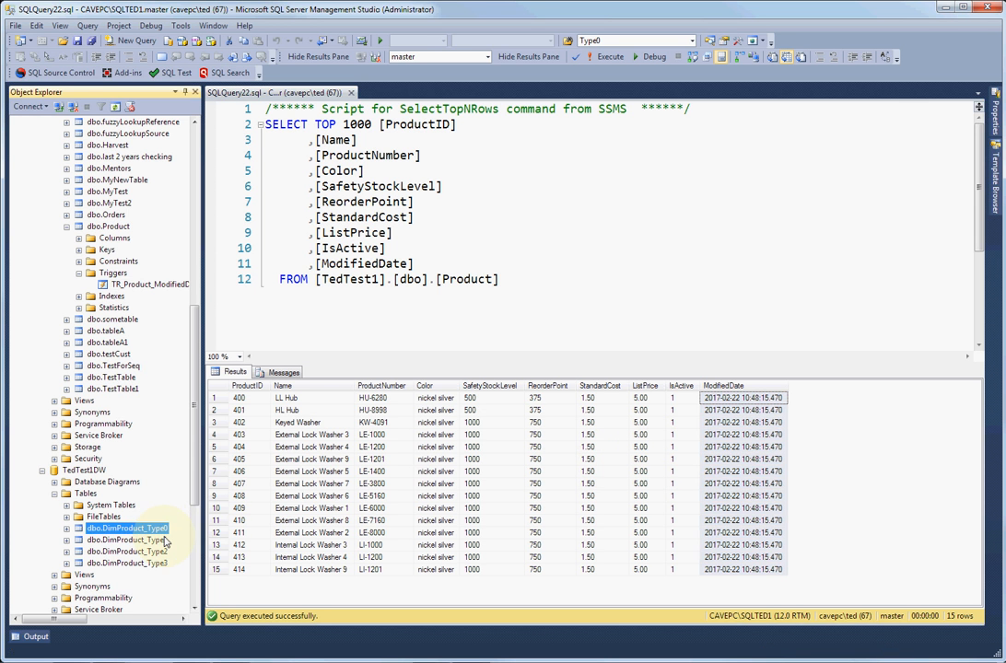
pyautogui.click(127, 551)
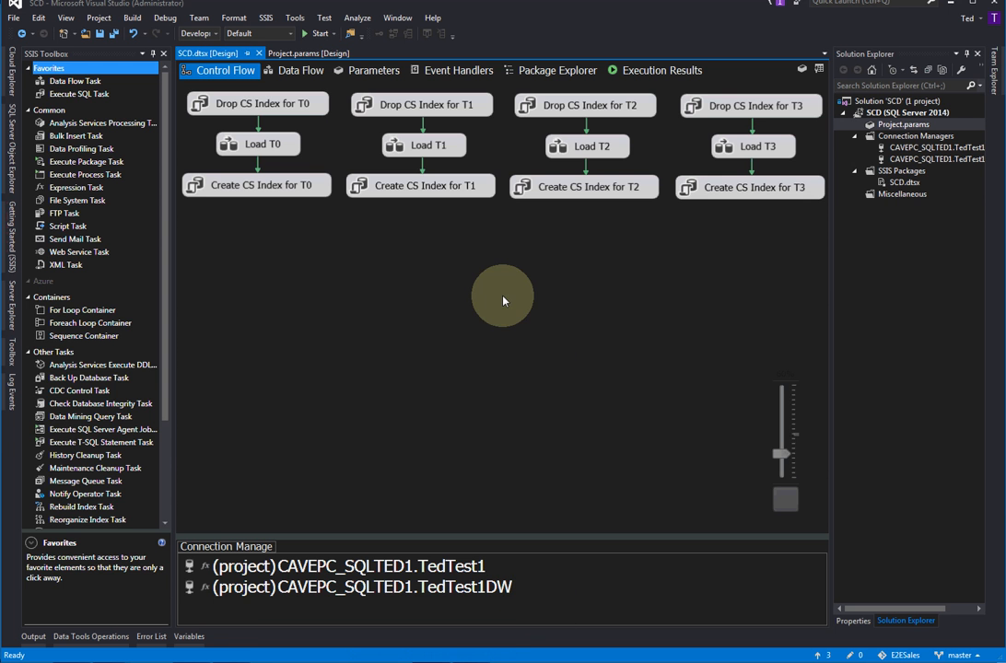
pyautogui.moveTo(359, 240)
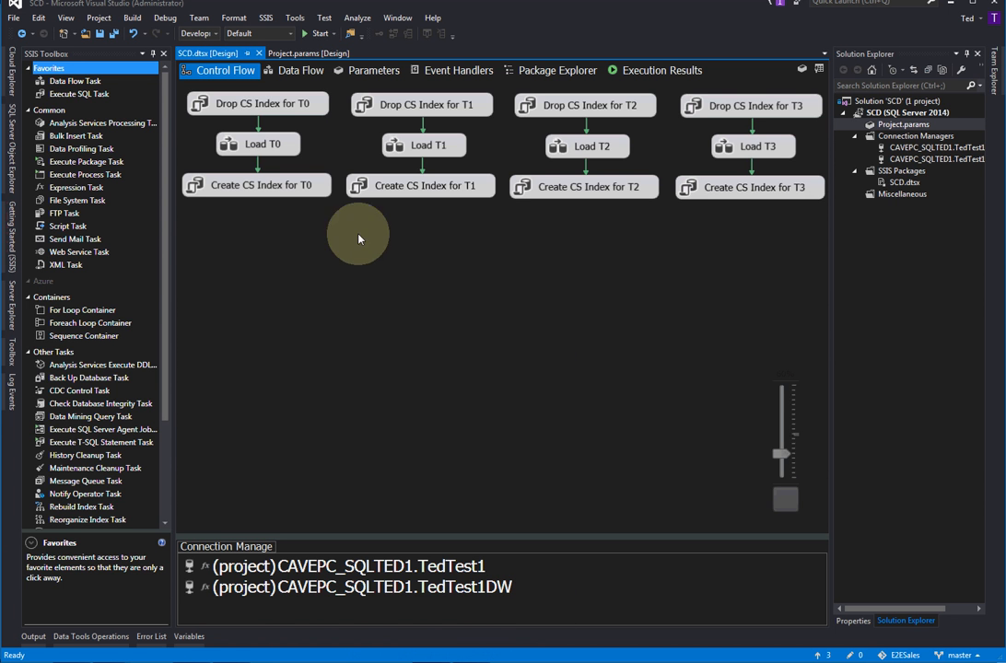
pyautogui.click(256, 103)
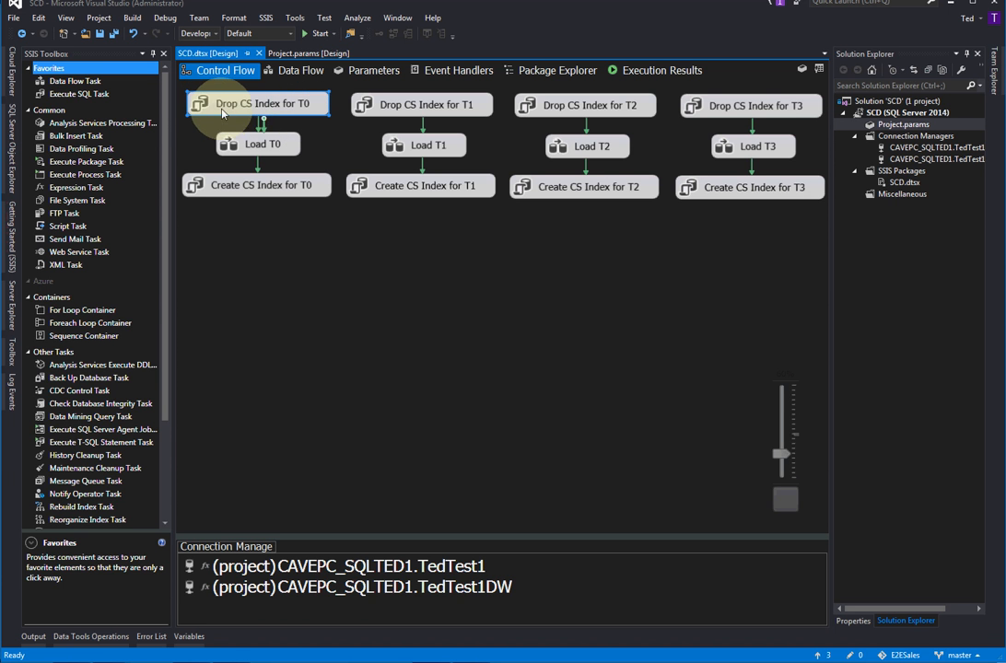
pyautogui.moveTo(200, 104)
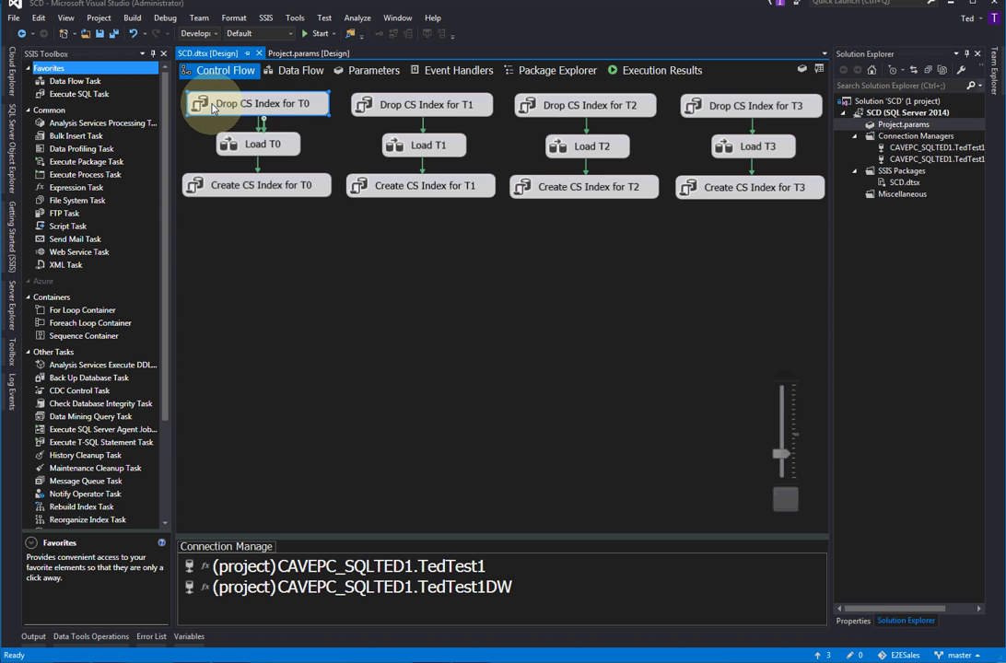
pyautogui.moveTo(212, 103)
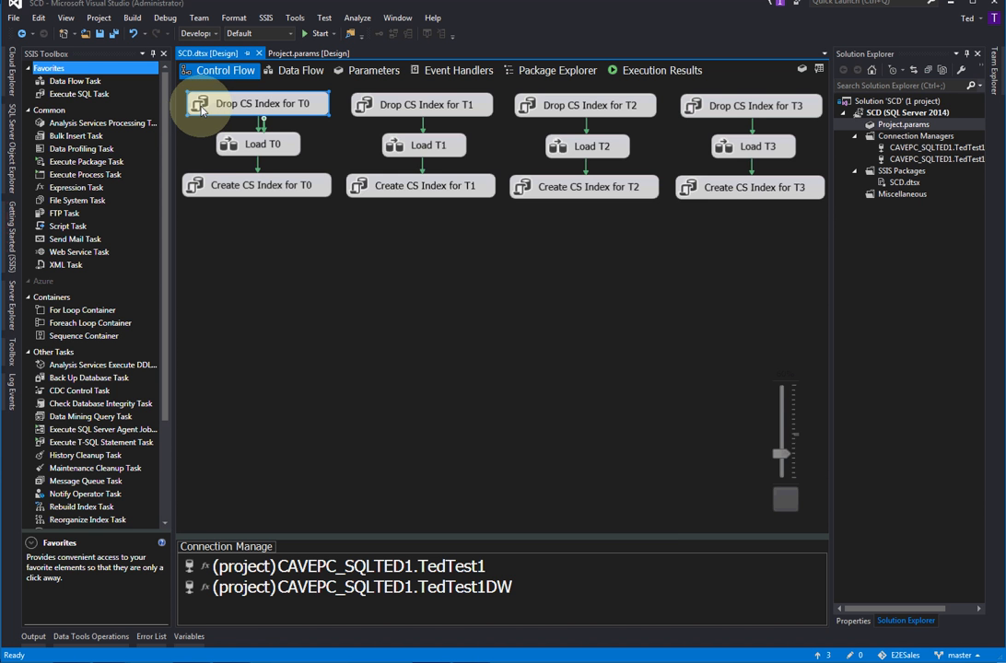
pyautogui.doubleClick(255, 103)
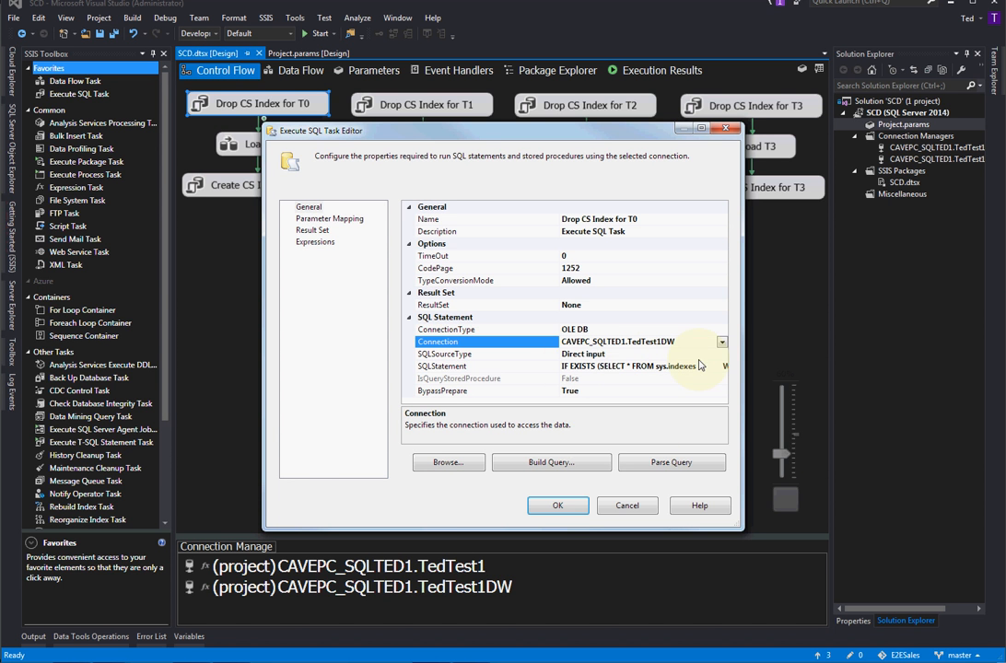
pyautogui.click(442, 366)
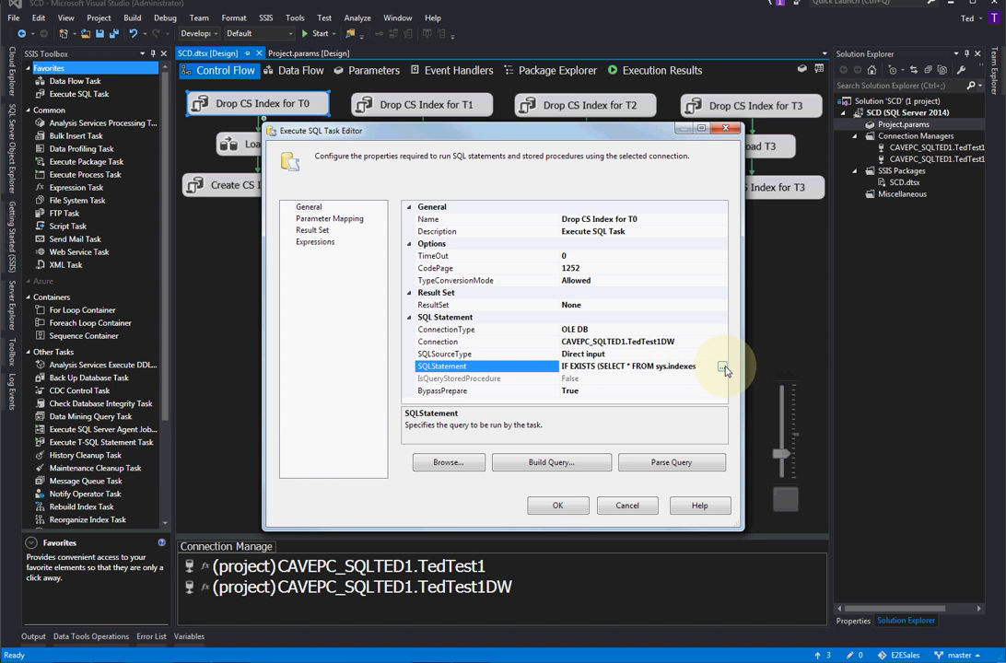
pyautogui.click(723, 366)
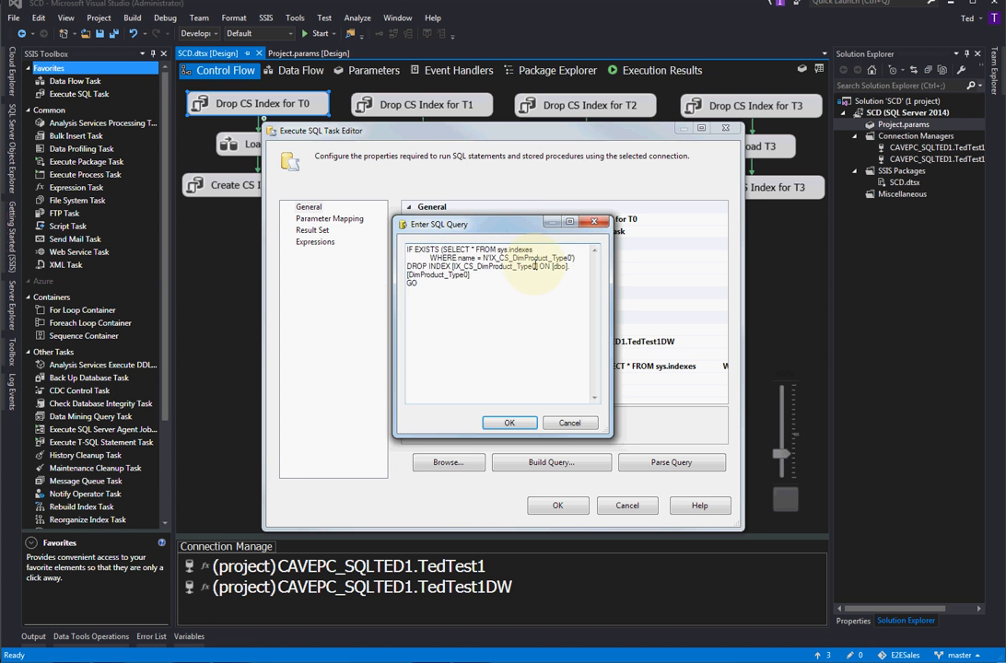
pyautogui.click(509, 423)
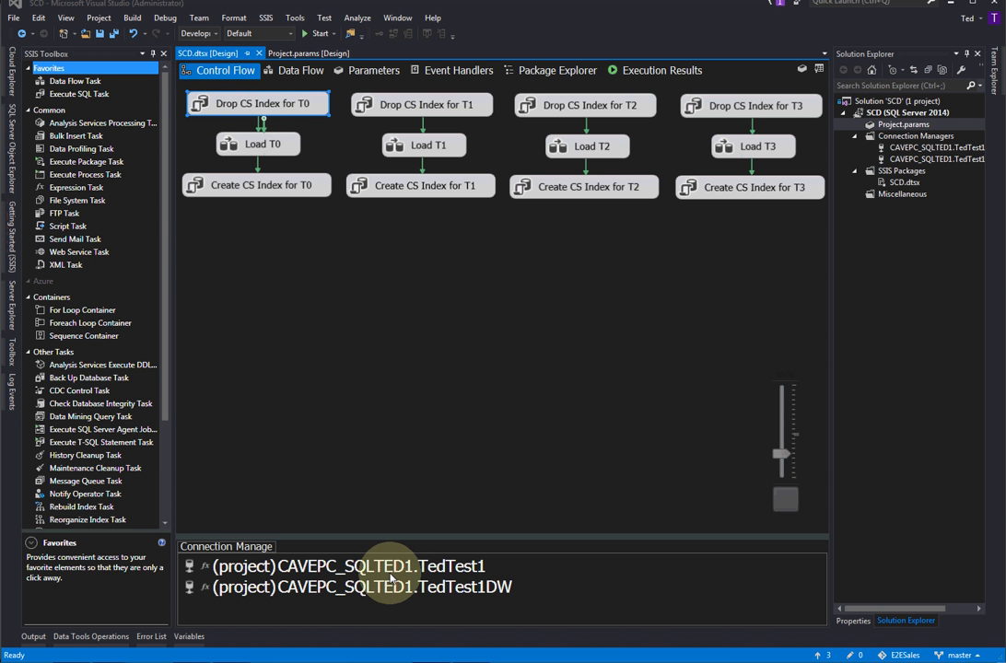
pyautogui.click(361, 587)
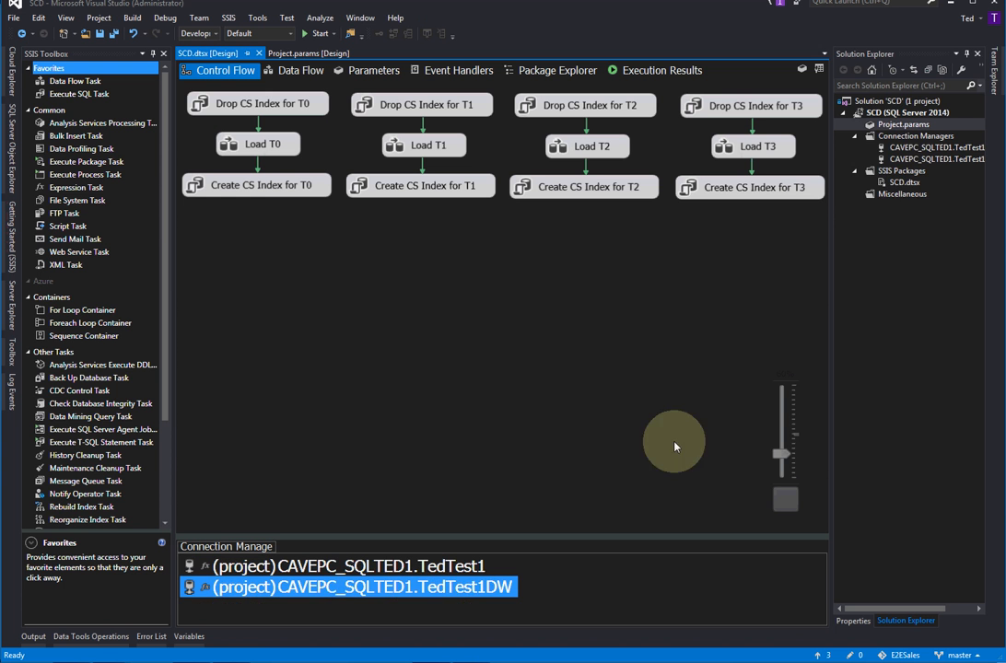
pyautogui.click(915, 136)
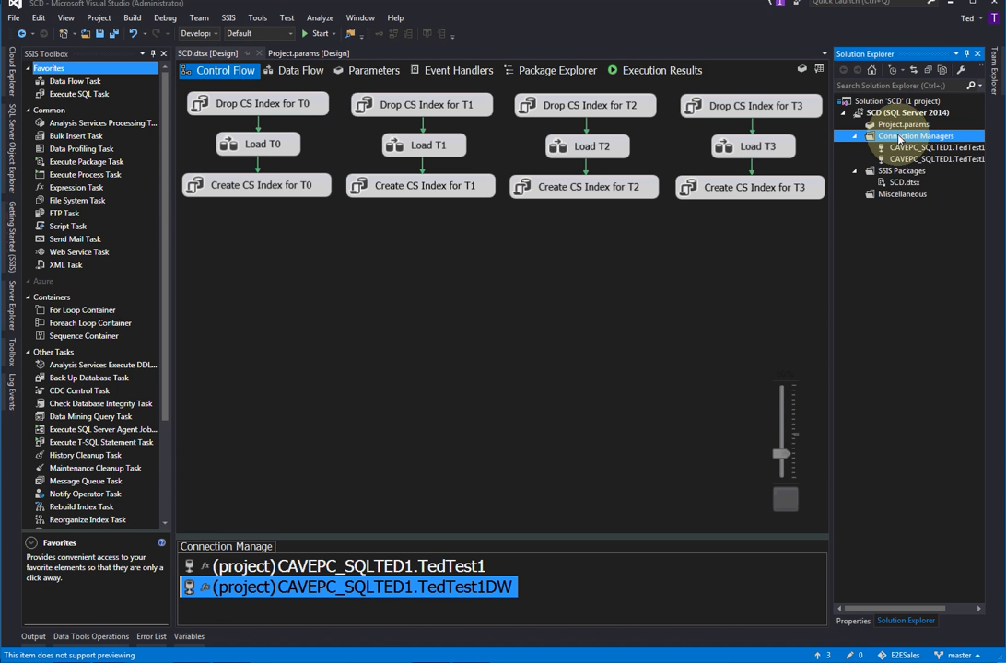
pyautogui.rightClick(916, 137)
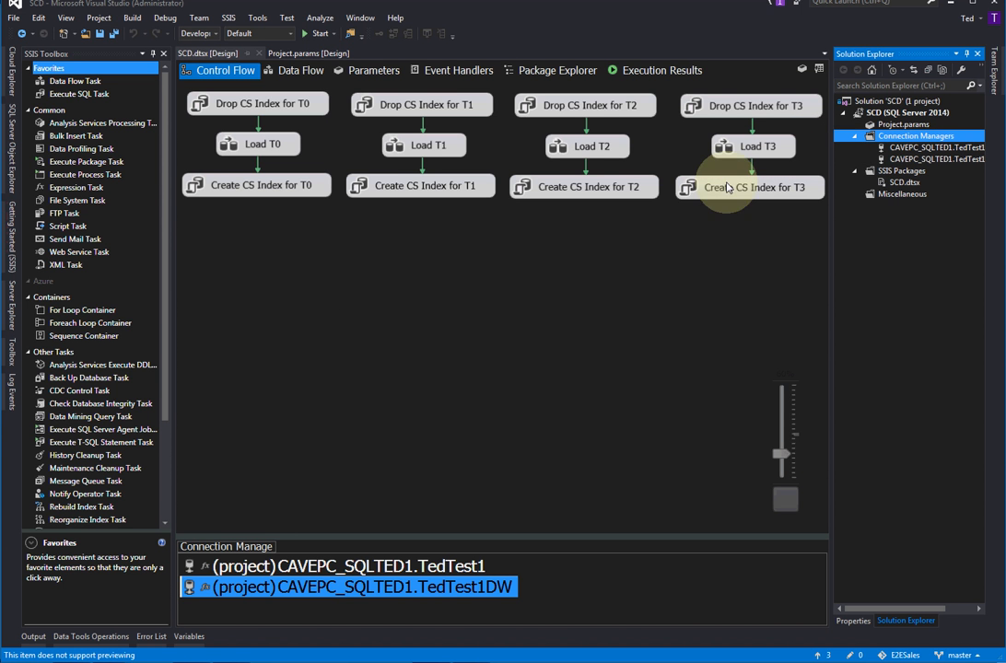
pyautogui.moveTo(685, 168)
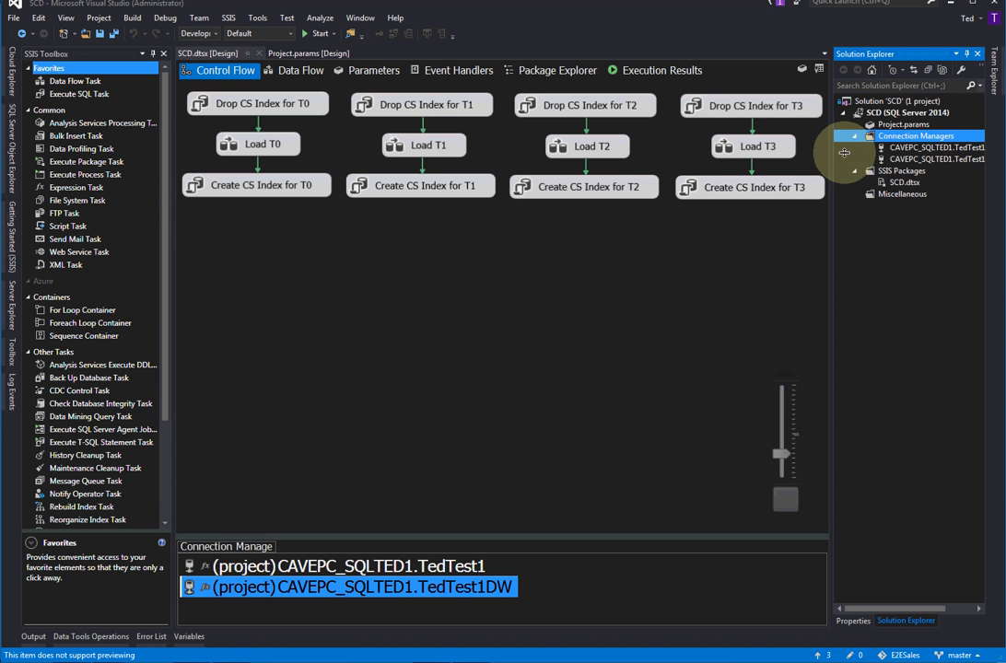
pyautogui.moveTo(548, 474)
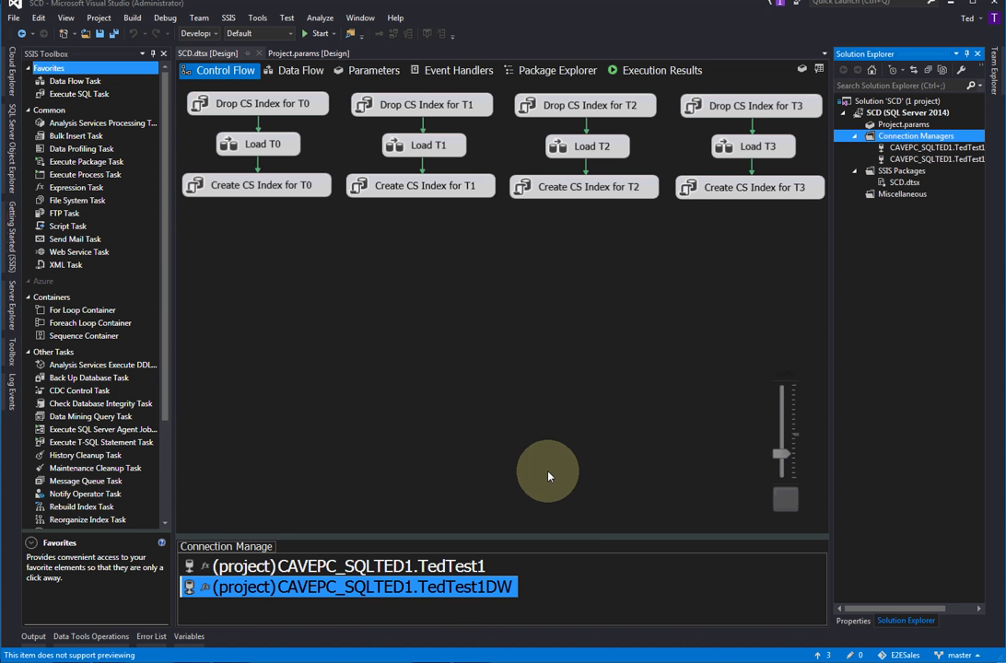
pyautogui.click(349, 565)
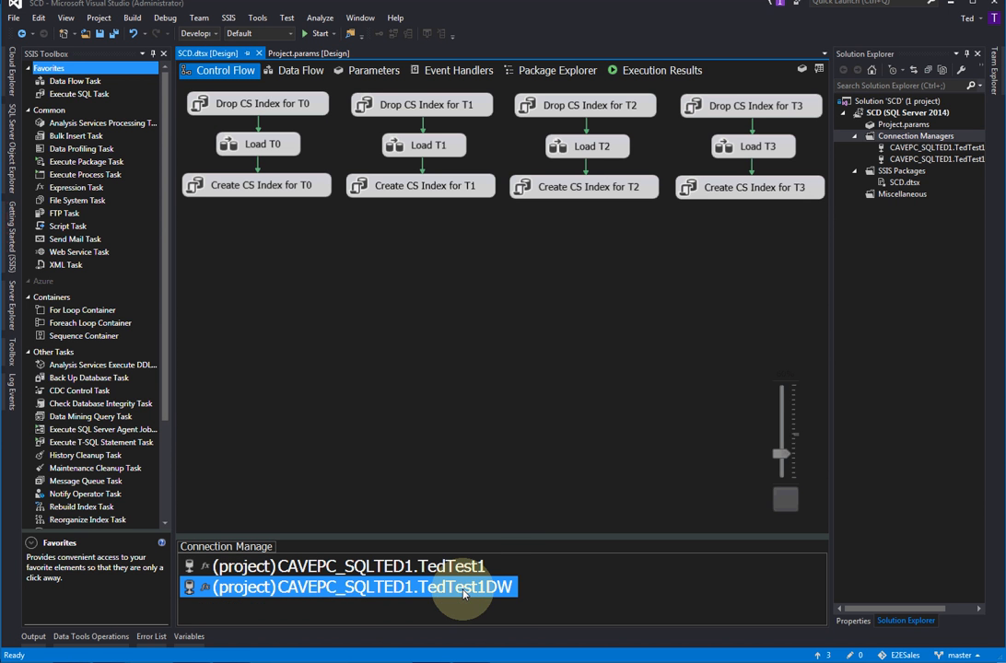
pyautogui.moveTo(509, 599)
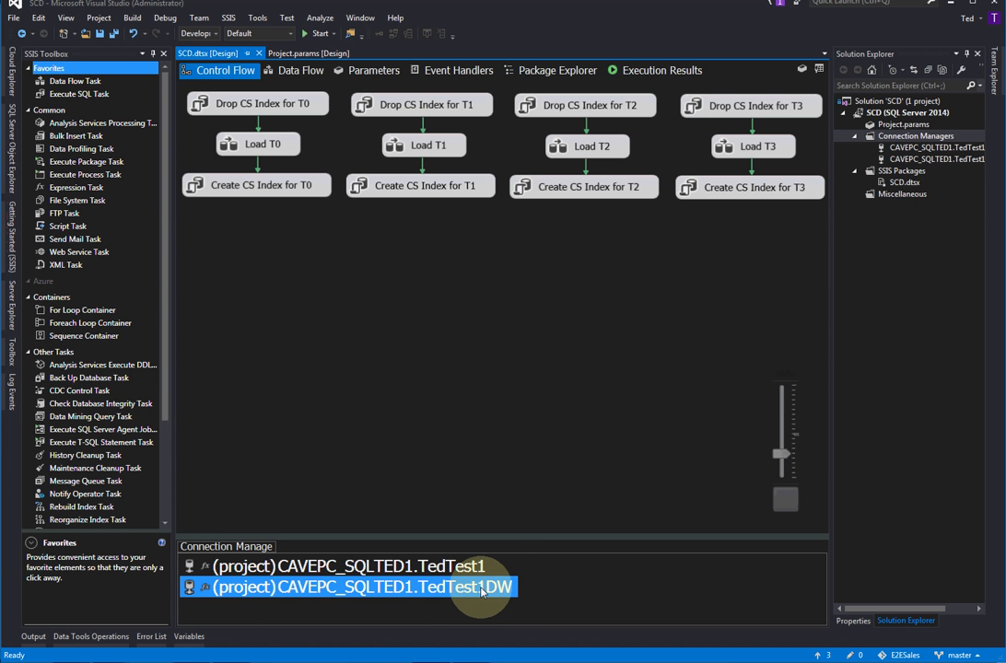
pyautogui.moveTo(386, 590)
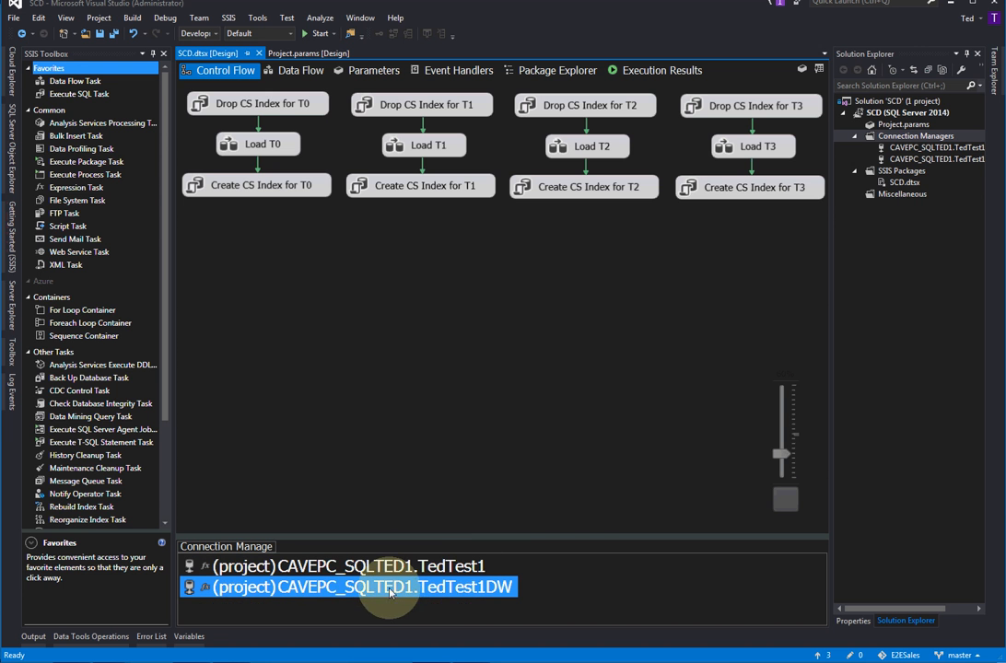
pyautogui.moveTo(257, 143)
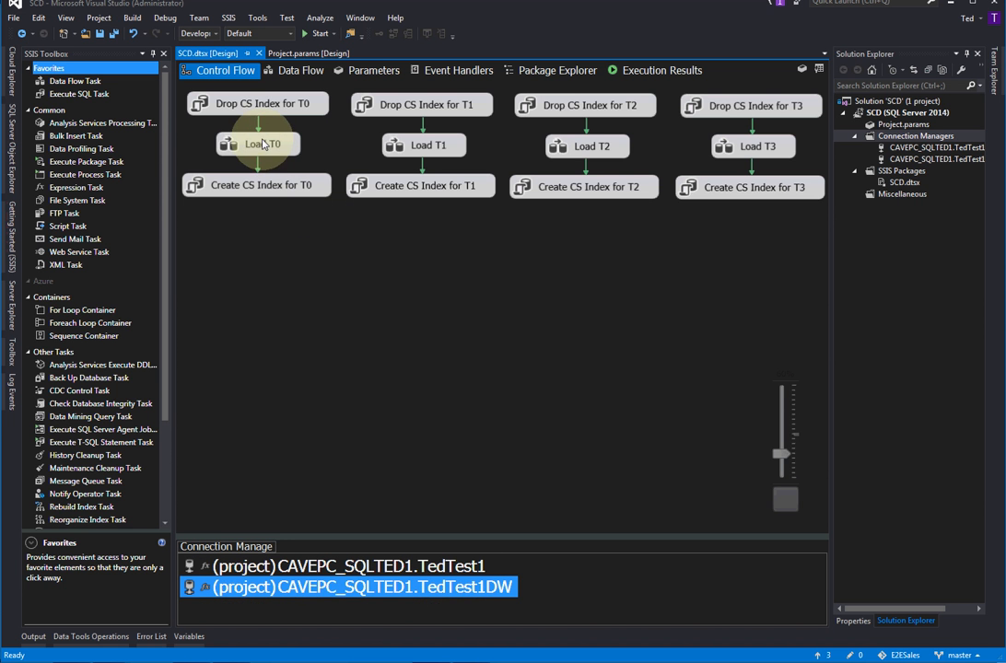
pyautogui.click(256, 103)
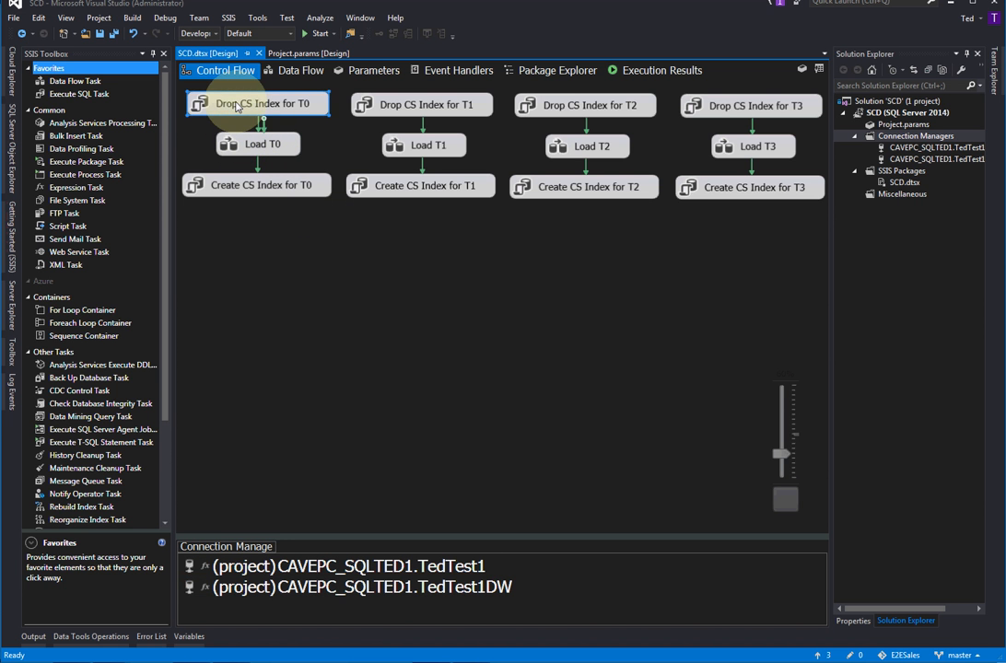
pyautogui.click(255, 185)
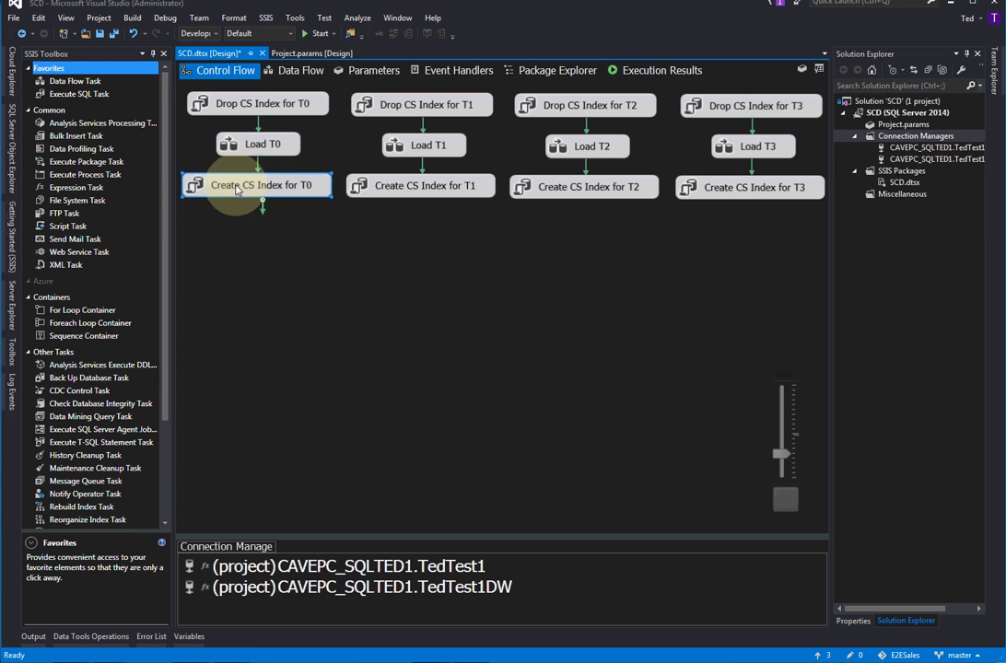
pyautogui.click(750, 187)
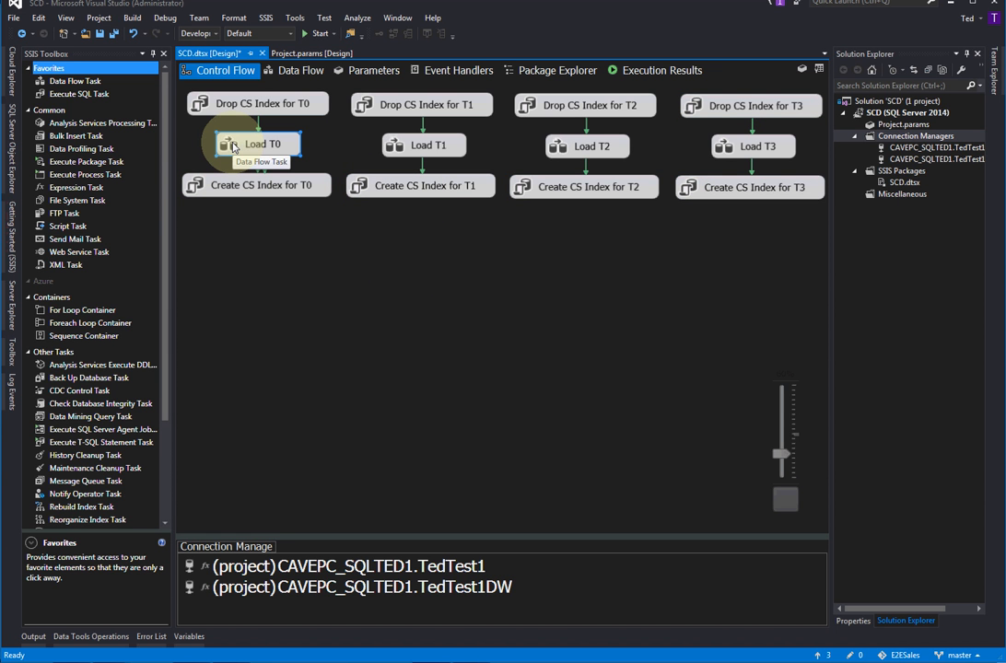
# Step: Open the Load T0 Data Flow Task in the Data Flow designer
pyautogui.click(300, 70)
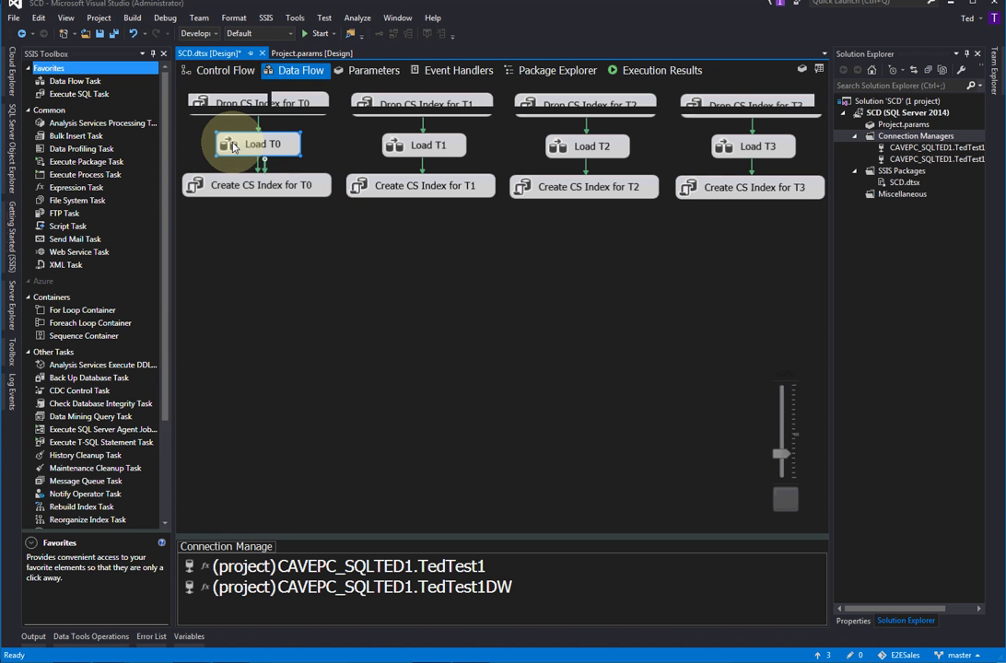
pyautogui.doubleClick(256, 143)
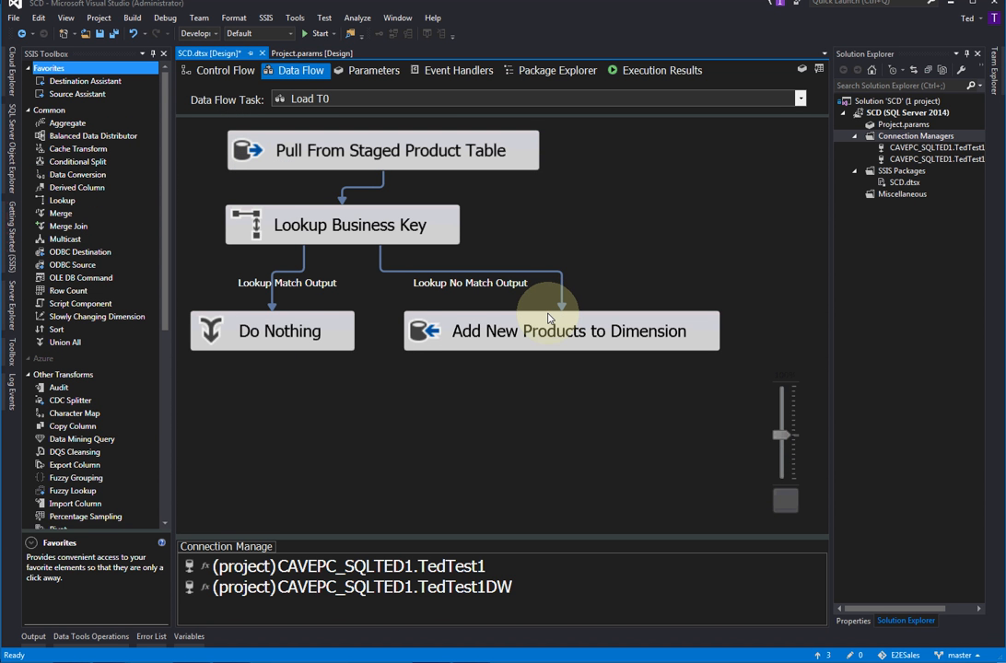
pyautogui.moveTo(465, 350)
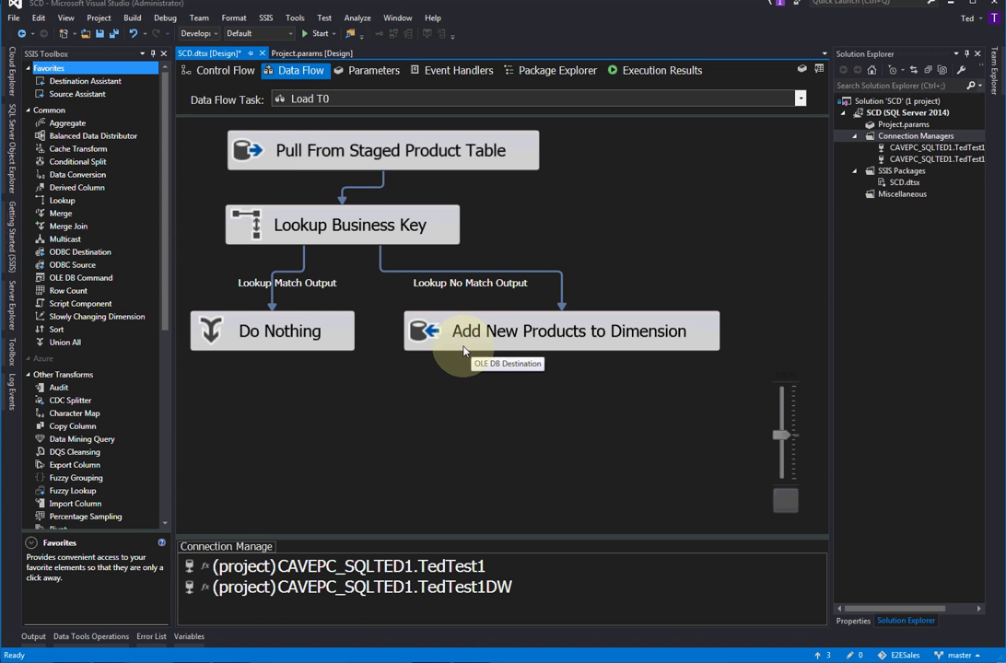
pyautogui.moveTo(329, 300)
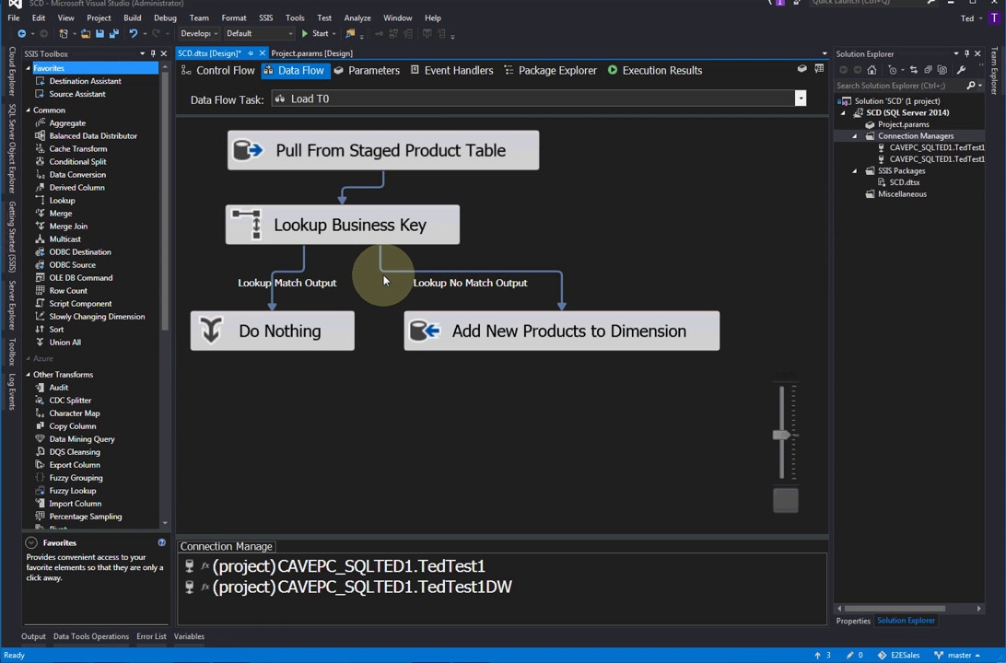
pyautogui.moveTo(379, 277)
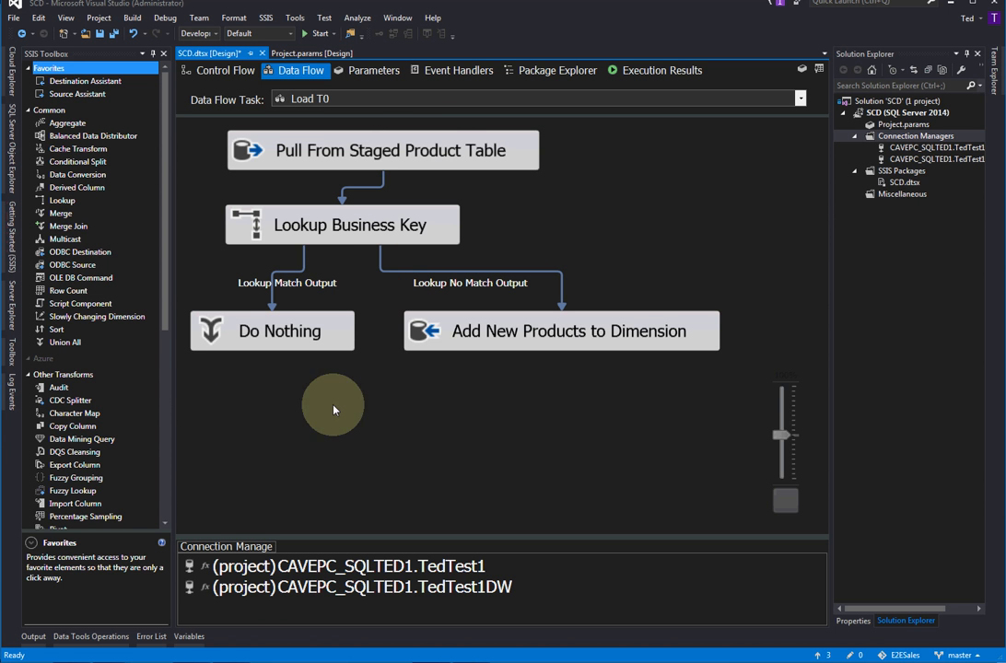
pyautogui.moveTo(432, 350)
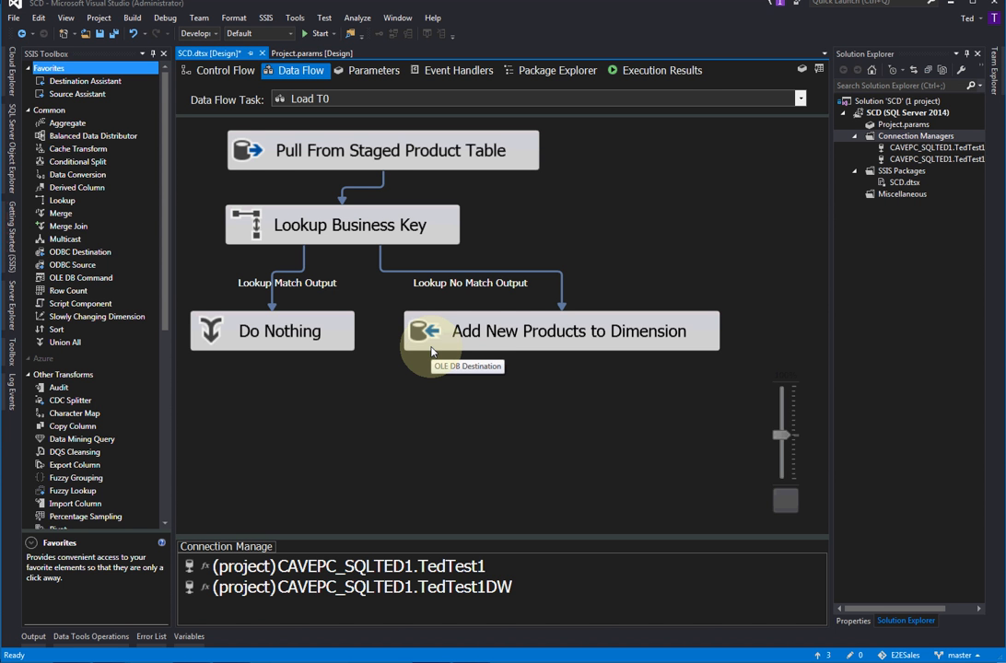
pyautogui.moveTo(327, 211)
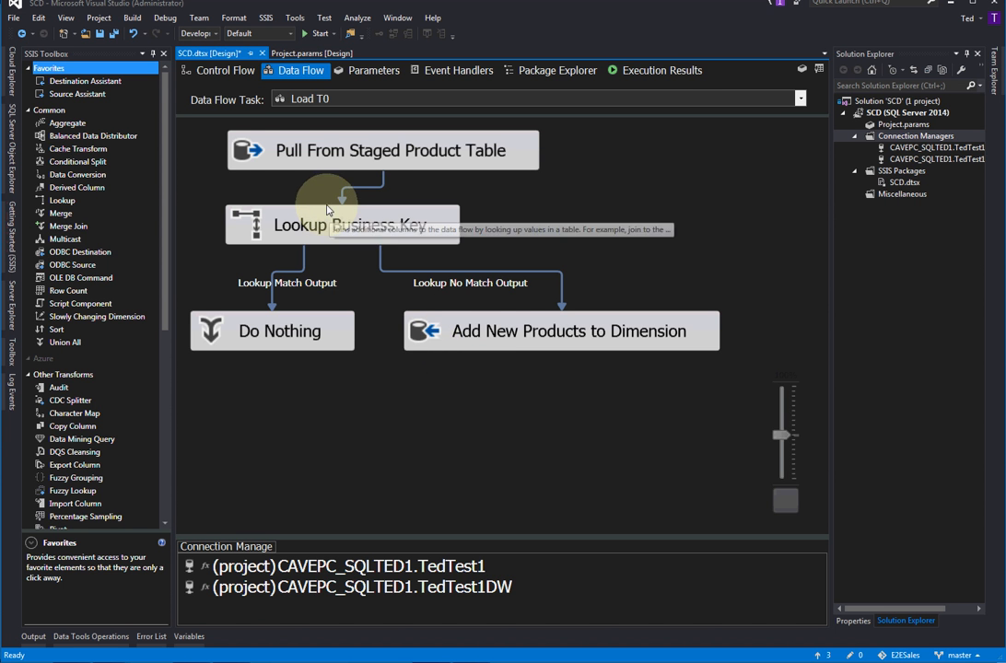
# Step: Return to the SCD control flow and select the Load T3 task
pyautogui.click(218, 70)
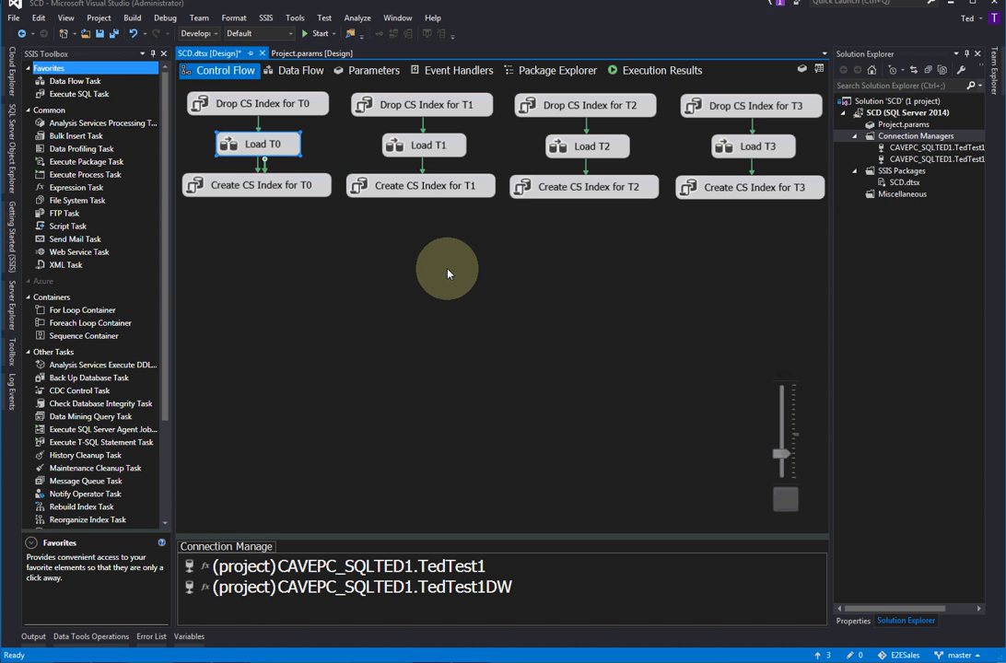
pyautogui.moveTo(529, 258)
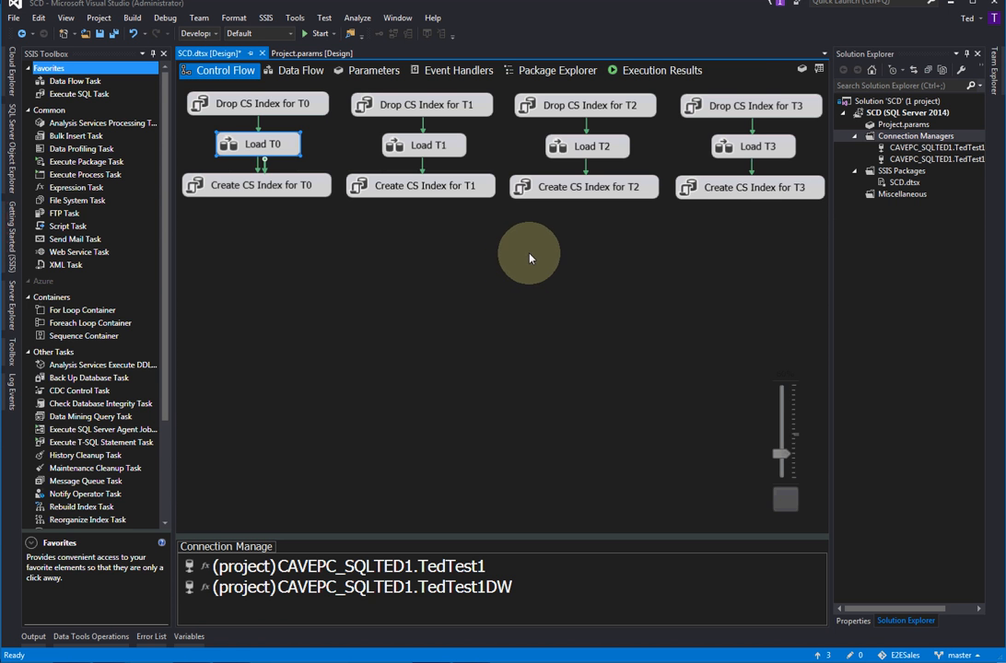
pyautogui.click(753, 145)
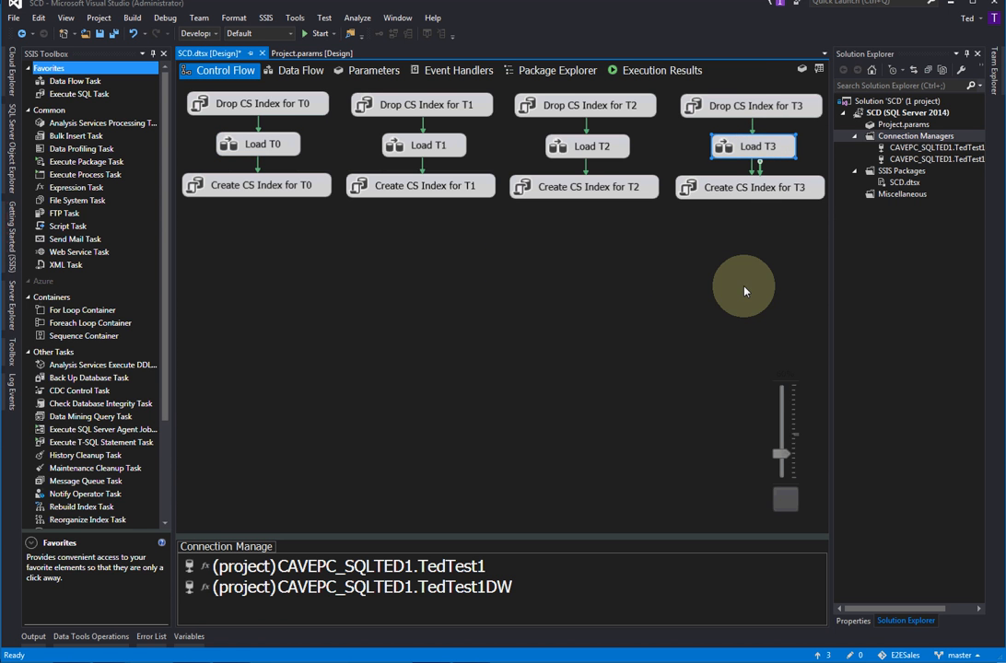
pyautogui.moveTo(765, 105)
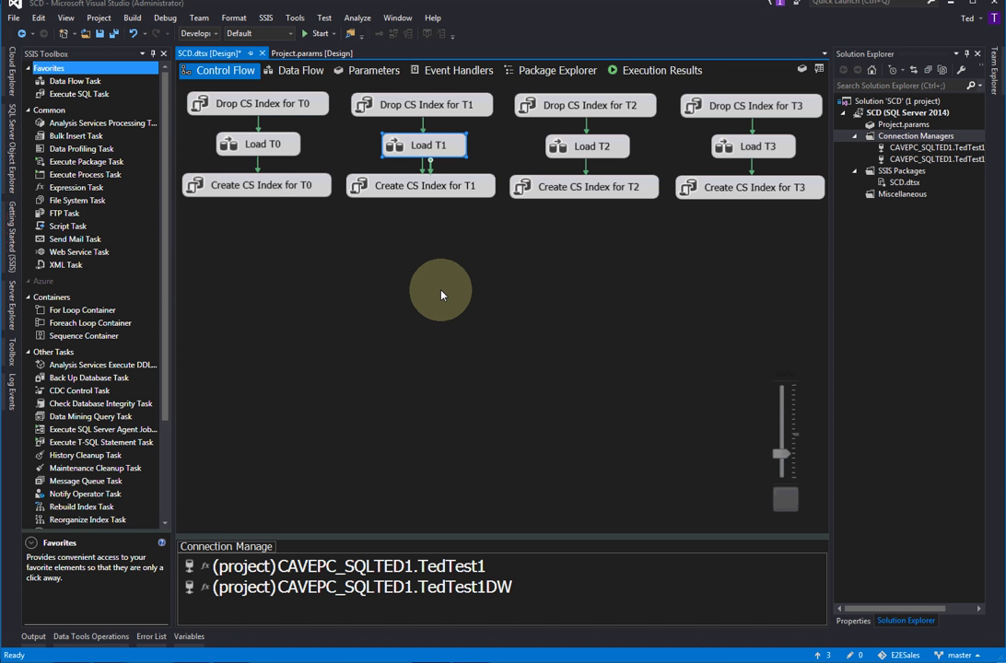
pyautogui.moveTo(350, 218)
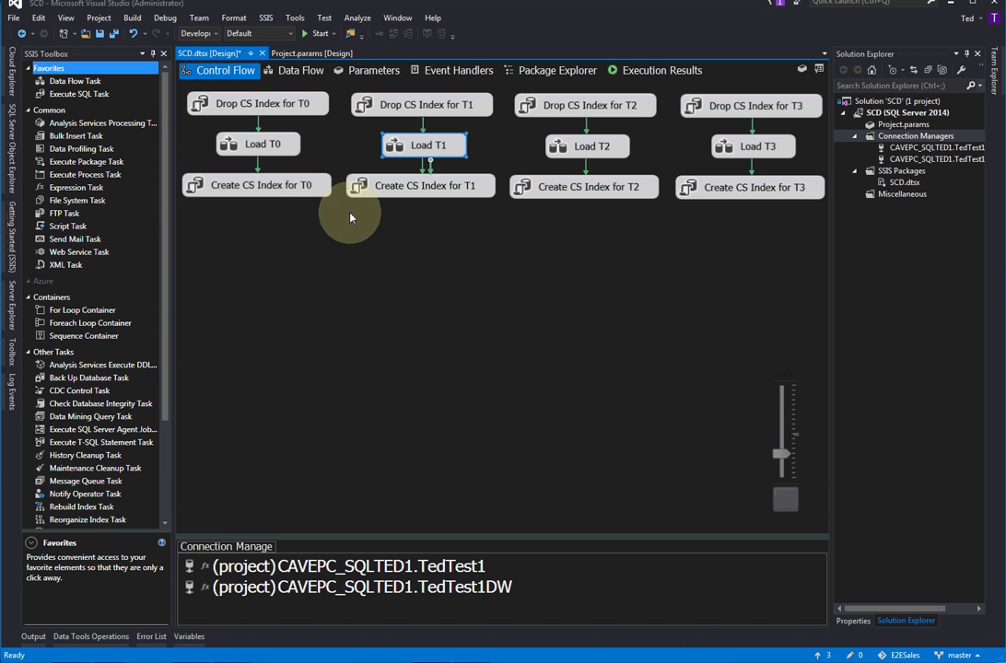
# Step: Inspect Pull From Staged Product Table's TedTest1 [dbo].[Product] connection and ten column mappings
pyautogui.click(296, 70)
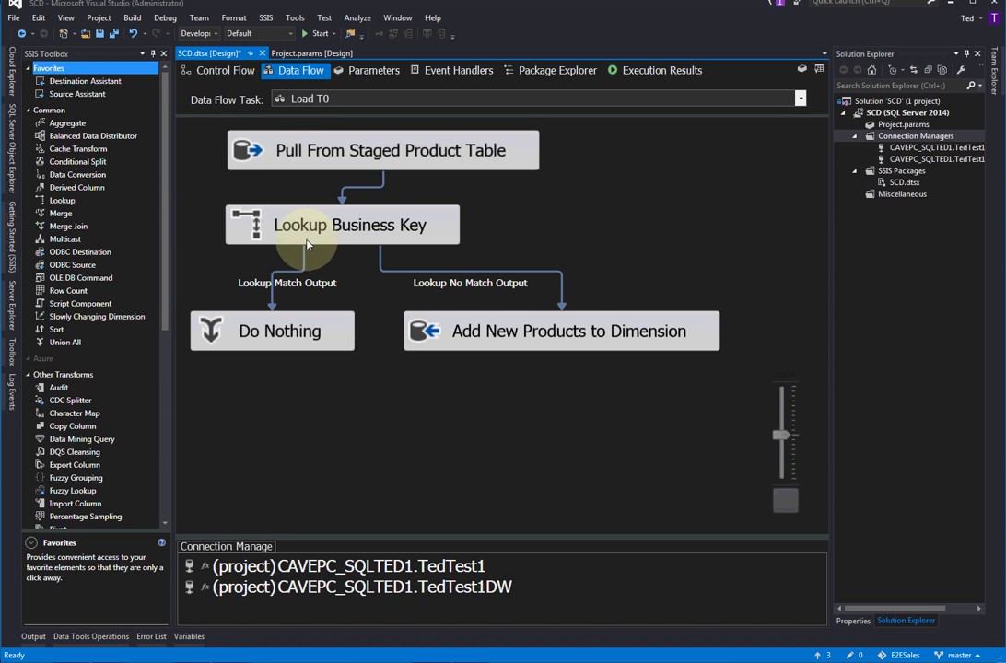
pyautogui.click(382, 150)
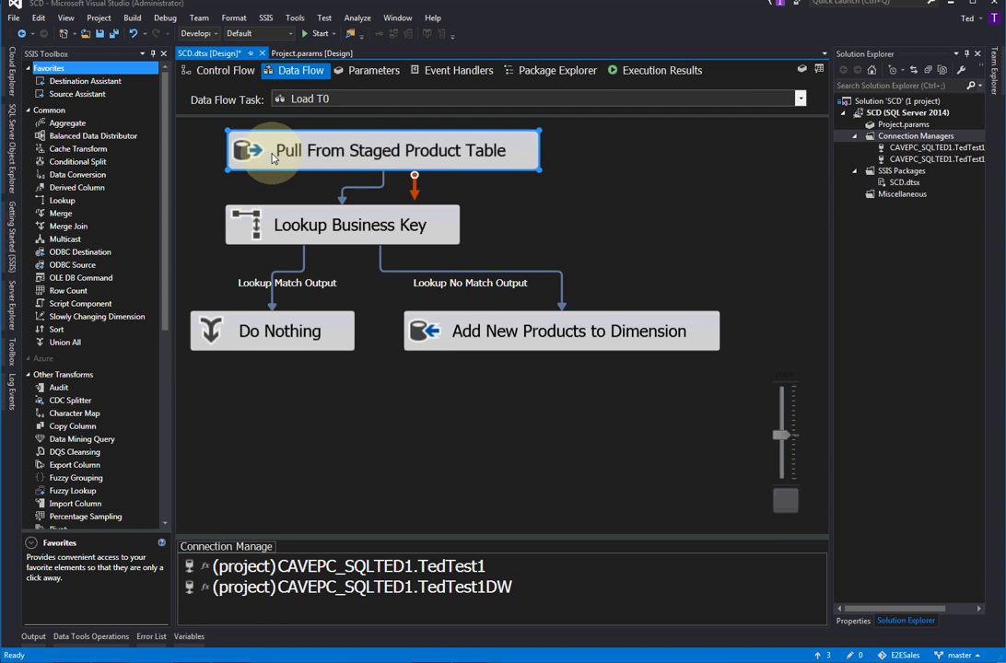
pyautogui.doubleClick(382, 151)
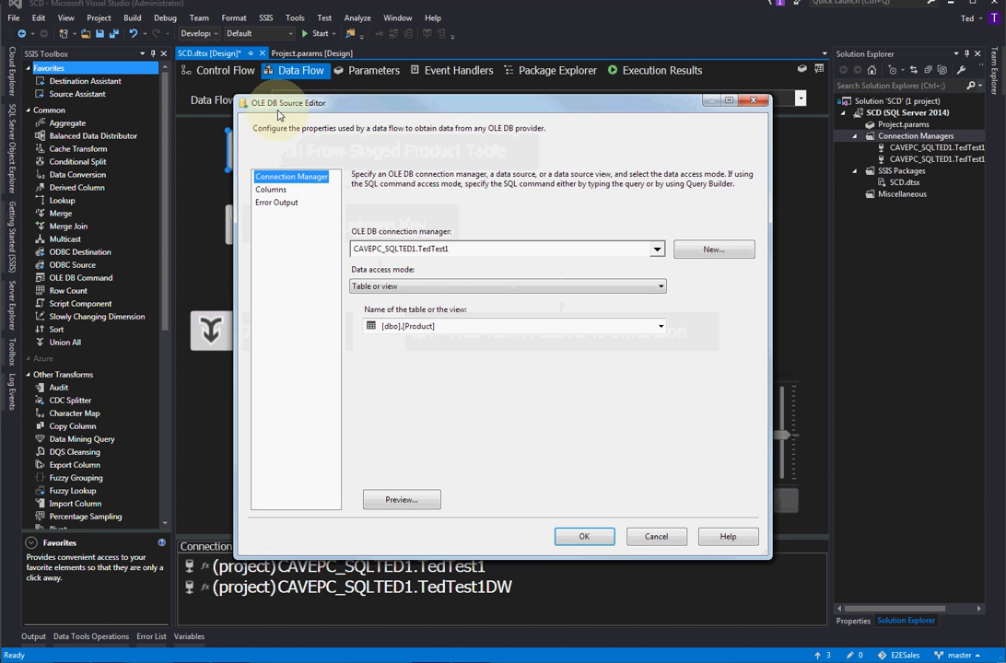
pyautogui.moveTo(401, 260)
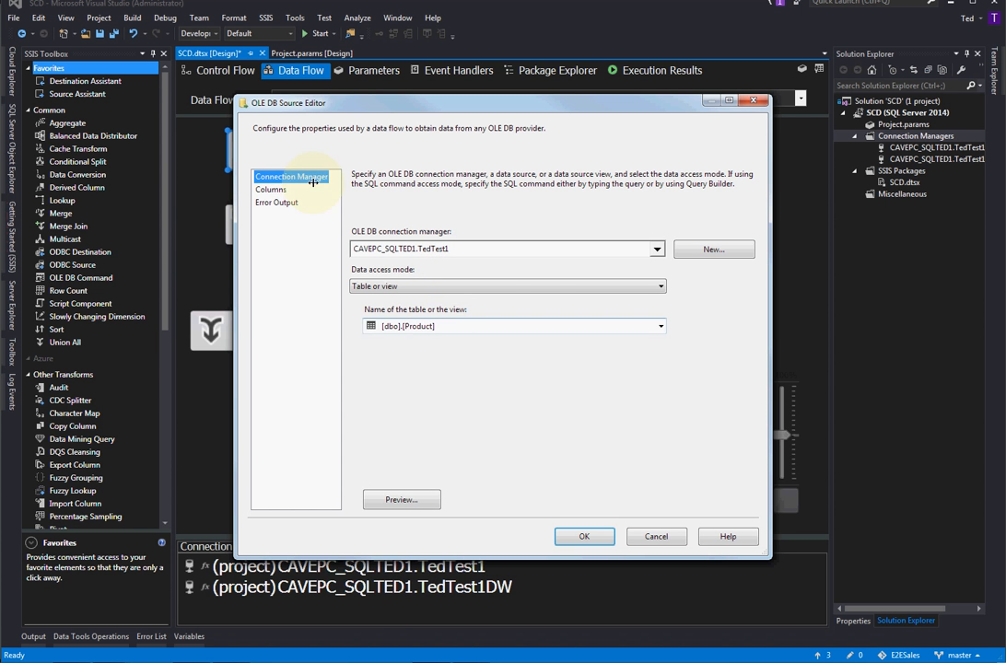
pyautogui.click(271, 189)
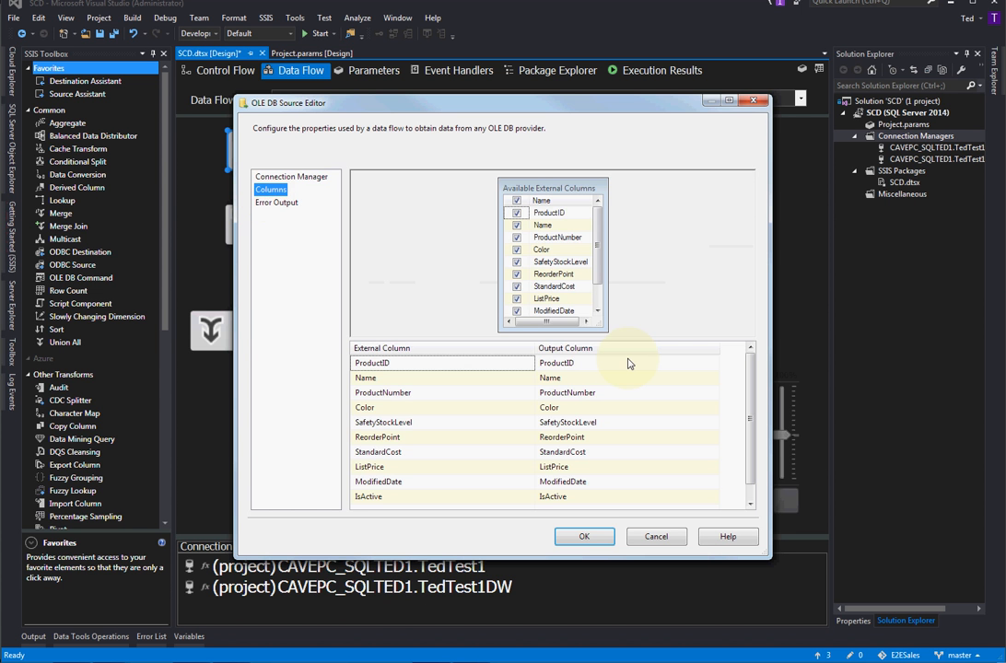
pyautogui.click(584, 536)
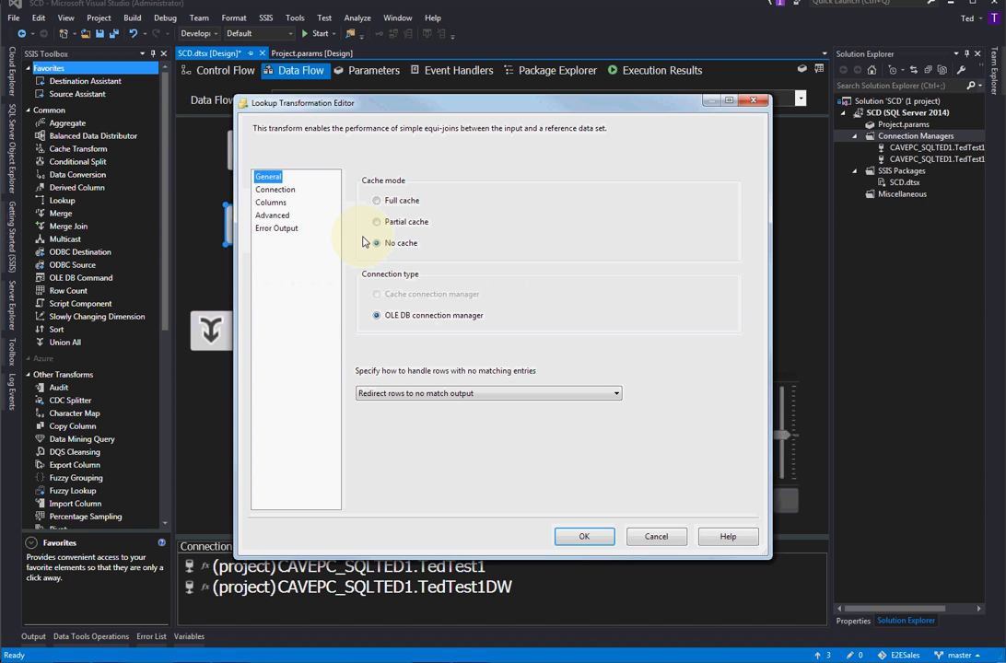
# Step: Try partial and no cache, settle on full cache, and redirect unmatched rows to no-match output
pyautogui.click(375, 200)
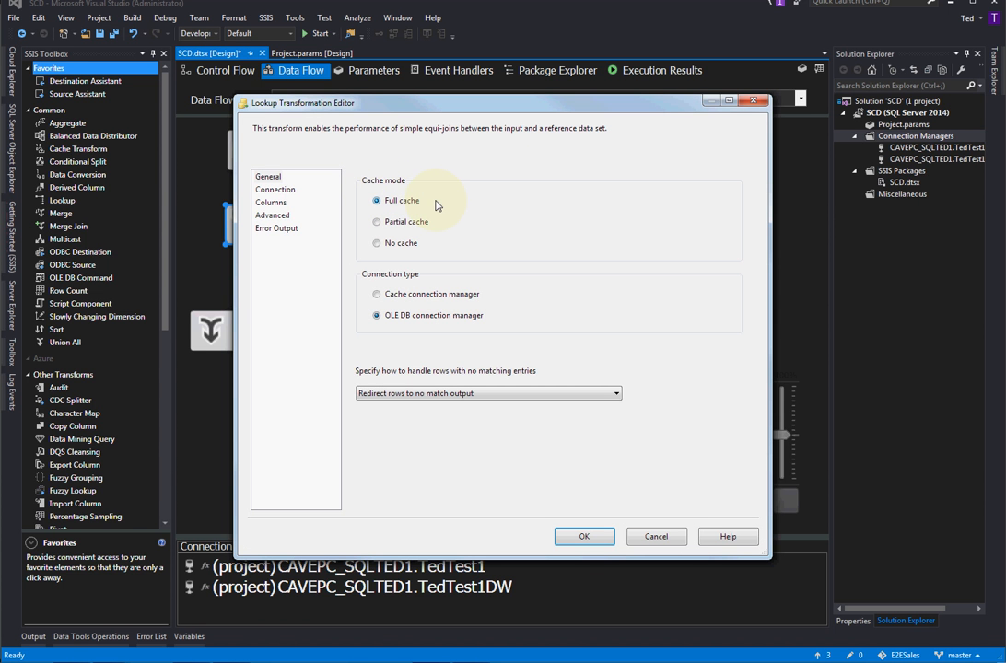
pyautogui.moveTo(388, 243)
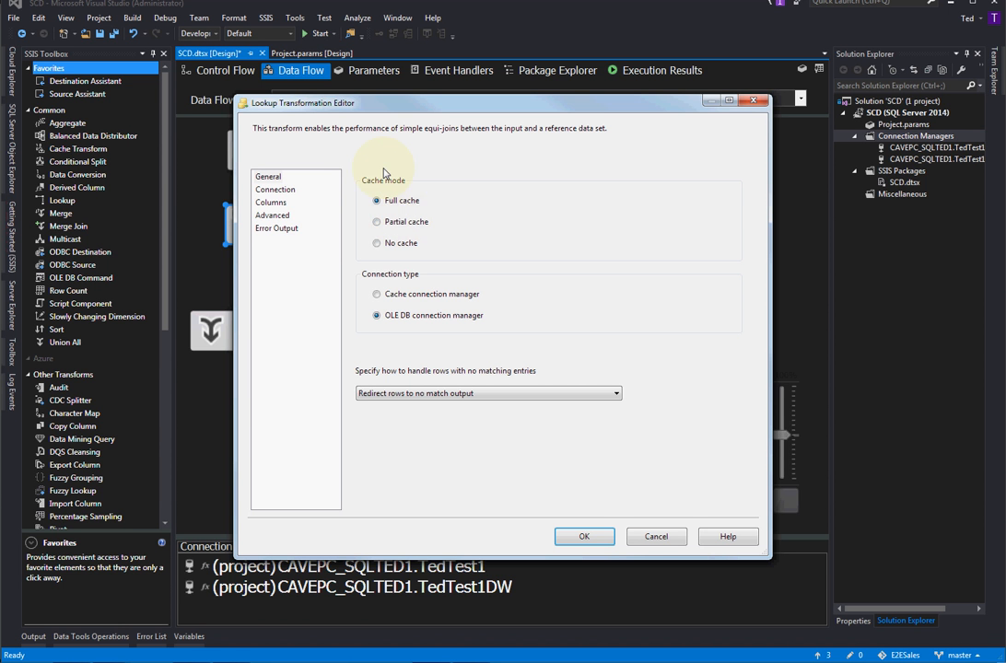
pyautogui.moveTo(415, 201)
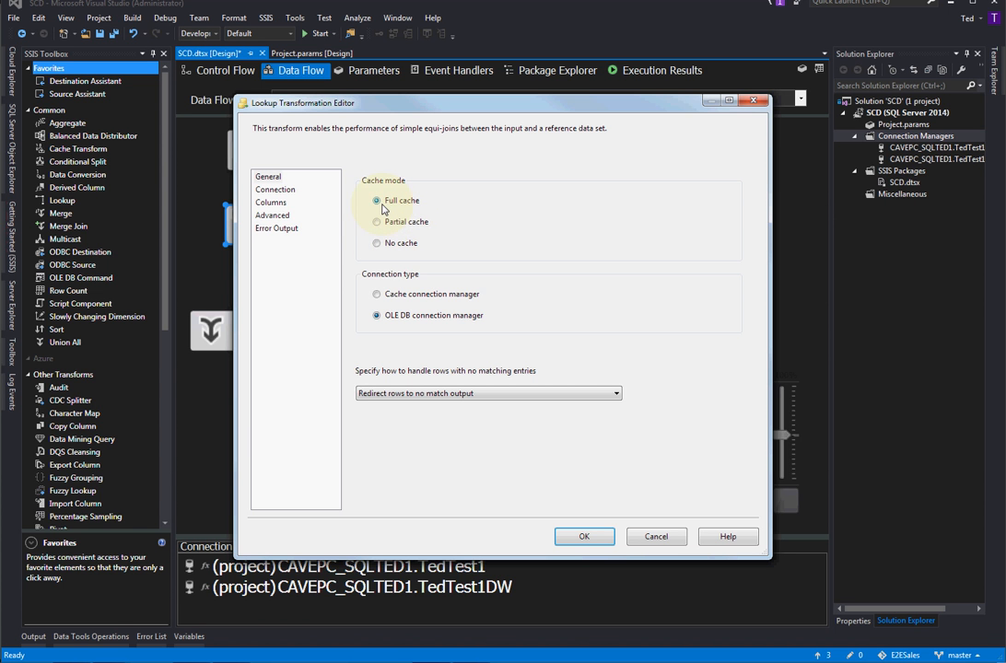
pyautogui.click(376, 221)
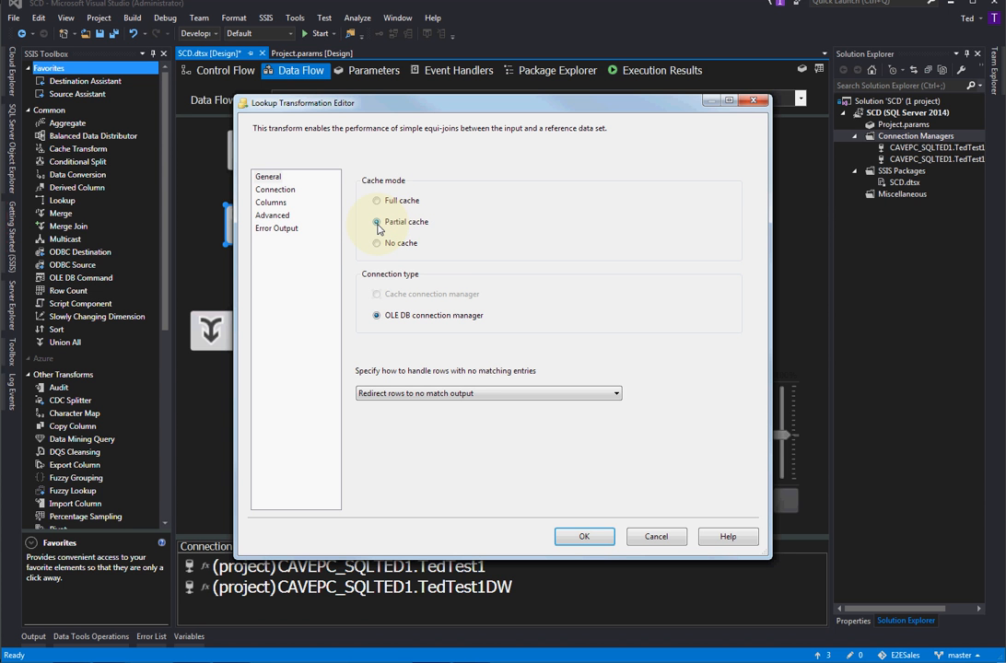
pyautogui.click(377, 243)
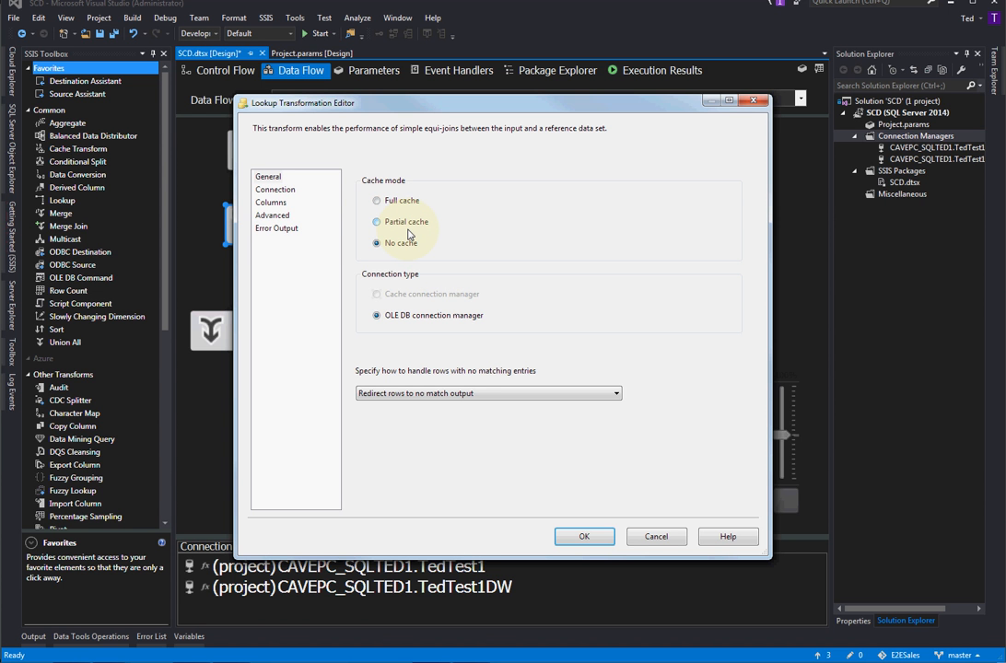
pyautogui.click(377, 200)
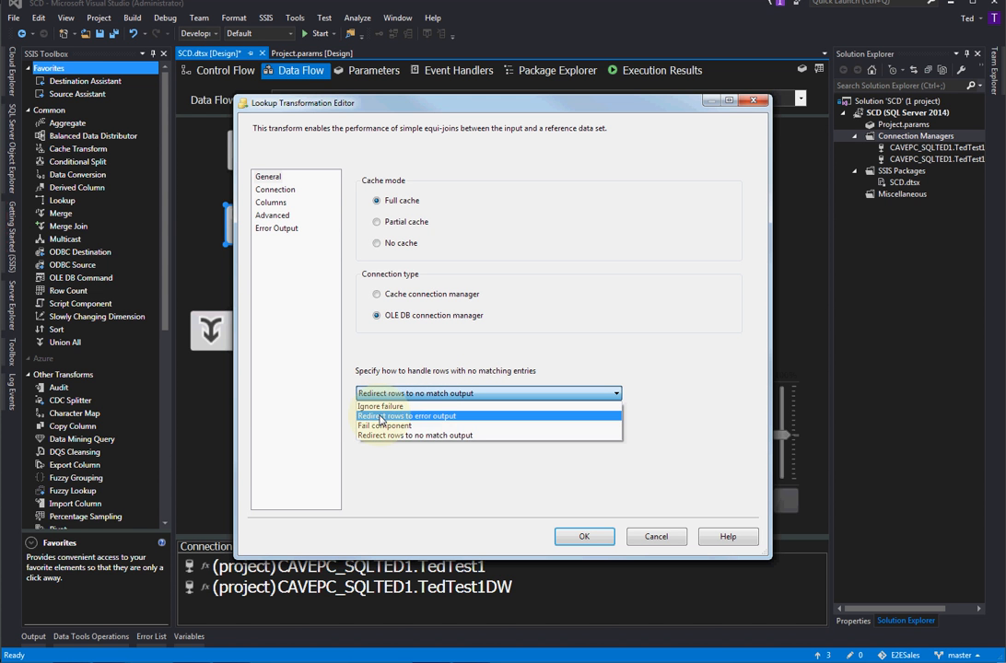
pyautogui.moveTo(384, 425)
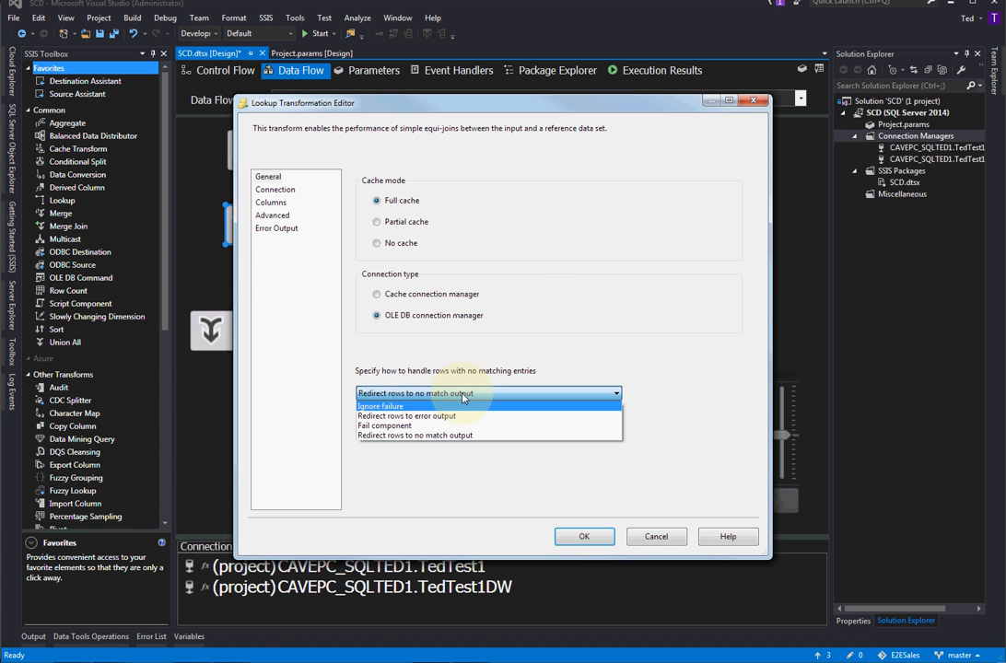
pyautogui.click(486, 393)
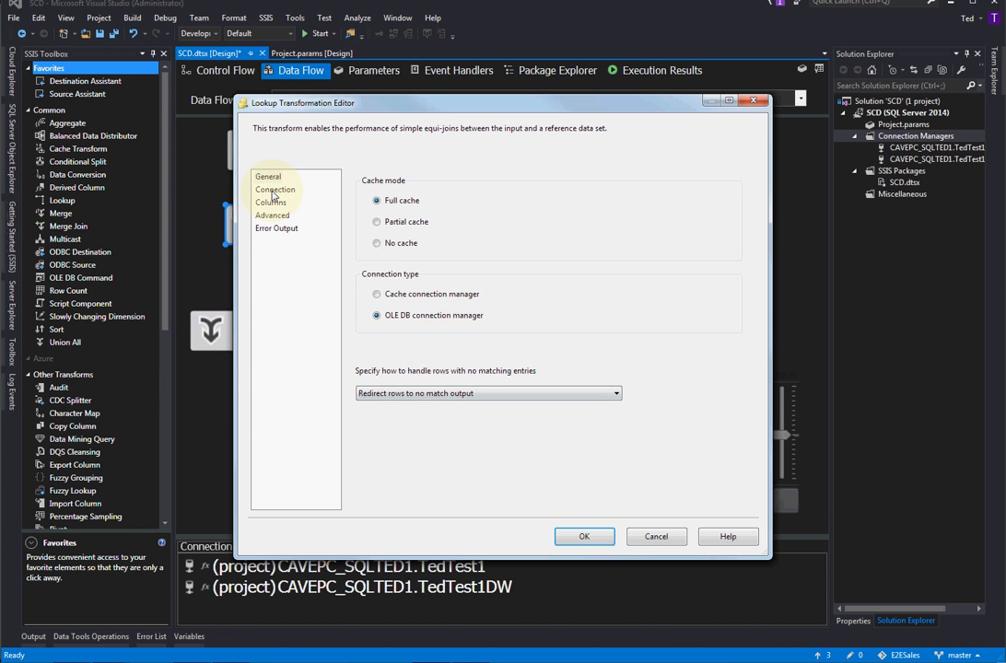
# Step: Check the lookup's DimProduct_Type0 reference table and ProductID join, then close the editor
pyautogui.click(275, 189)
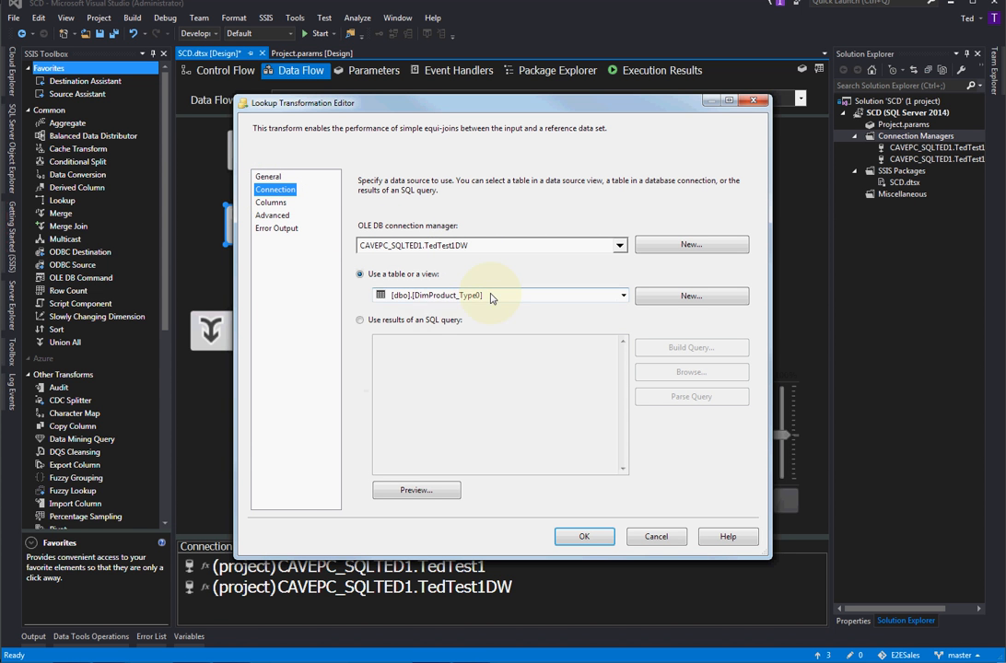
pyautogui.click(271, 202)
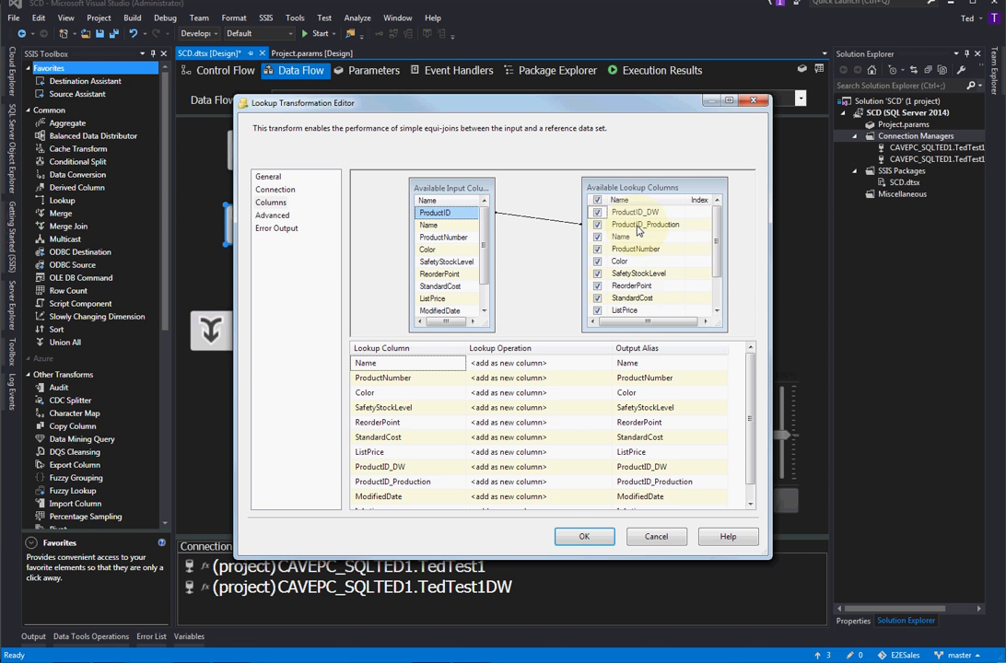
pyautogui.click(645, 224)
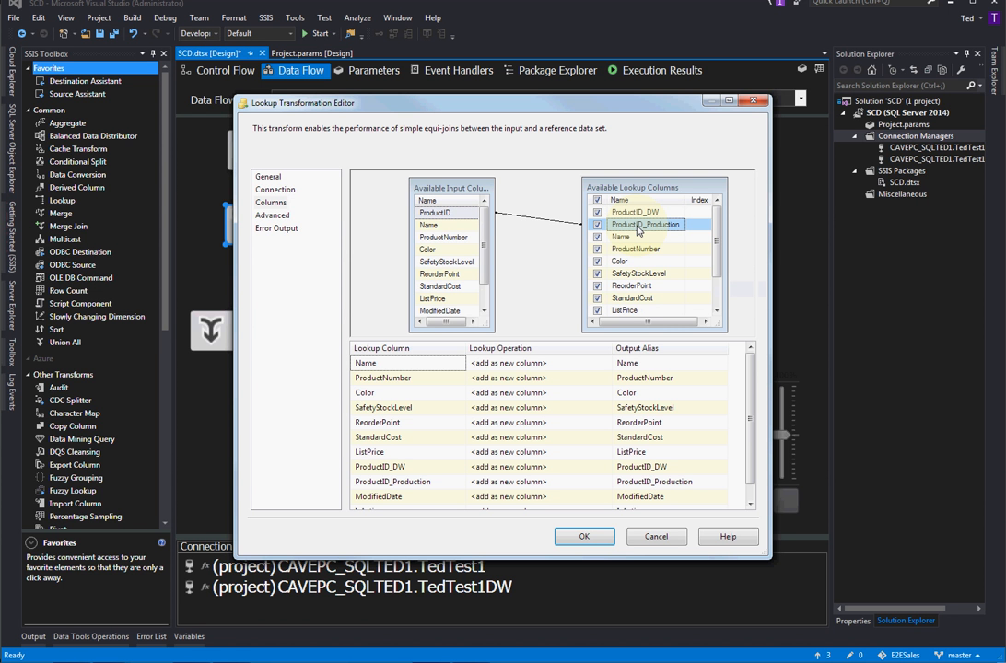
pyautogui.click(635, 211)
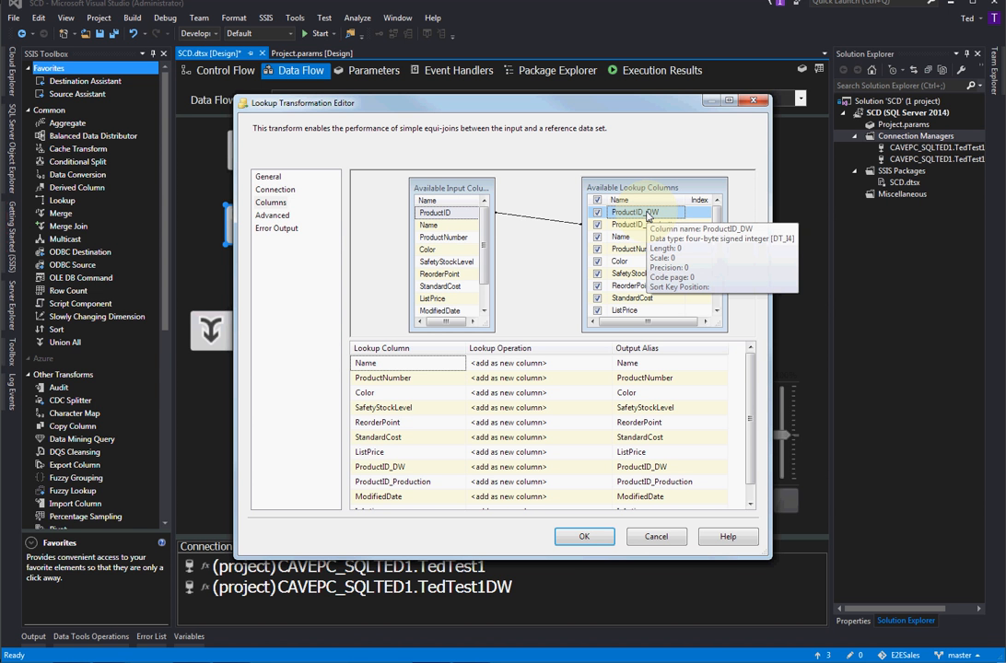
pyautogui.moveTo(626, 221)
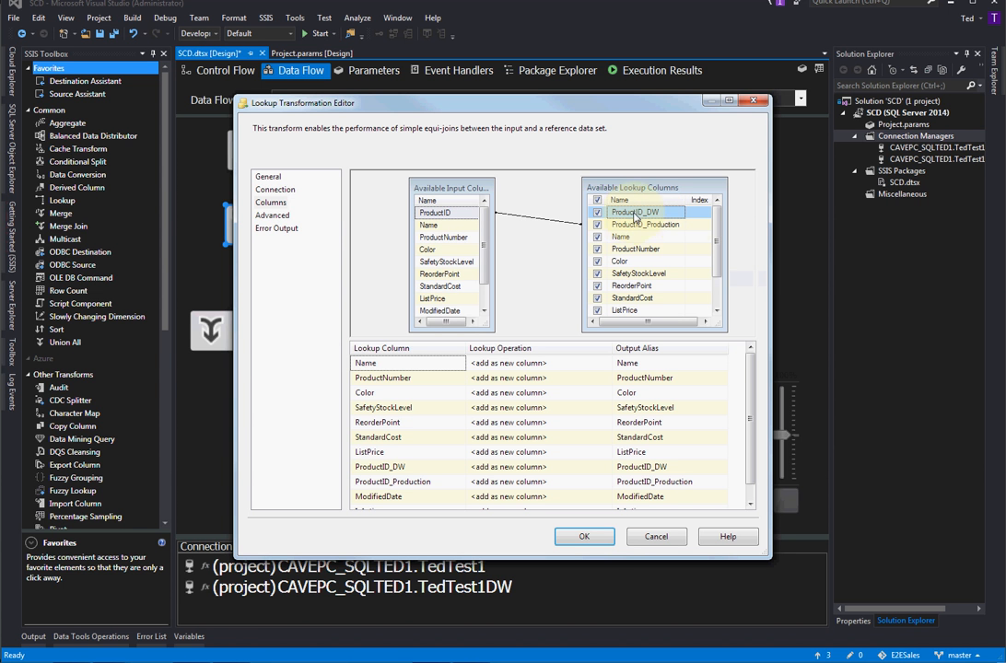
pyautogui.moveTo(634, 218)
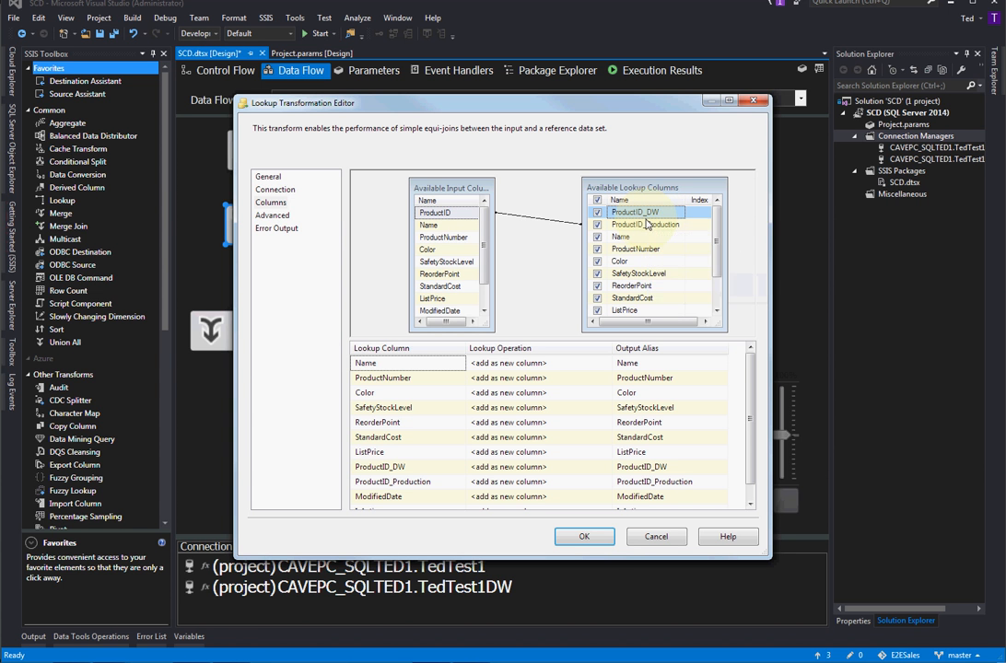
pyautogui.moveTo(645, 224)
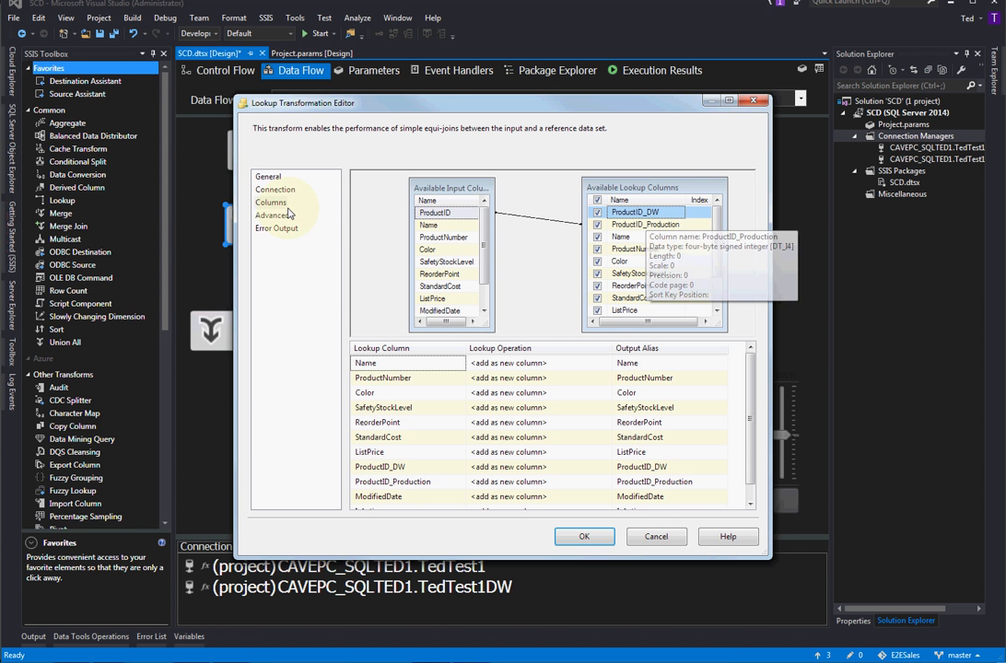
pyautogui.click(269, 201)
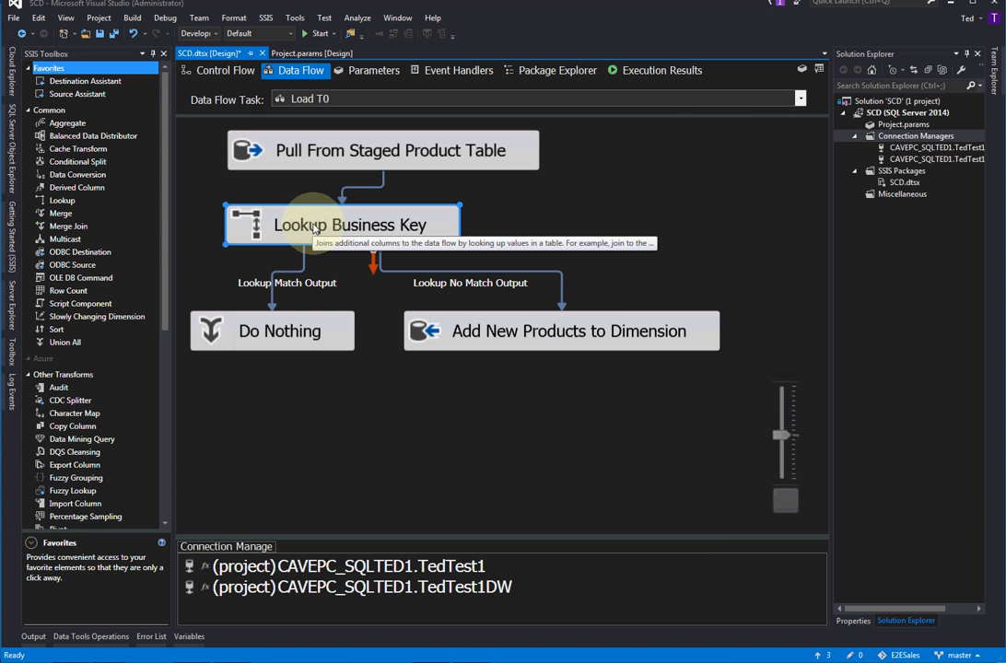
pyautogui.moveTo(279, 283)
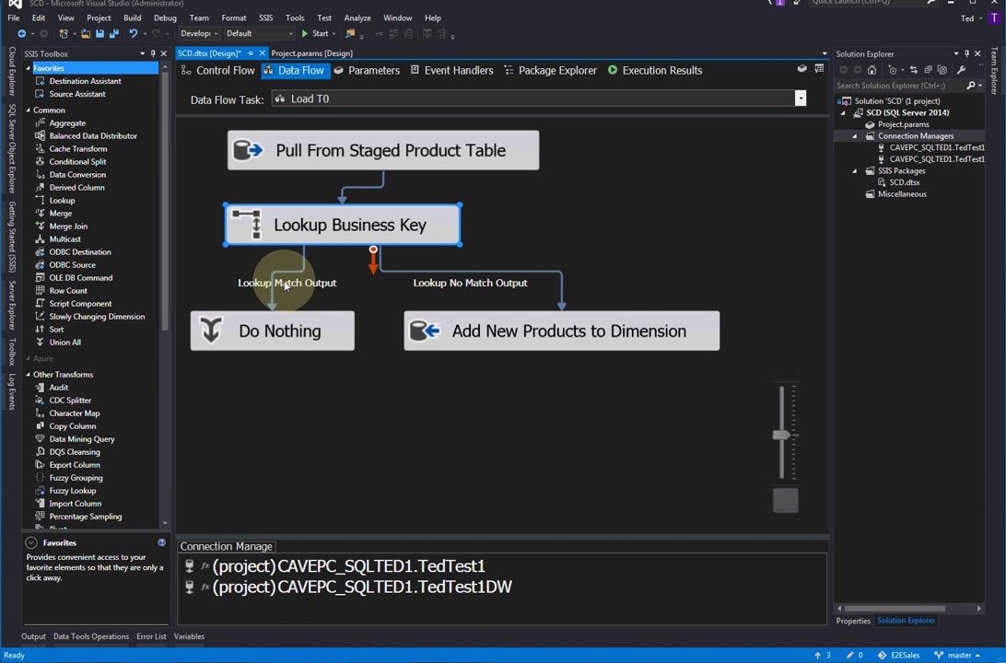
pyautogui.moveTo(285, 286)
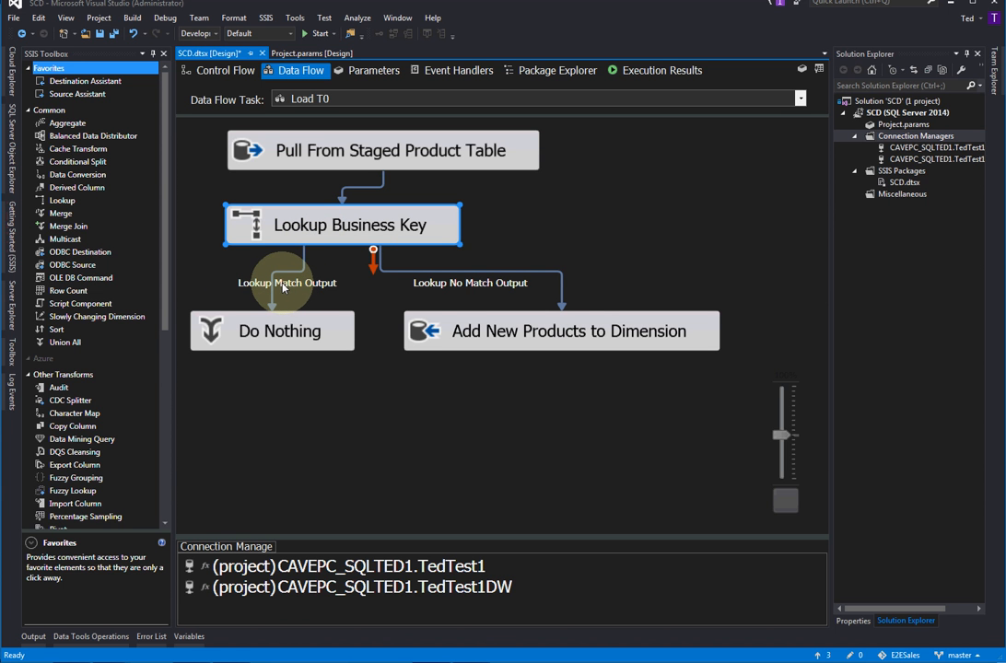
pyautogui.moveTo(332, 98)
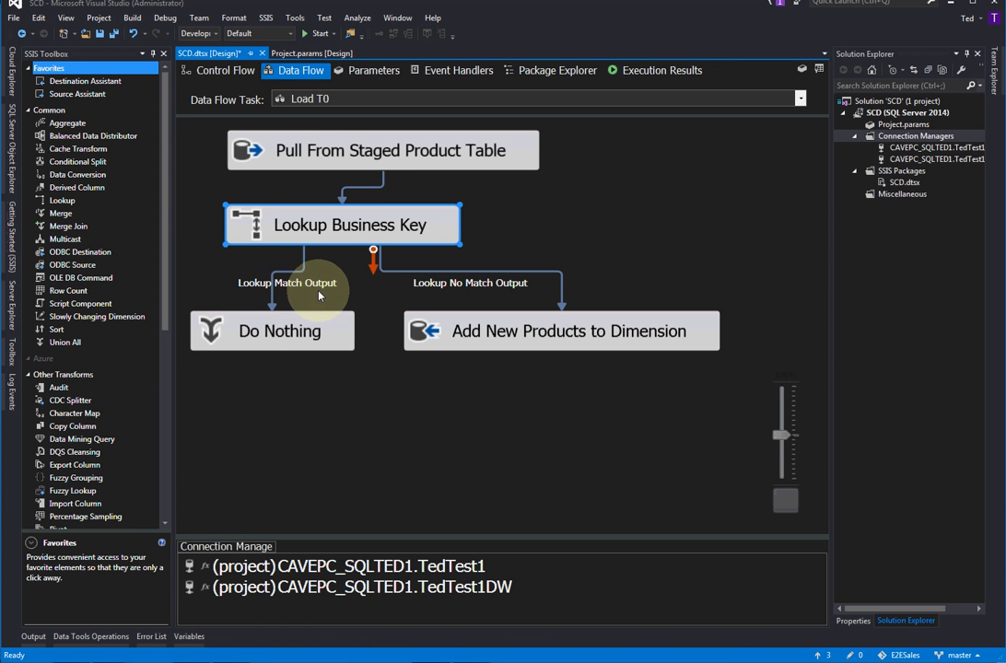
pyautogui.moveTo(293, 293)
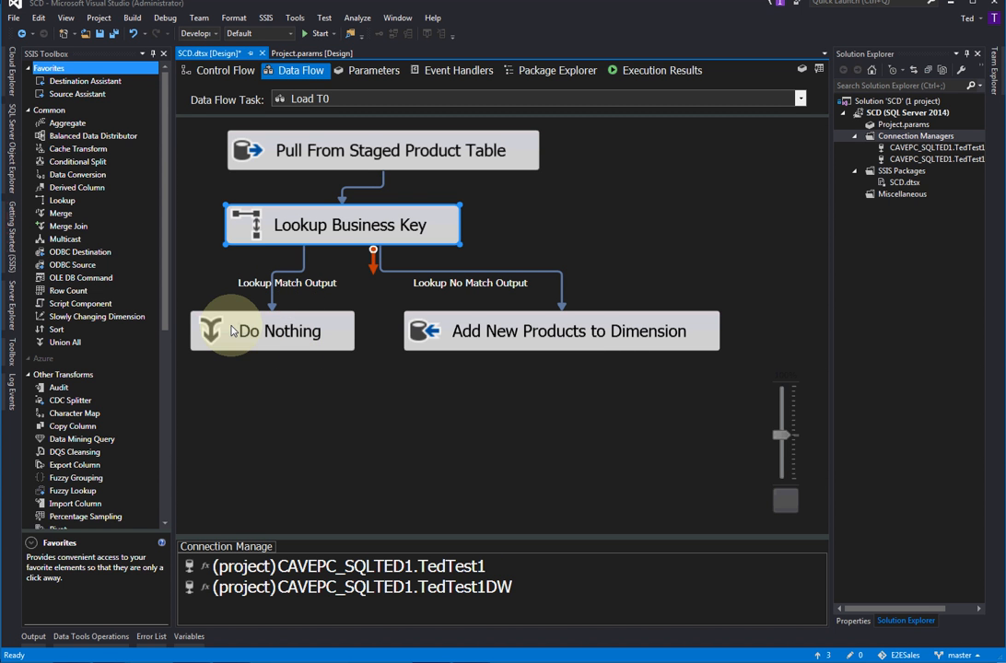
# Step: Select Do Nothing, then the Add New Products to Dimension destination in Load T0
pyautogui.click(272, 331)
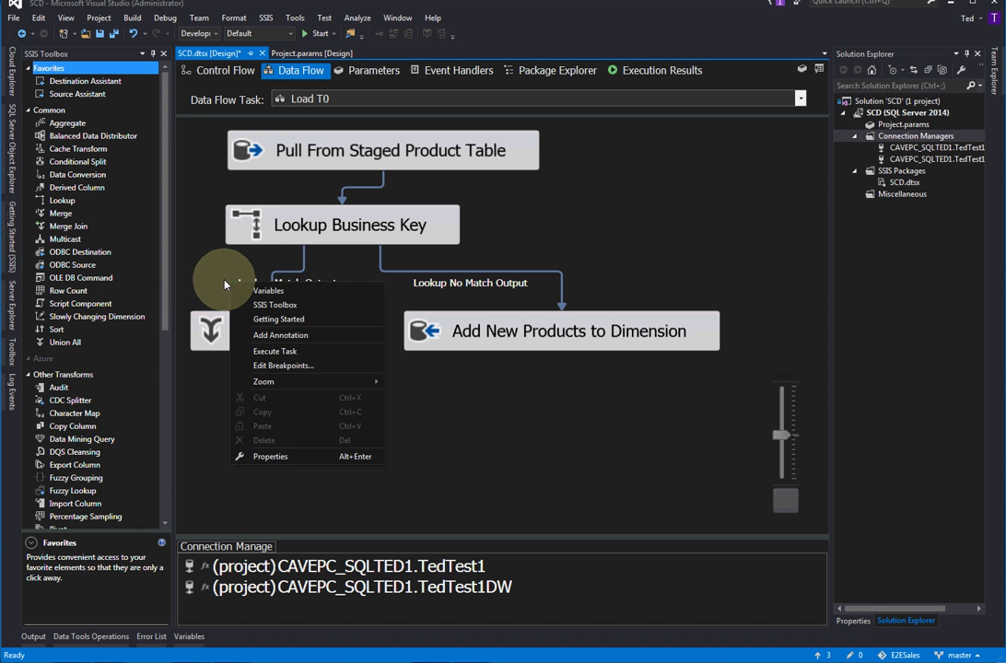
pyautogui.moveTo(280, 334)
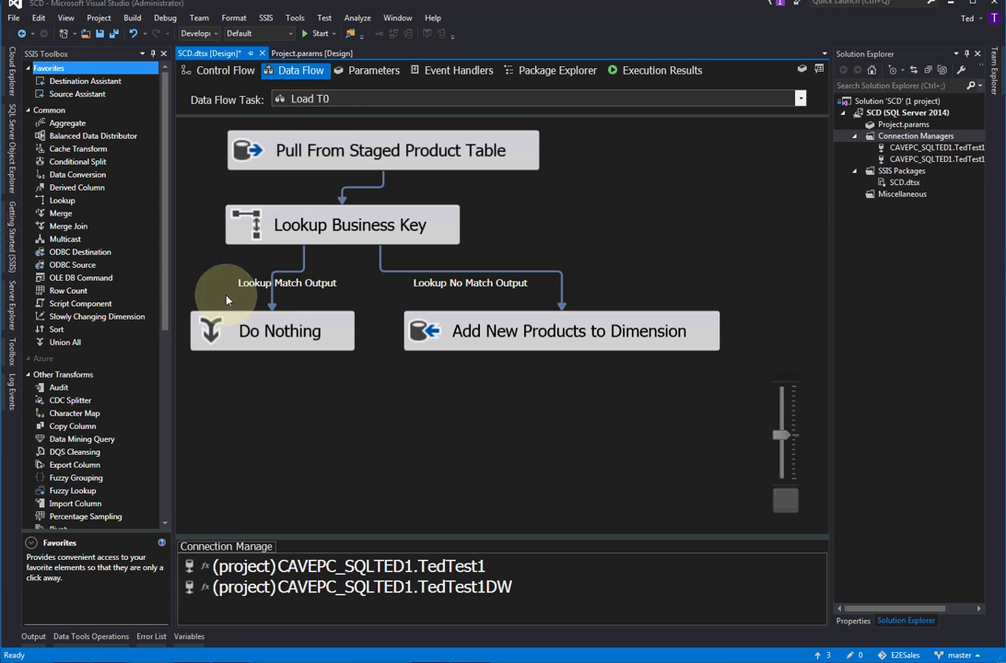
pyautogui.moveTo(309, 272)
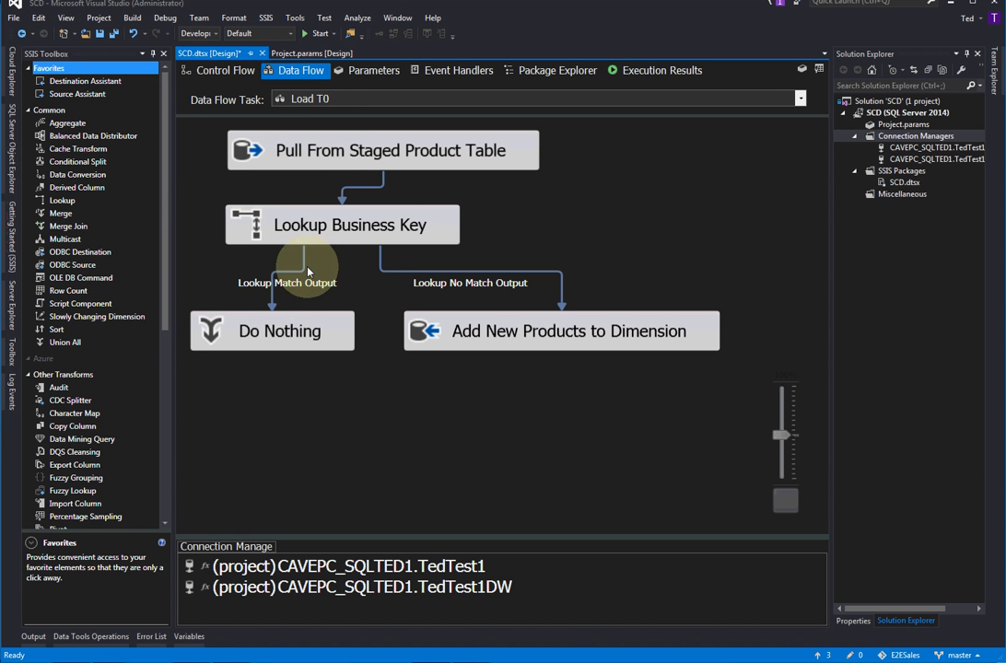
pyautogui.moveTo(369, 284)
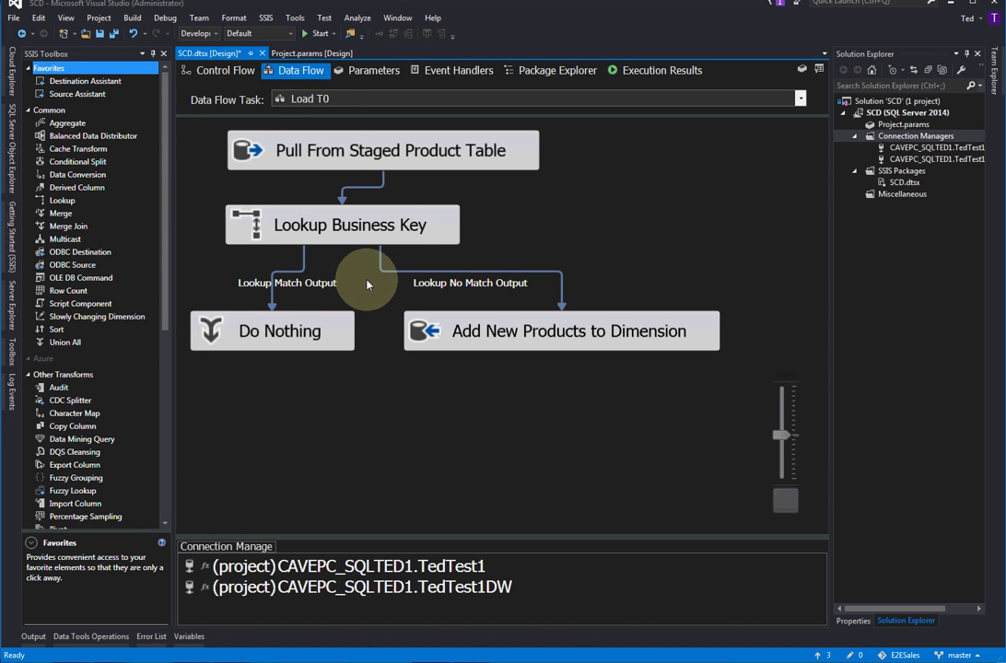
pyautogui.moveTo(553, 287)
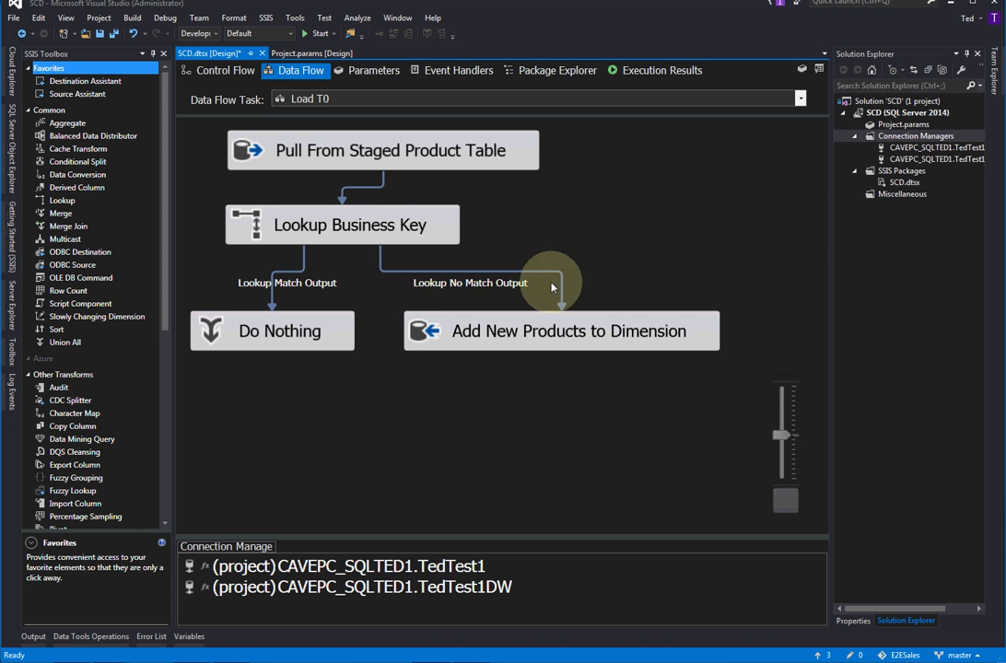
pyautogui.moveTo(429, 282)
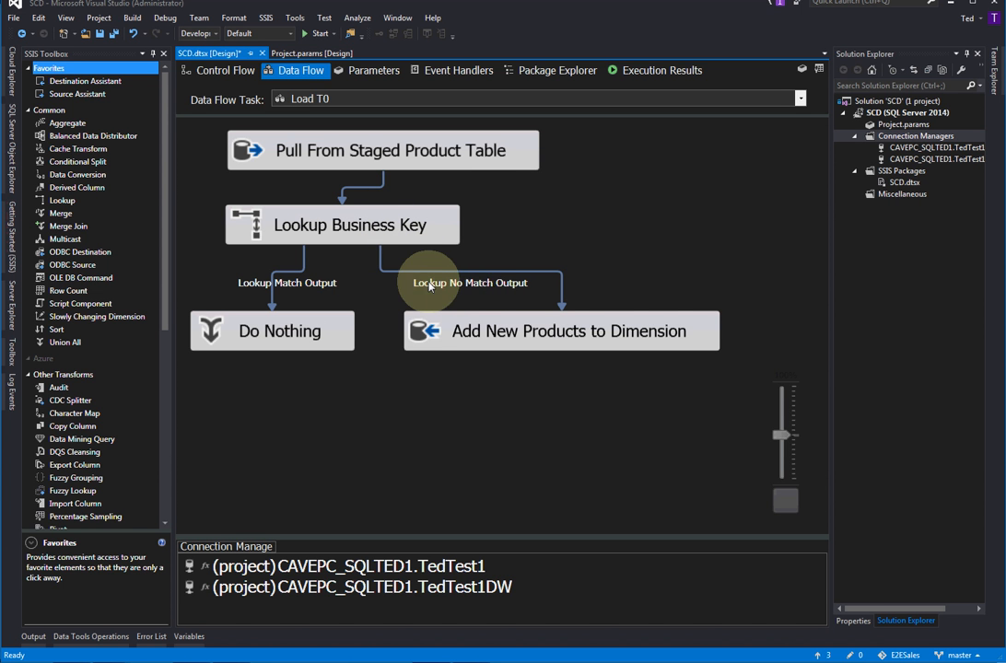
pyautogui.moveTo(341, 233)
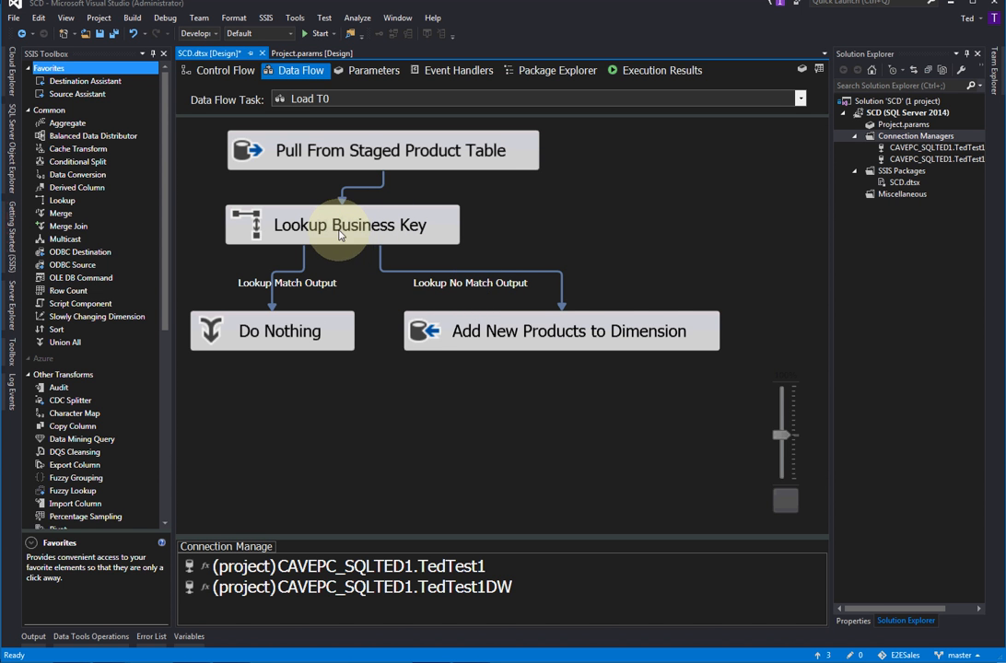
pyautogui.moveTo(332, 229)
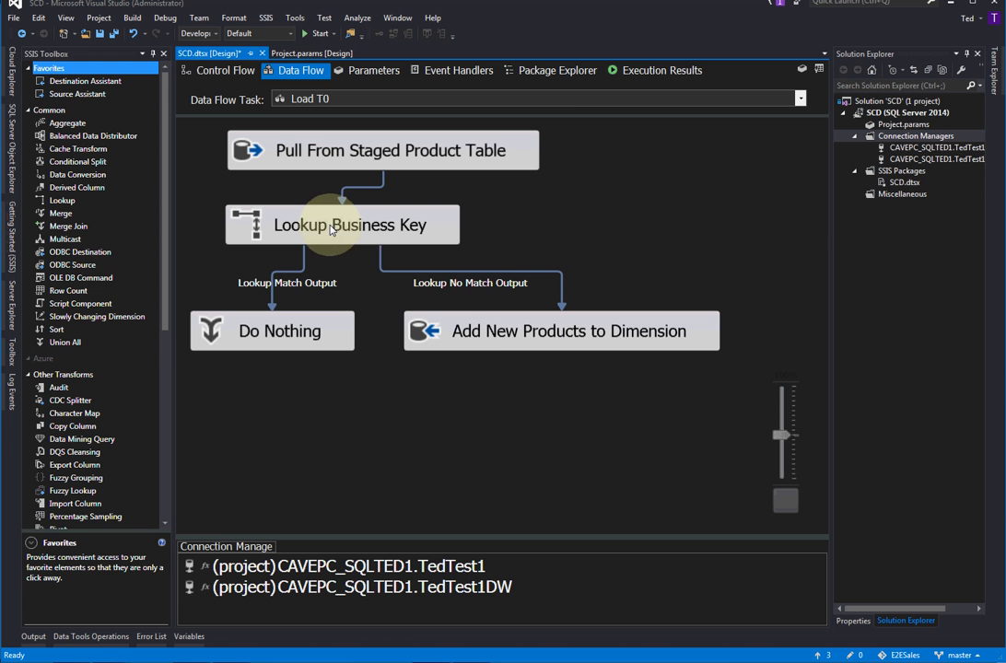
pyautogui.moveTo(492, 304)
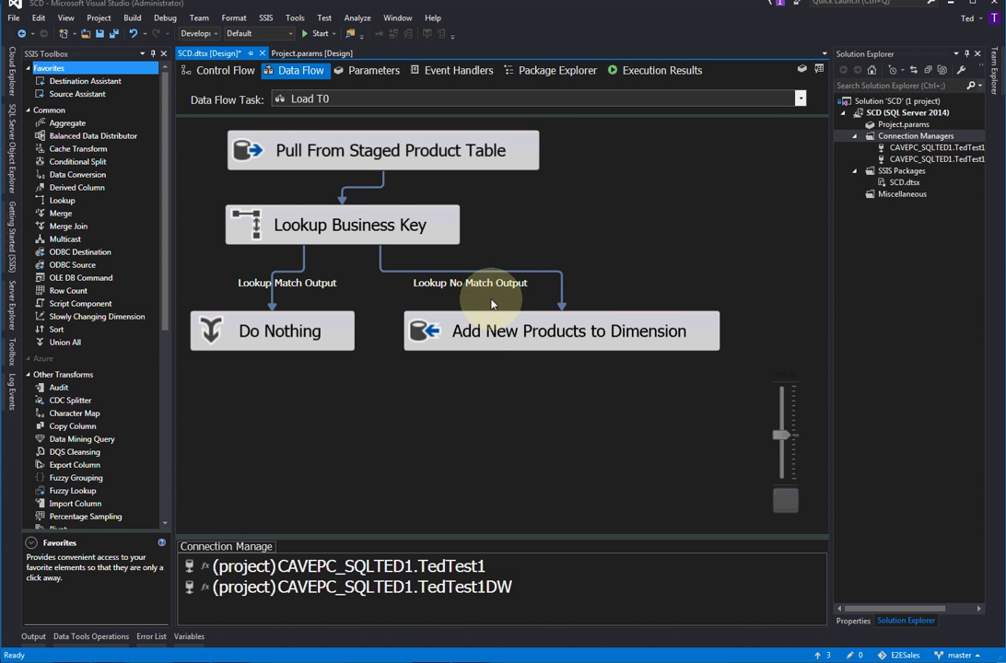
pyautogui.moveTo(557, 379)
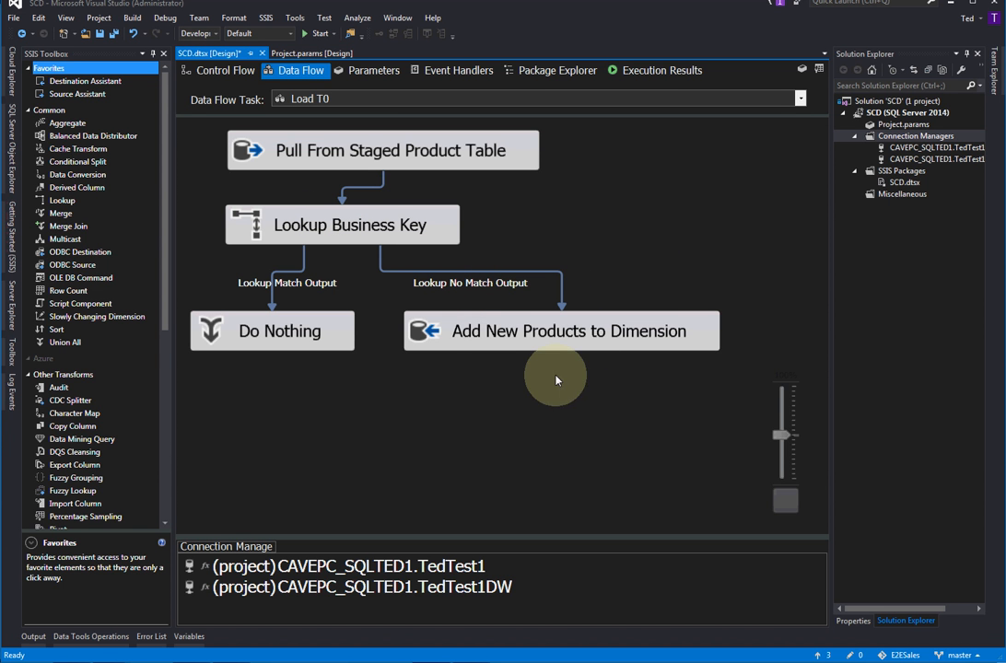
pyautogui.click(560, 331)
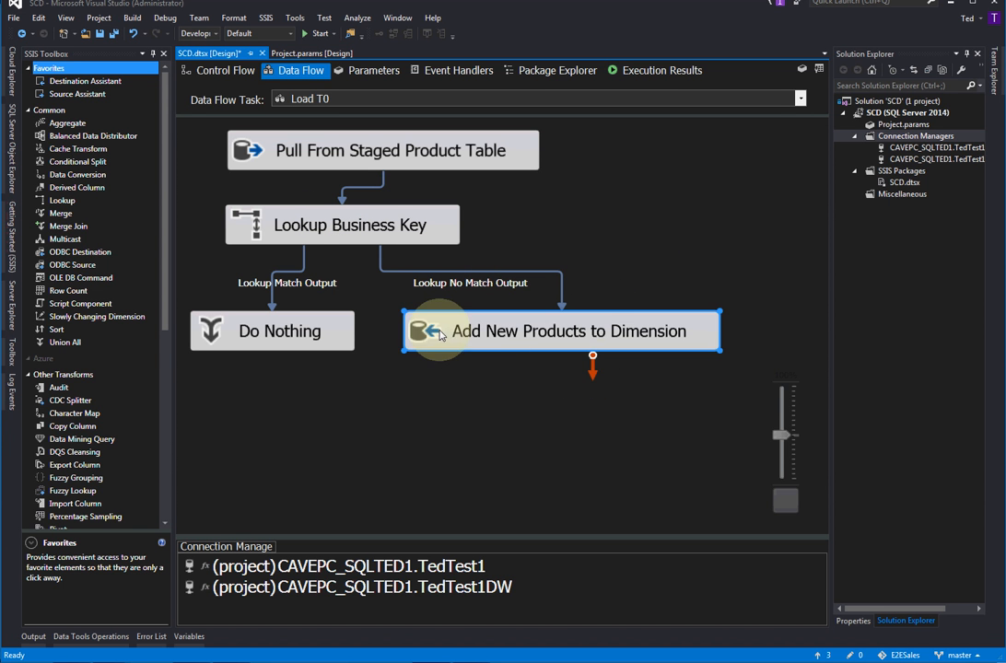
pyautogui.doubleClick(560, 330)
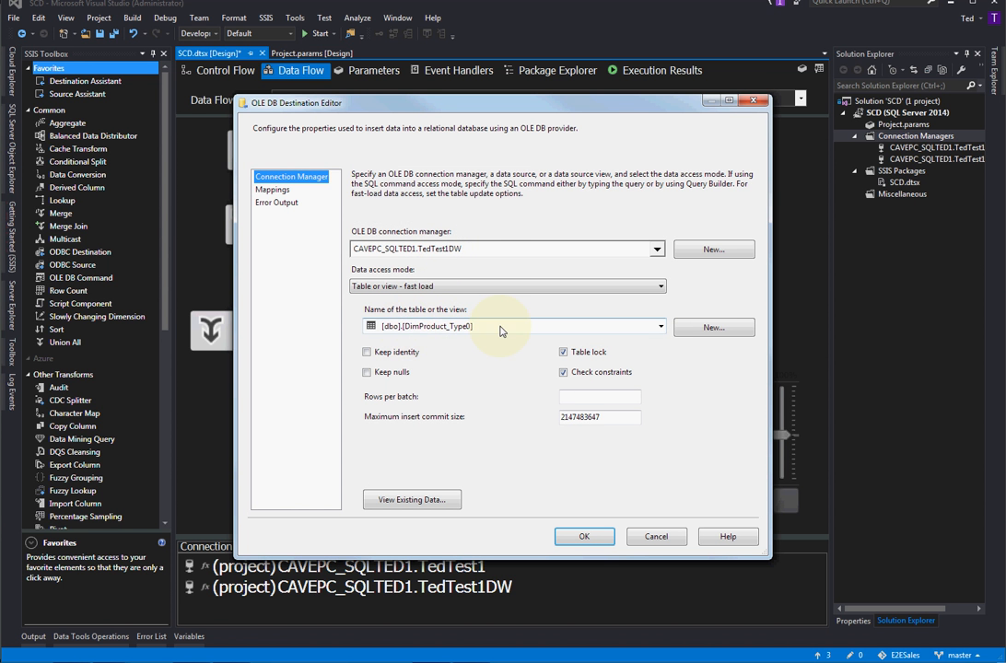
pyautogui.click(271, 188)
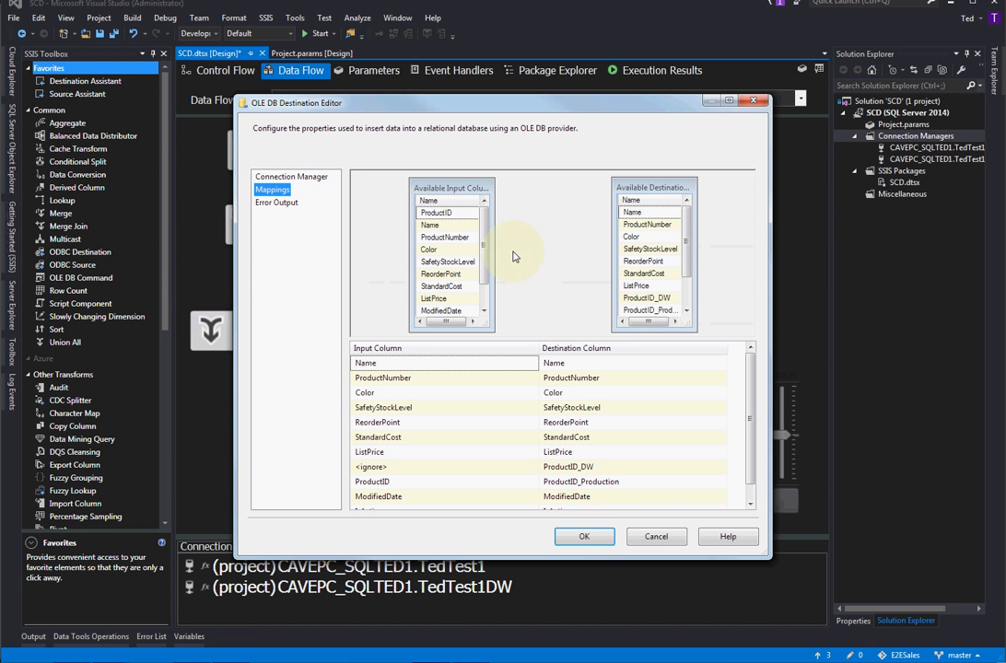
pyautogui.scroll(-3)
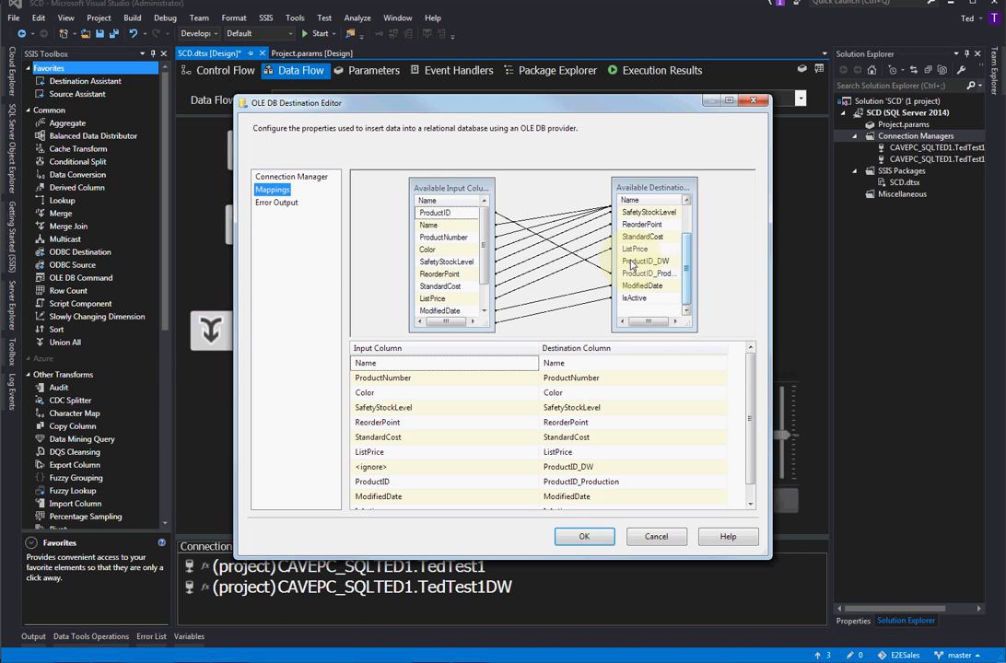
pyautogui.moveTo(645, 261)
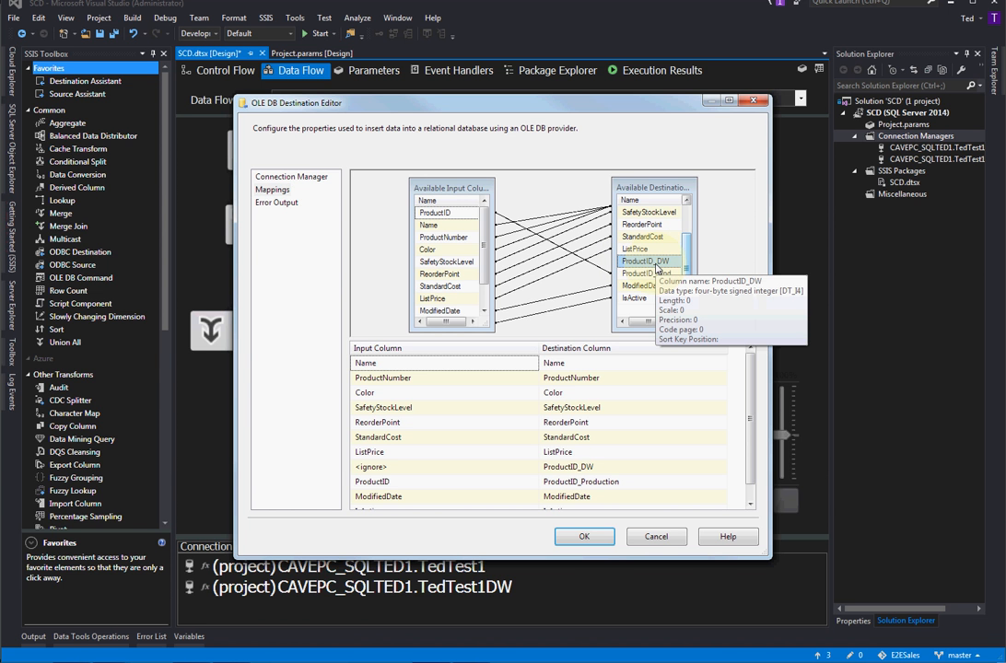
pyautogui.moveTo(670, 262)
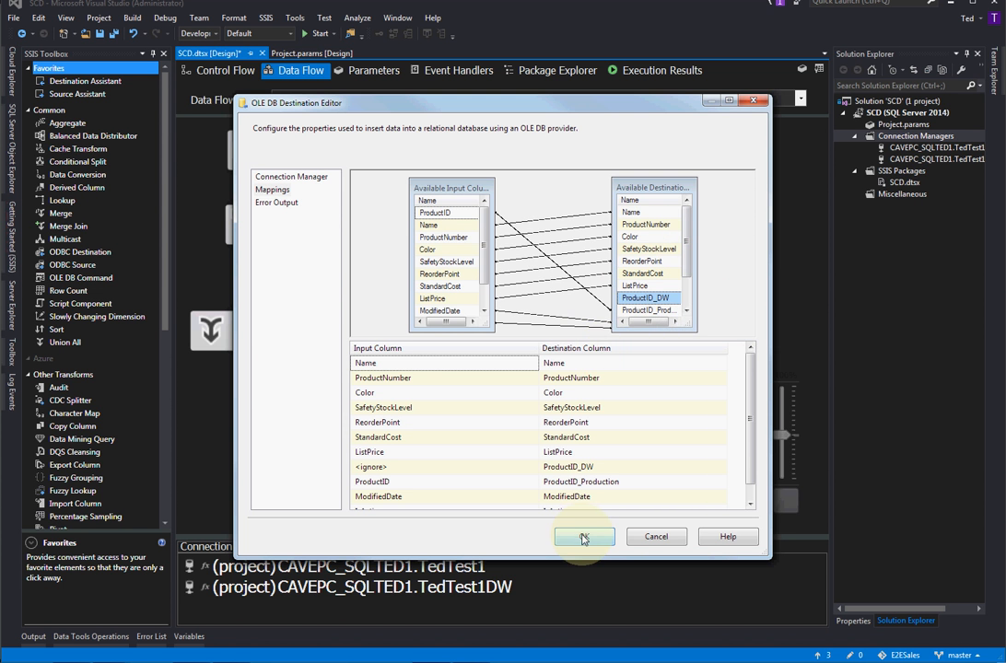
pyautogui.click(584, 536)
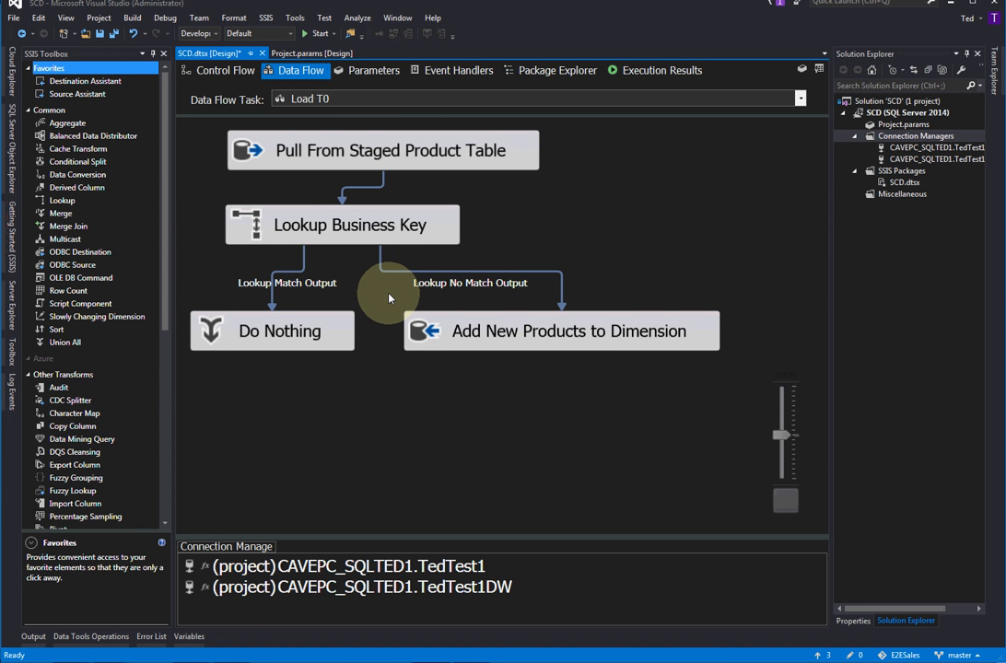
pyautogui.moveTo(267, 331)
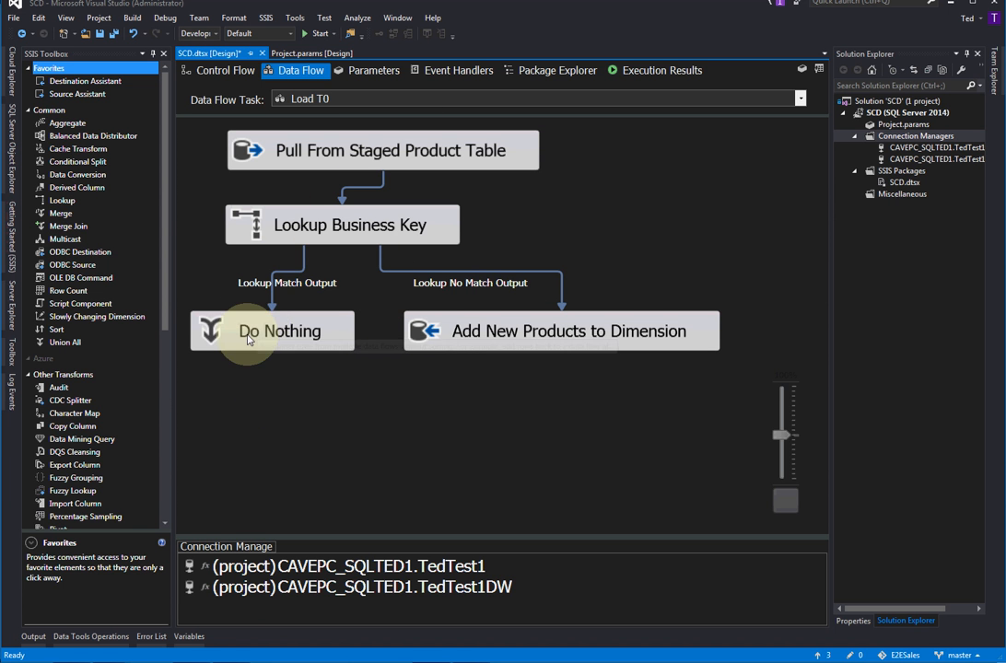
pyautogui.click(278, 331)
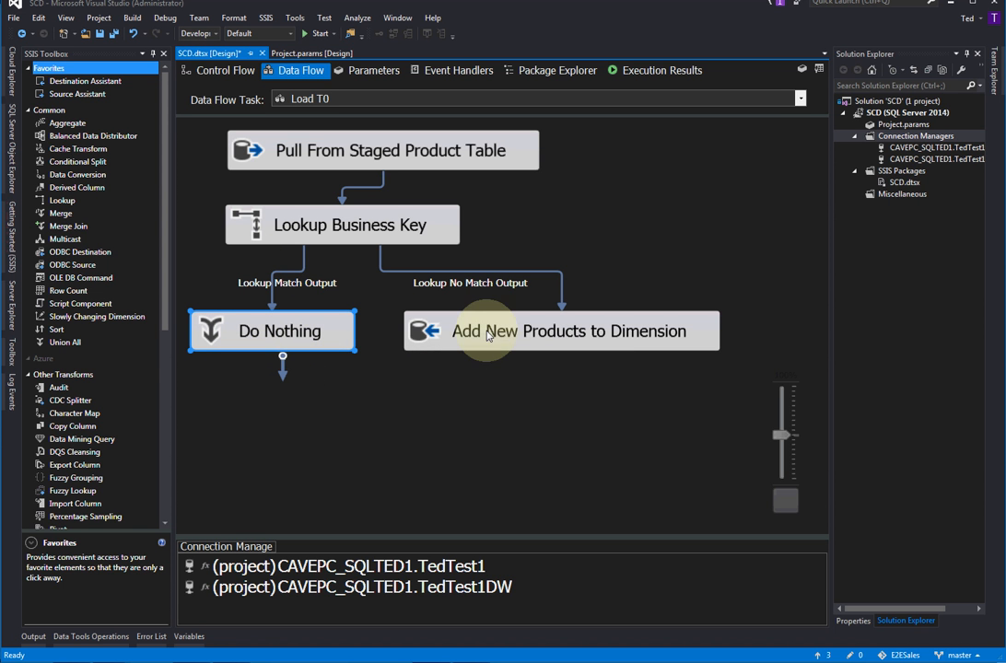
pyautogui.moveTo(461, 306)
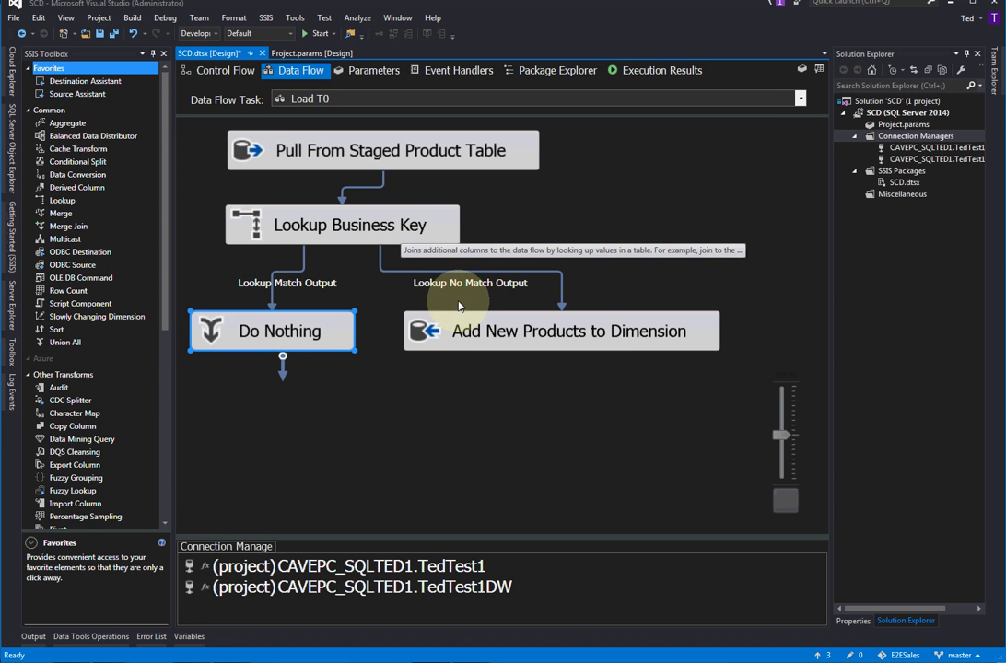
pyautogui.click(561, 330)
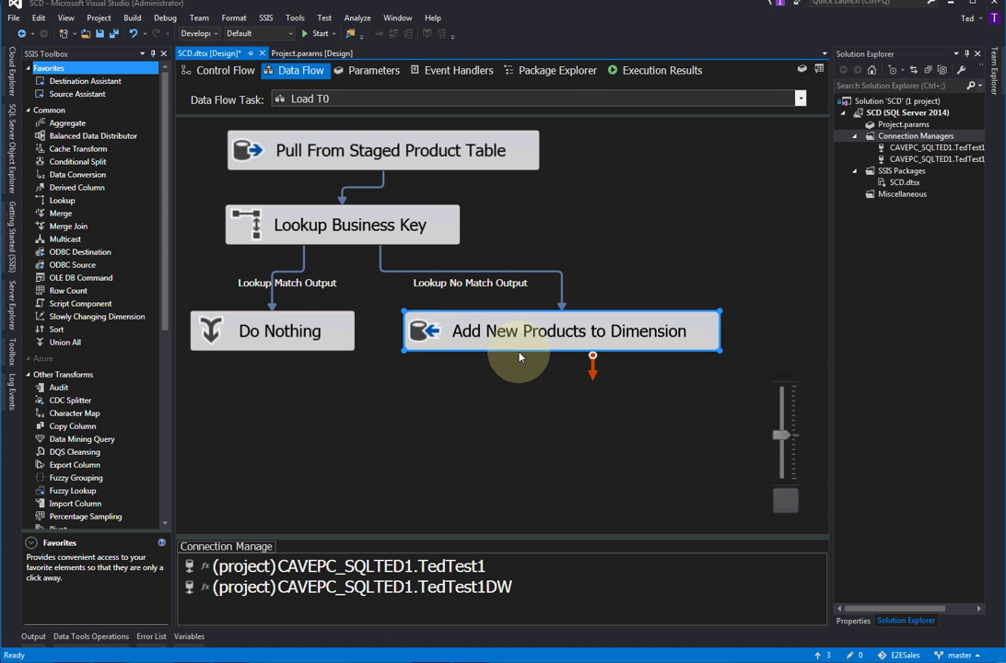
pyautogui.moveTo(516, 336)
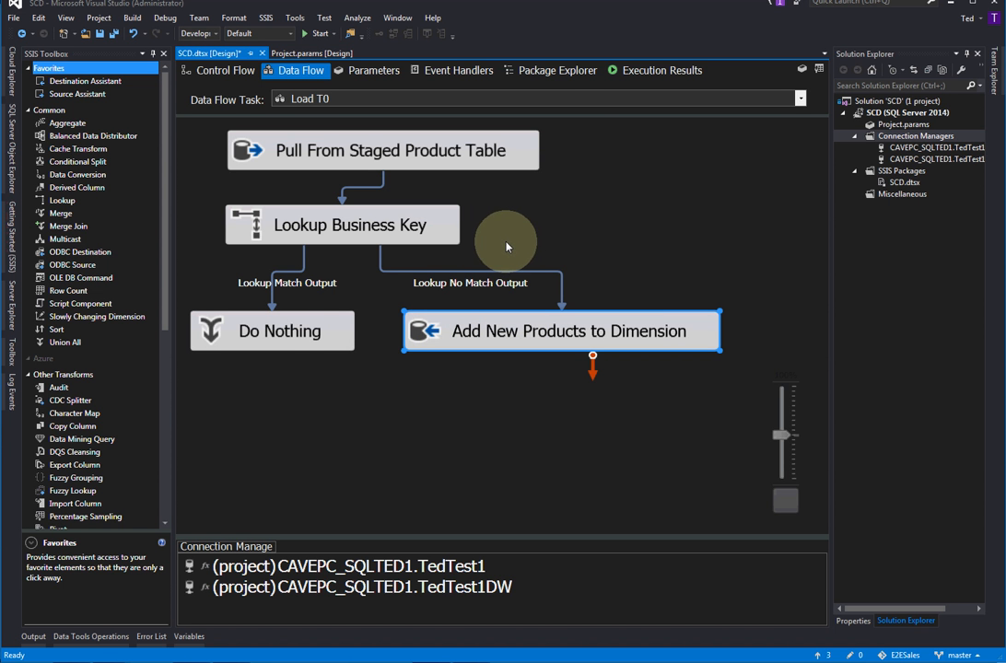
pyautogui.moveTo(467, 258)
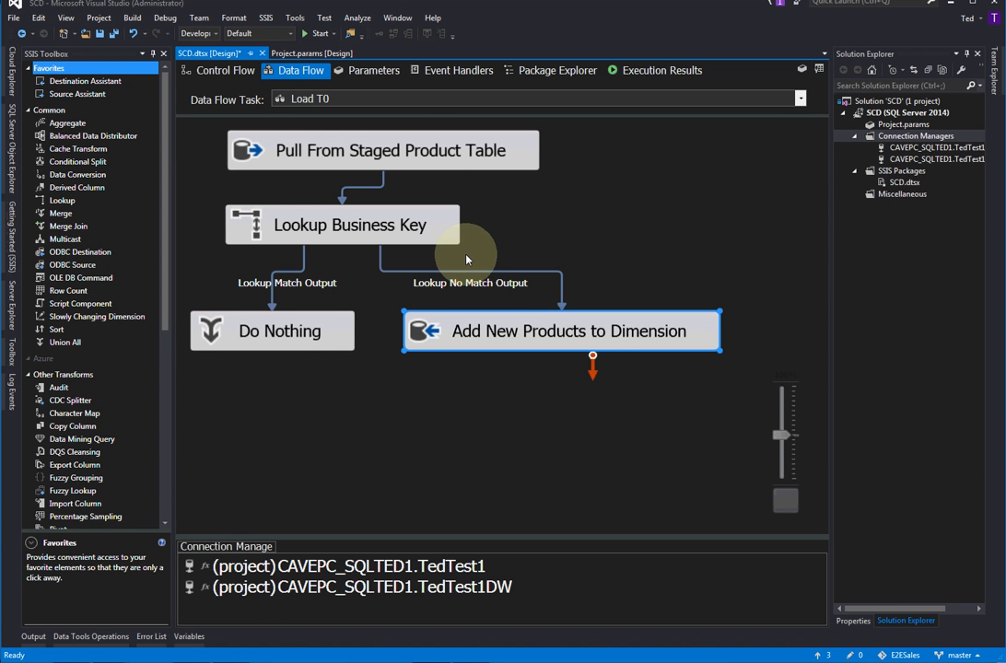
pyautogui.moveTo(530, 219)
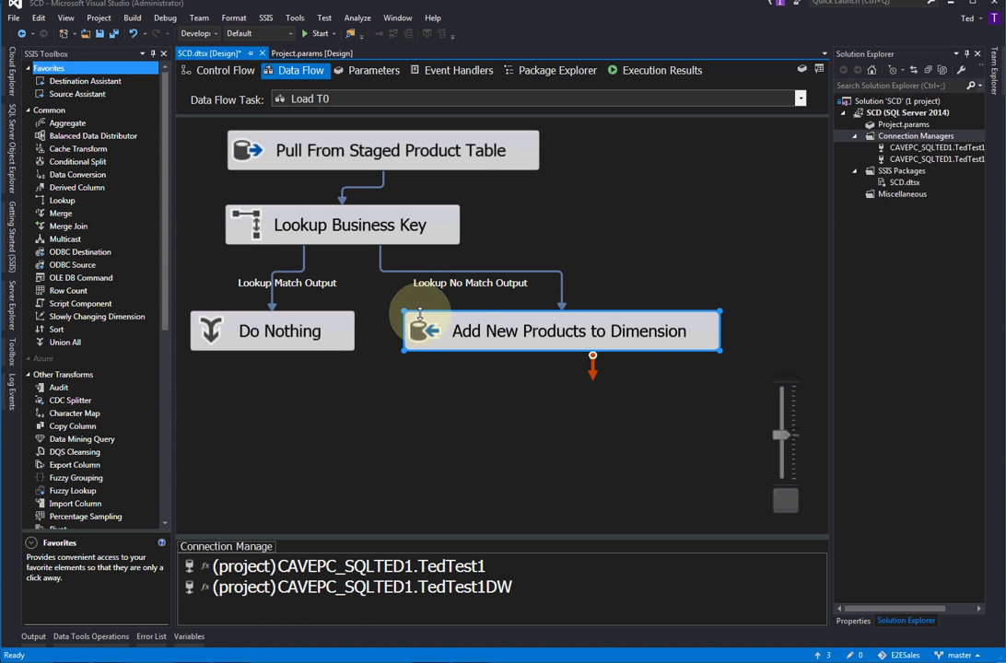
pyautogui.moveTo(419, 330)
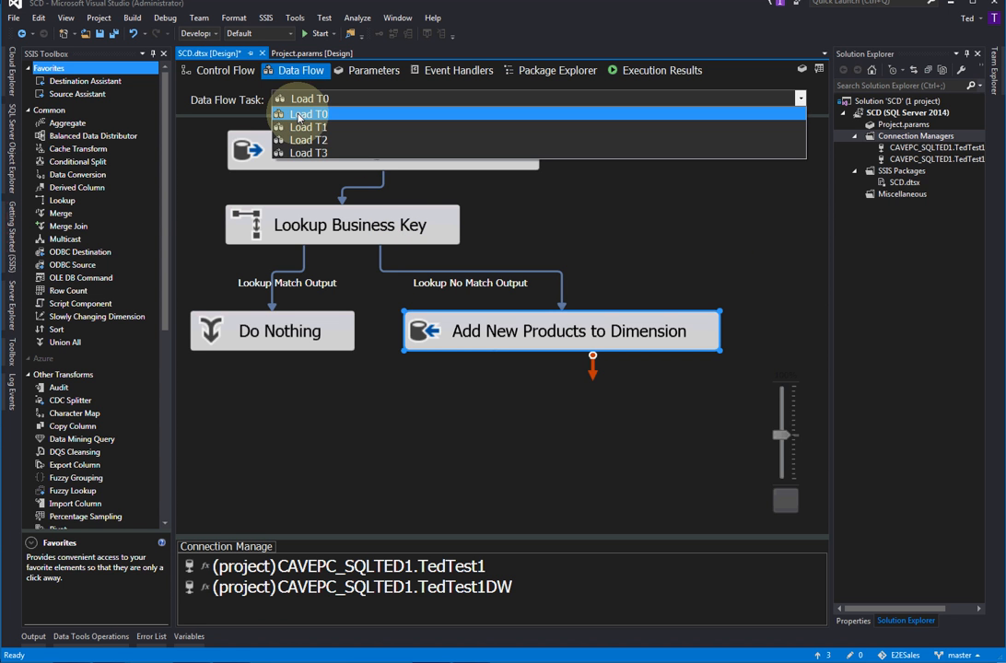
# Step: Open the Load T1 data flow and select Update Existing Products
pyautogui.click(309, 99)
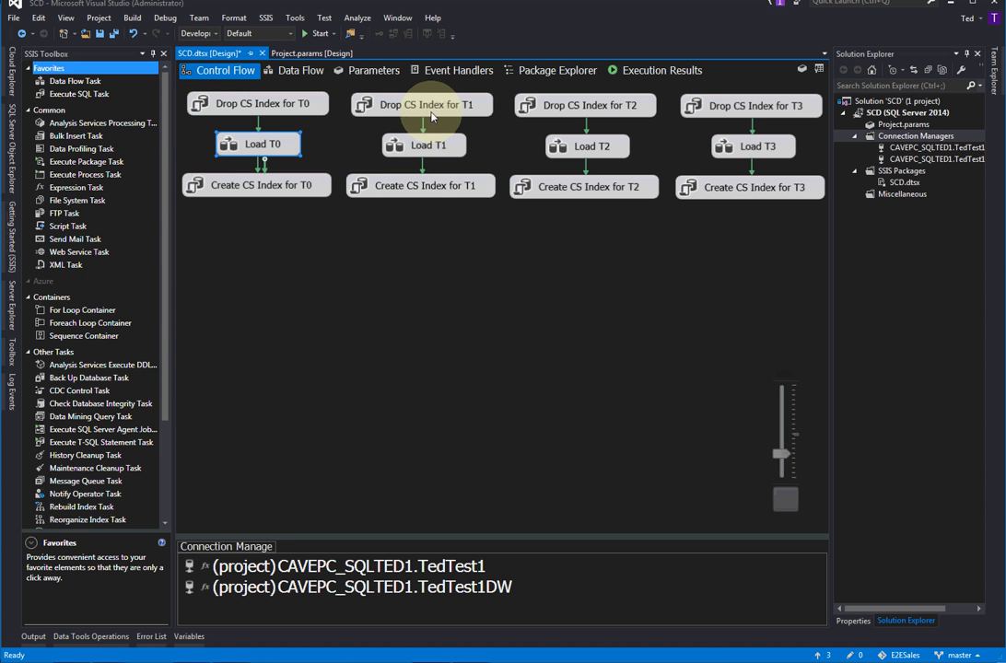
pyautogui.click(425, 145)
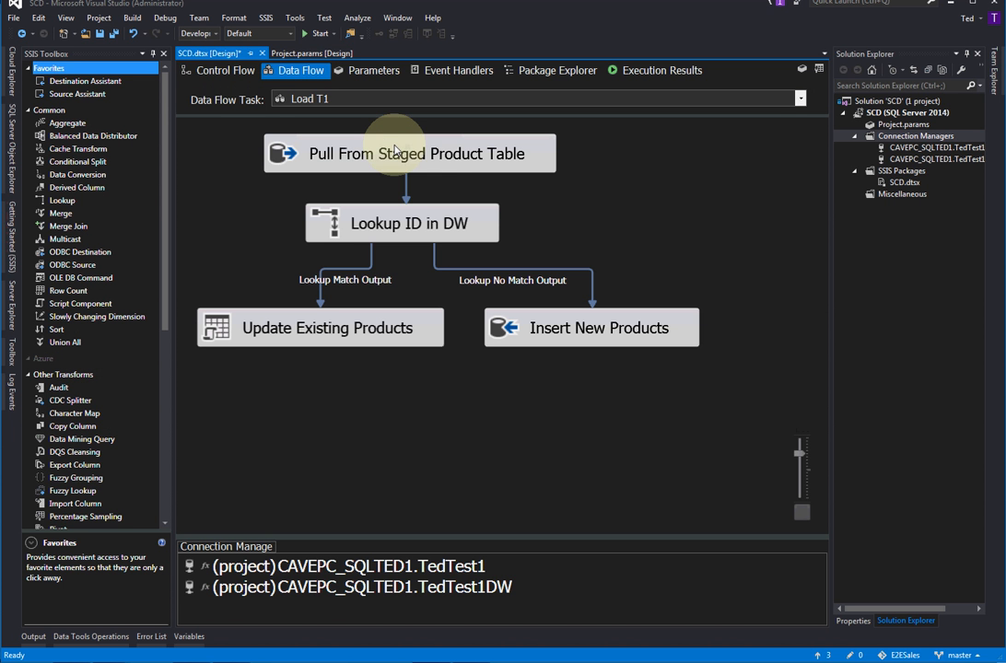
pyautogui.moveTo(375, 256)
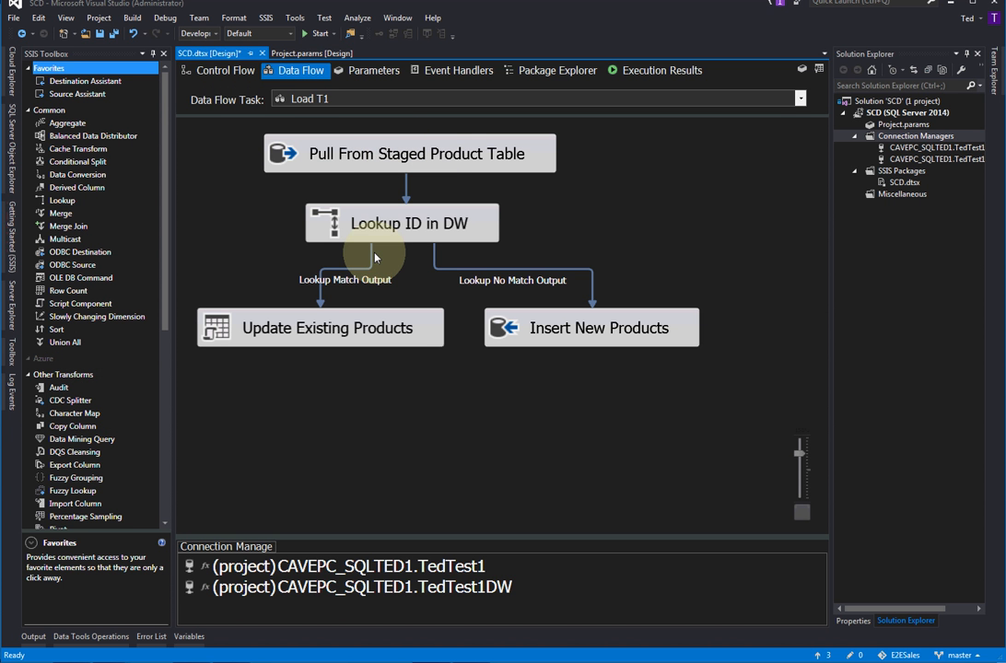
pyautogui.moveTo(328, 110)
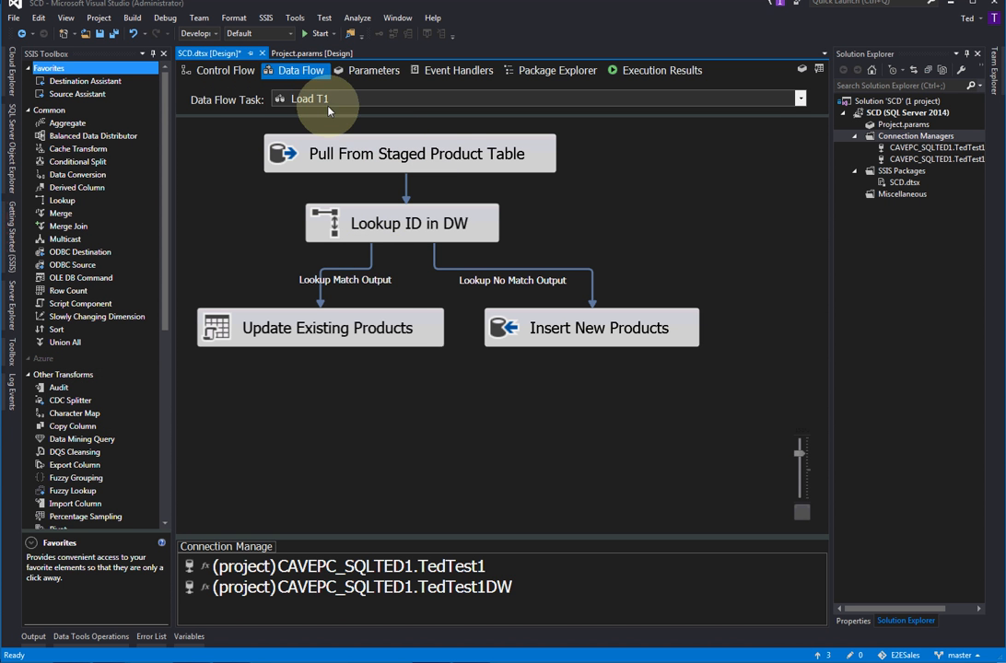
pyautogui.moveTo(429, 191)
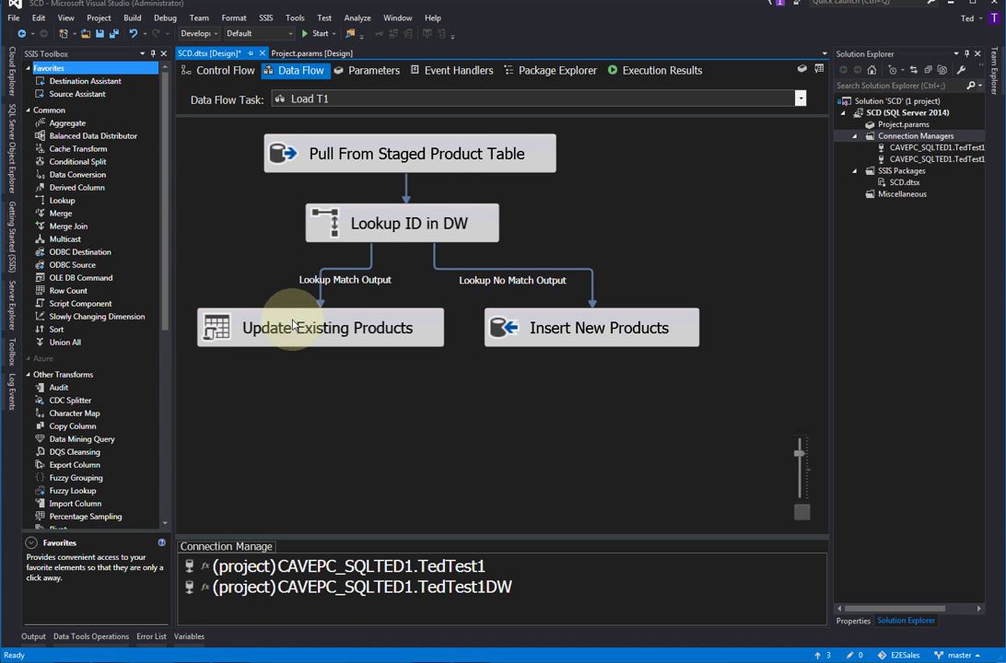
pyautogui.click(319, 327)
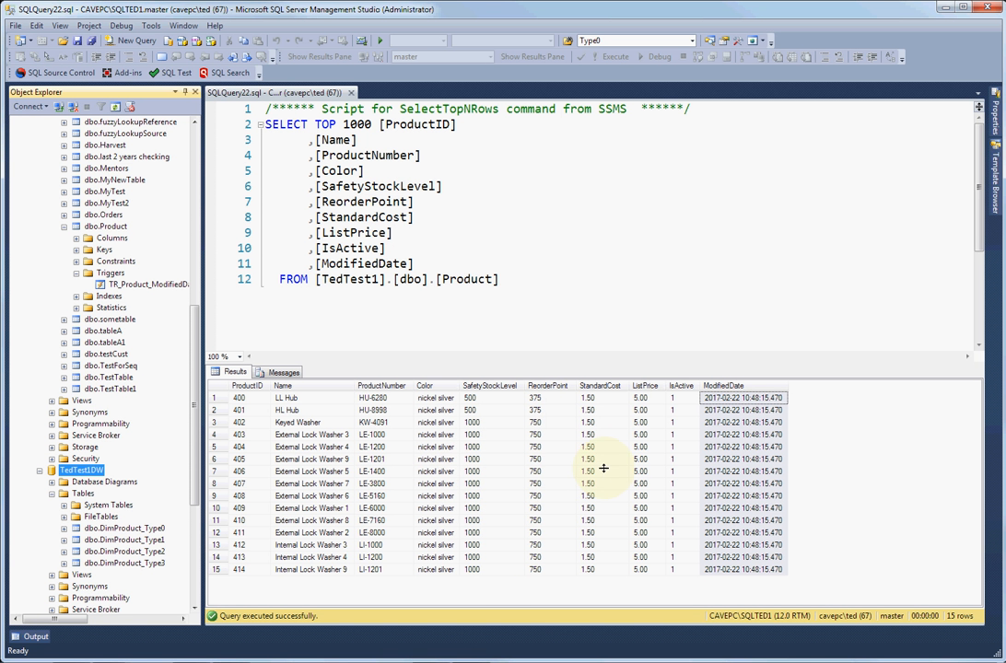
pyautogui.moveTo(598, 443)
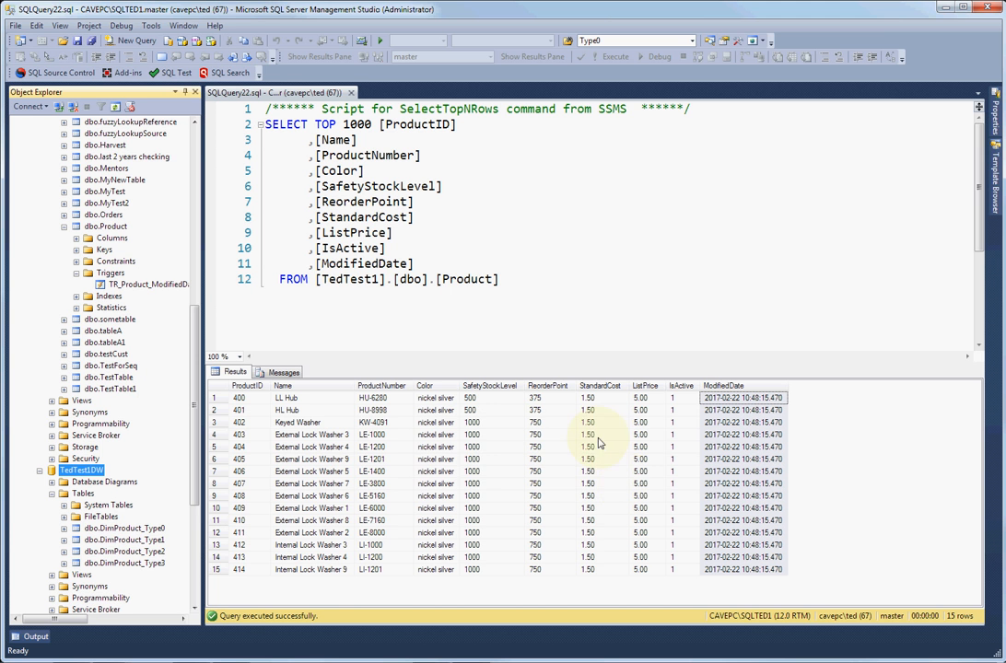
pyautogui.moveTo(605, 439)
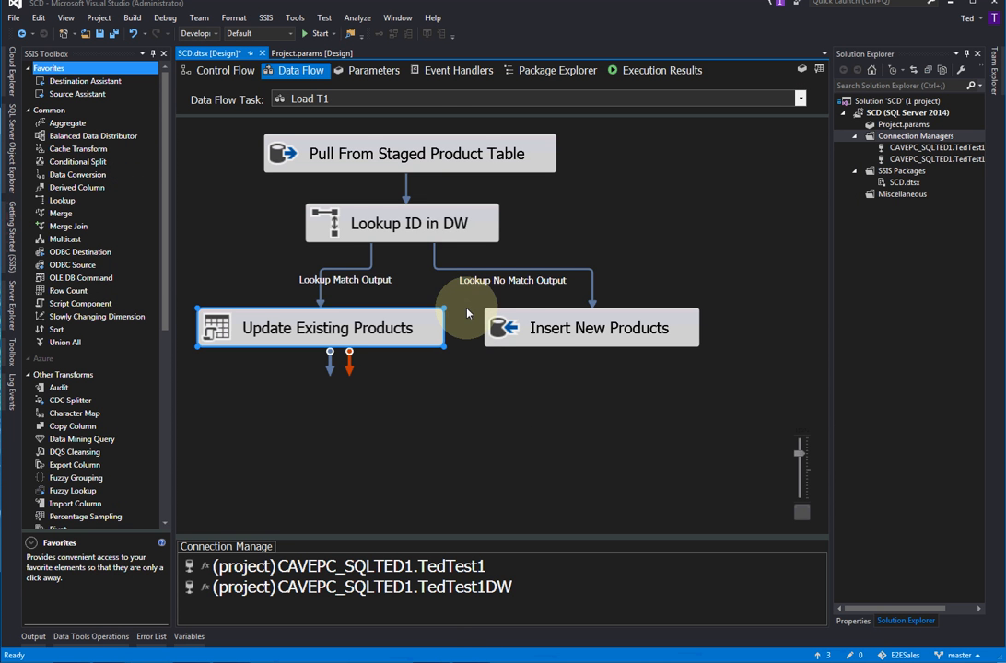
pyautogui.moveTo(436, 236)
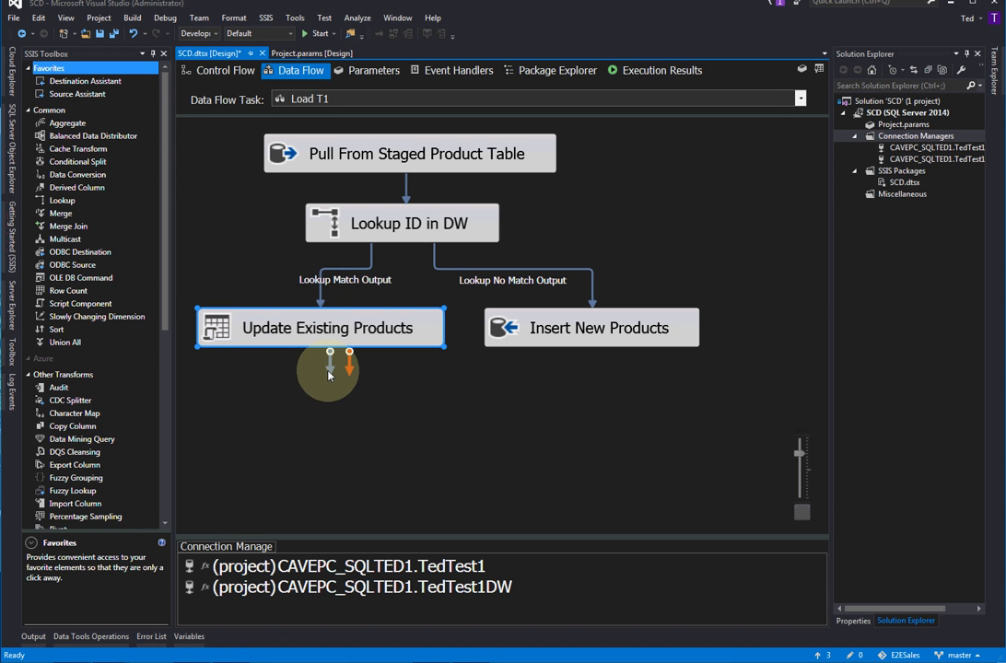
pyautogui.moveTo(218, 332)
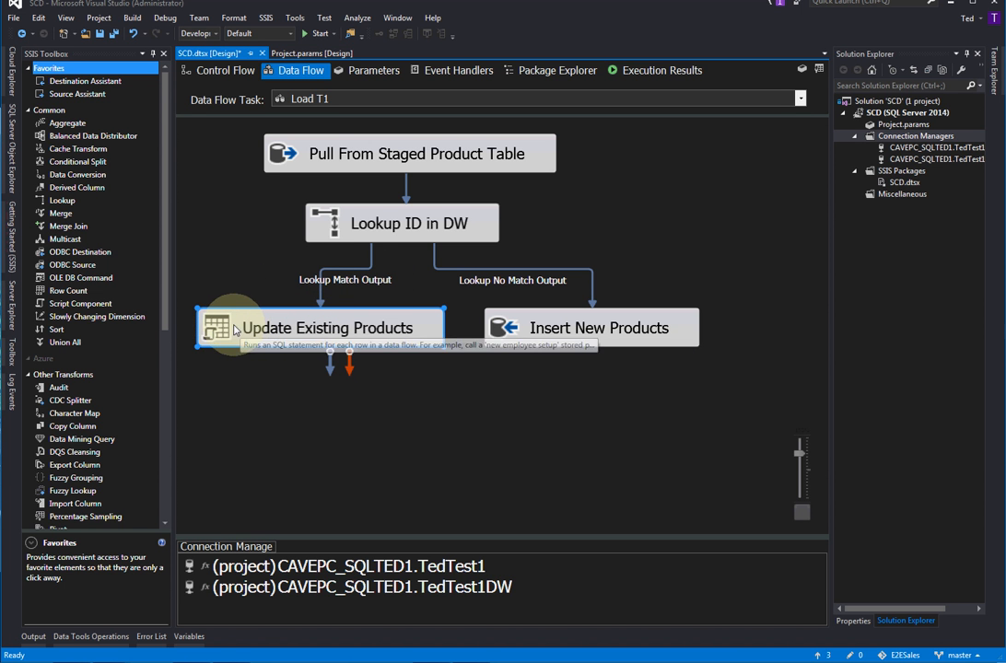
# Step: Read the OLE DB Command description and select Update Existing Products in Load T1
pyautogui.click(81, 278)
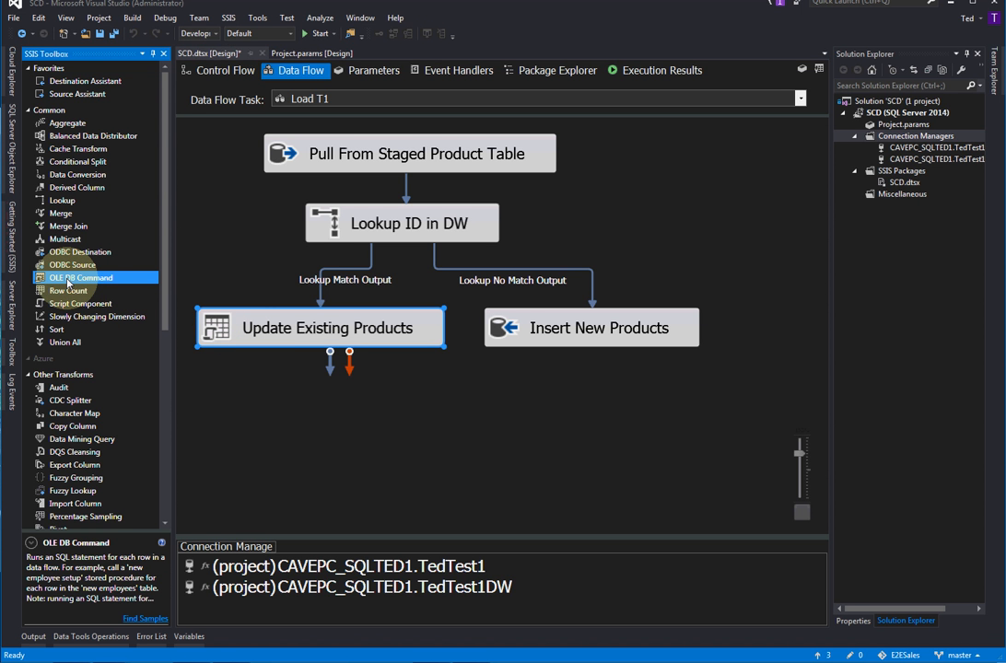
pyautogui.moveTo(60, 277)
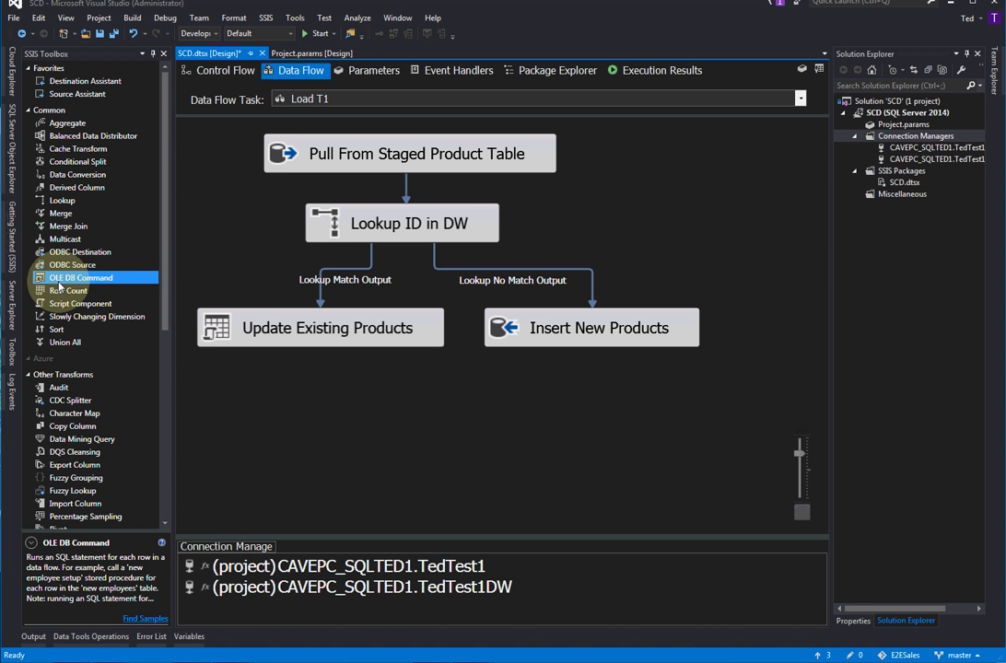
pyautogui.moveTo(60, 287)
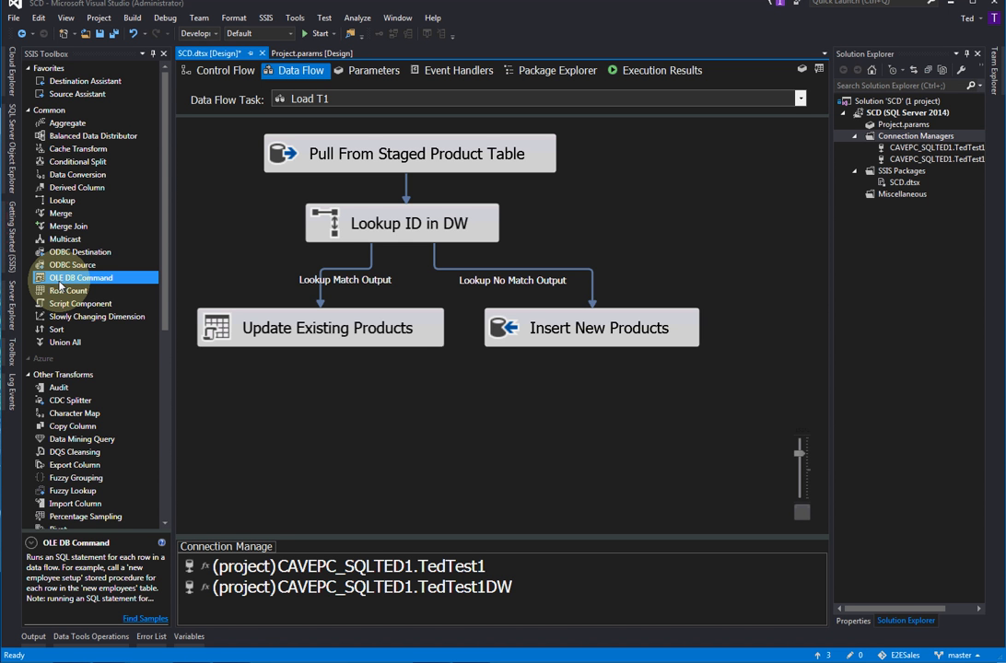
pyautogui.moveTo(60, 285)
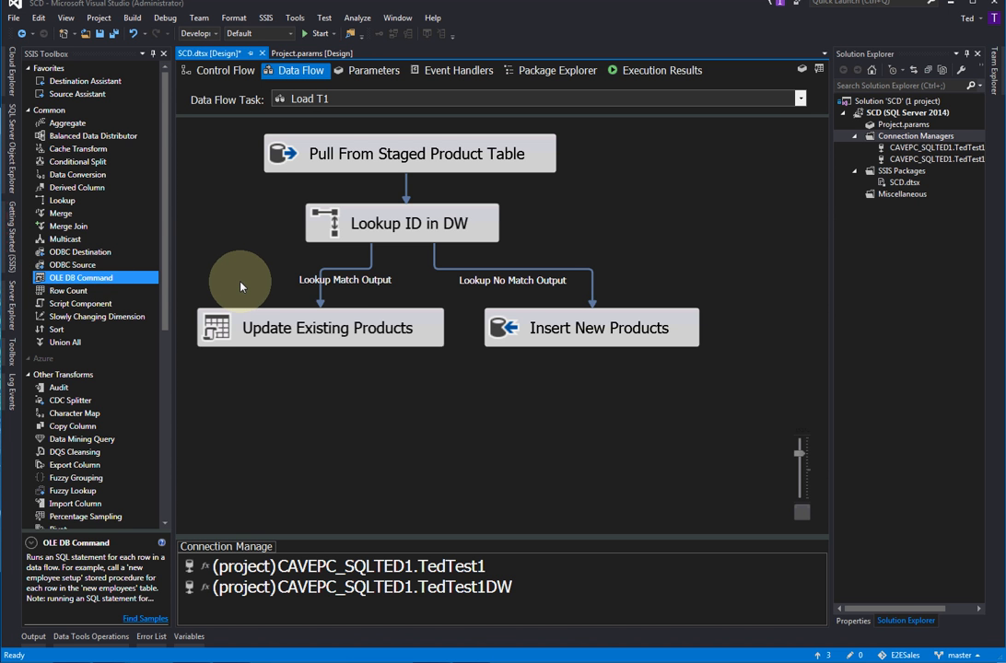
pyautogui.click(320, 327)
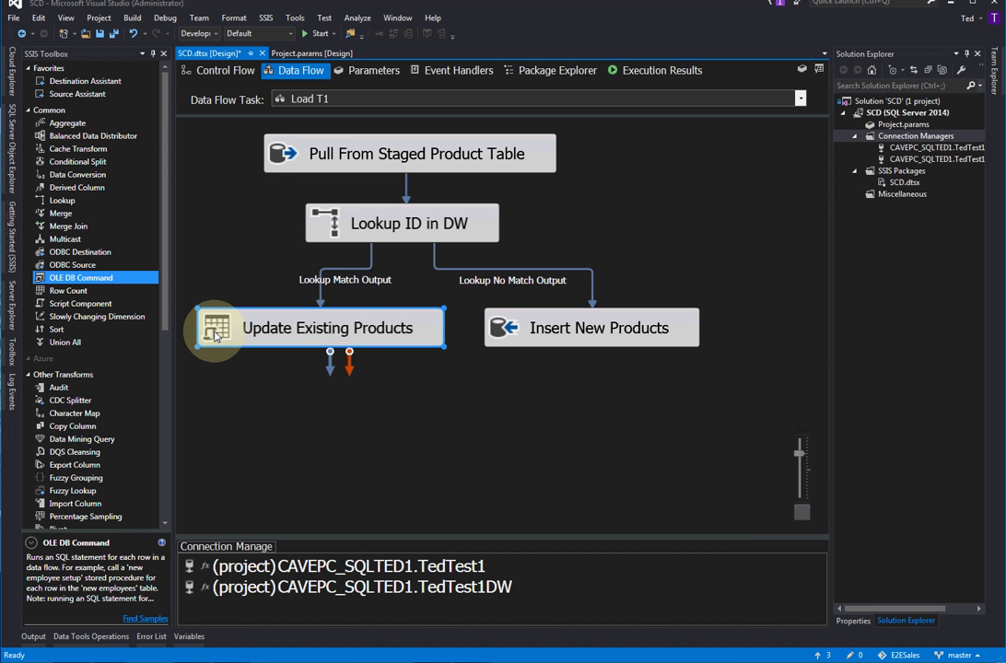
# Step: Open Update Existing Products' advanced editor and view its UPDATE DimProduct_Type1 properties
pyautogui.doubleClick(332, 328)
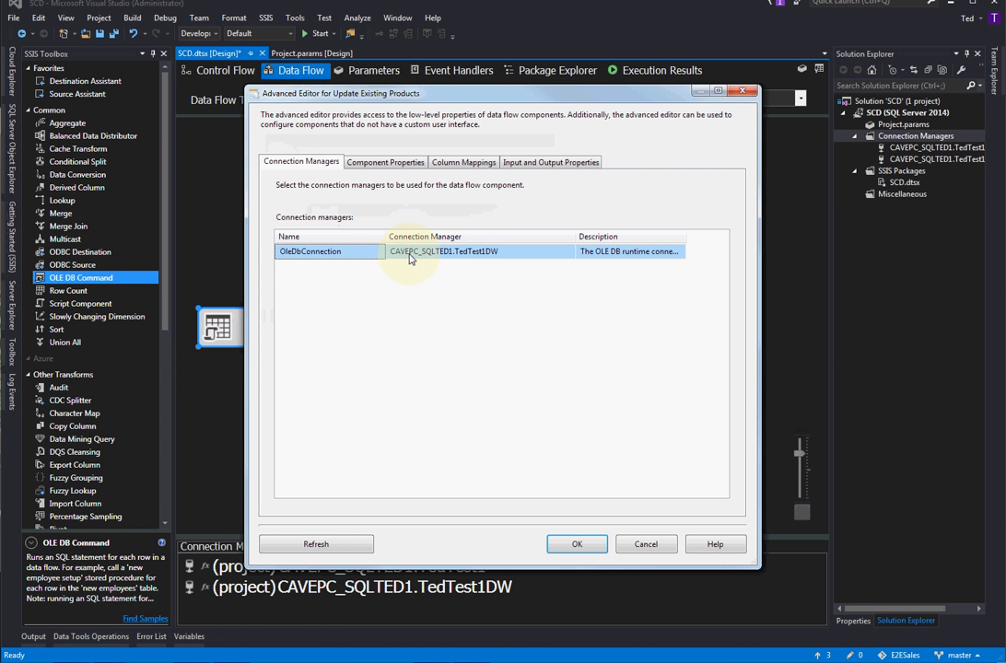
pyautogui.moveTo(385, 379)
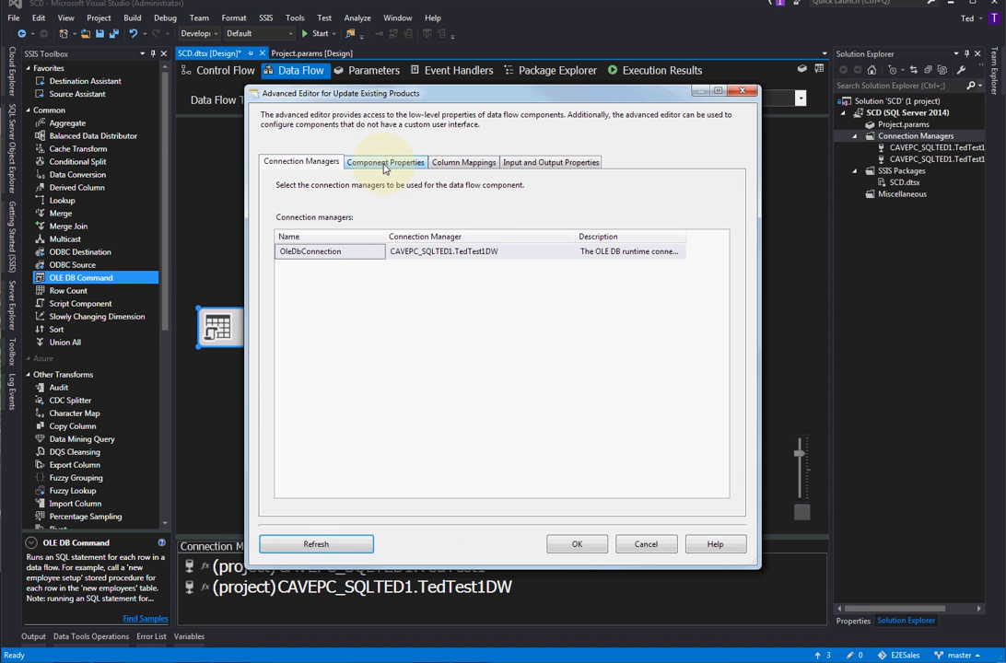
pyautogui.click(385, 162)
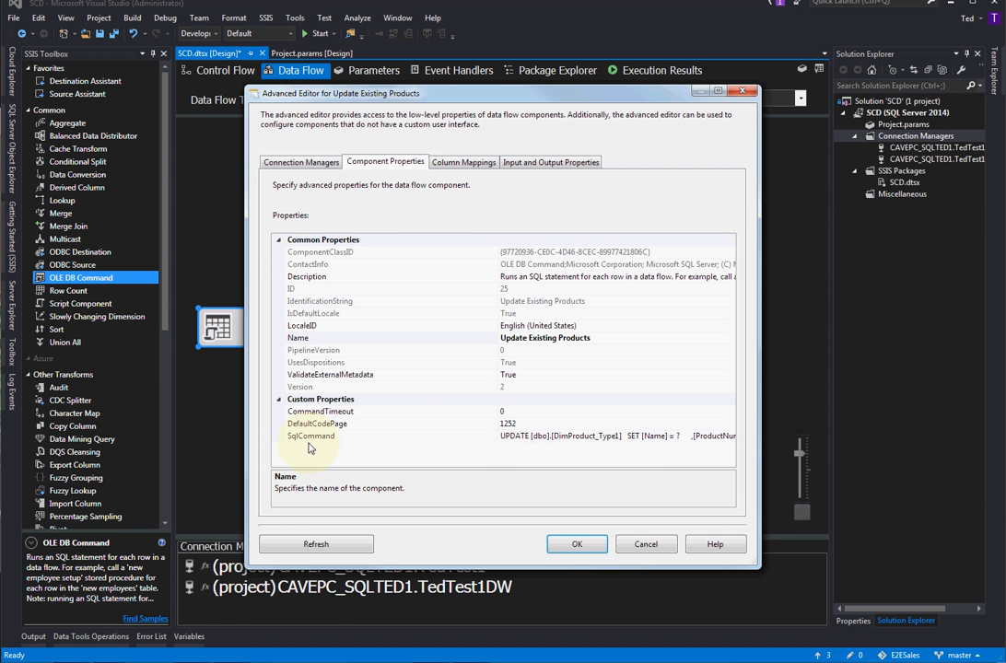
pyautogui.click(311, 435)
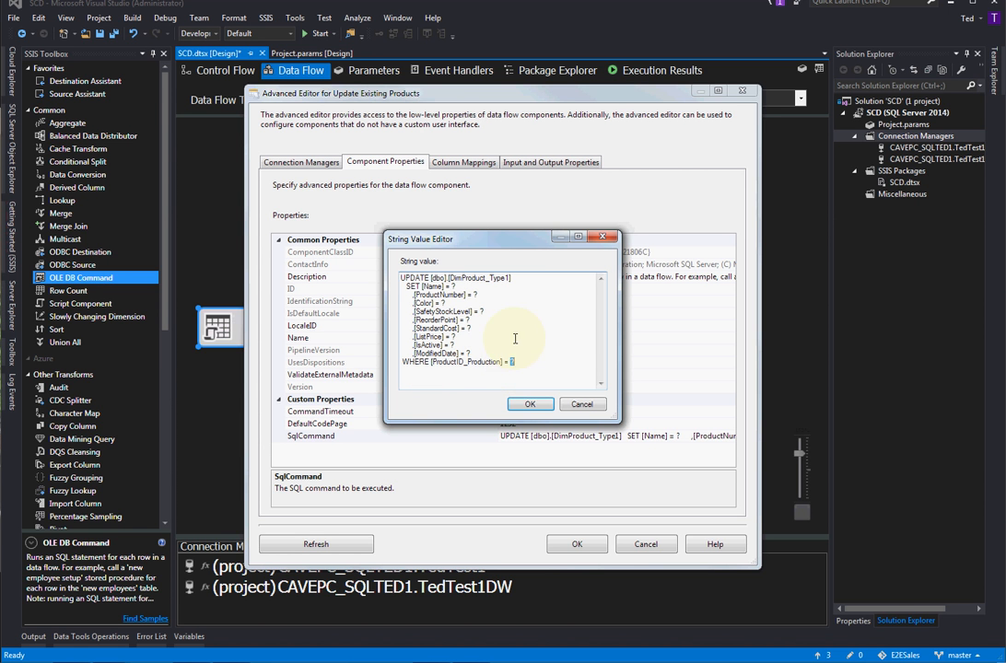
pyautogui.moveTo(519, 383)
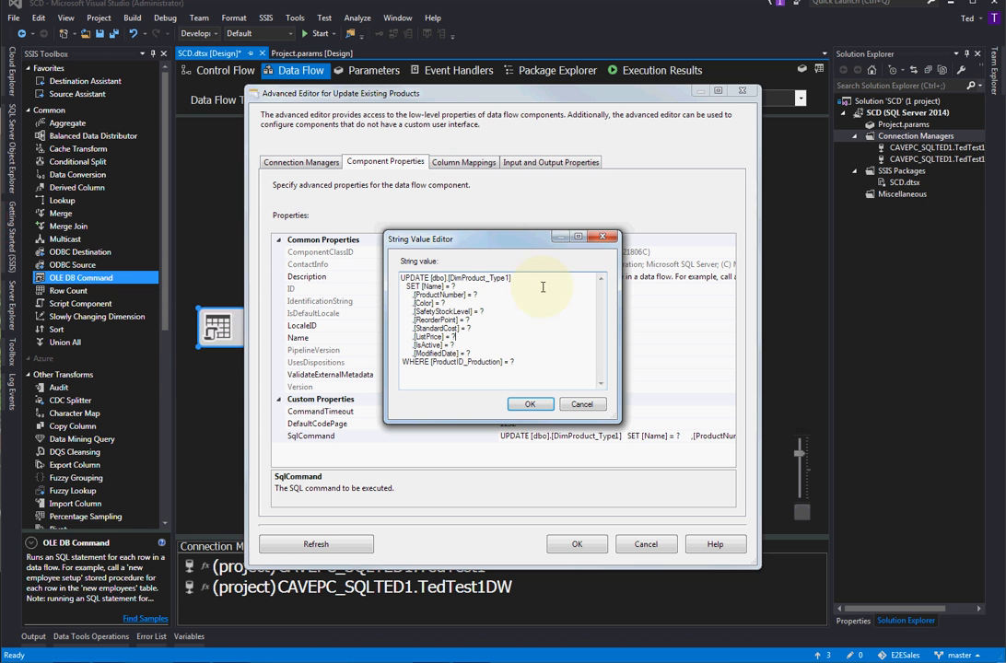
pyautogui.moveTo(508, 348)
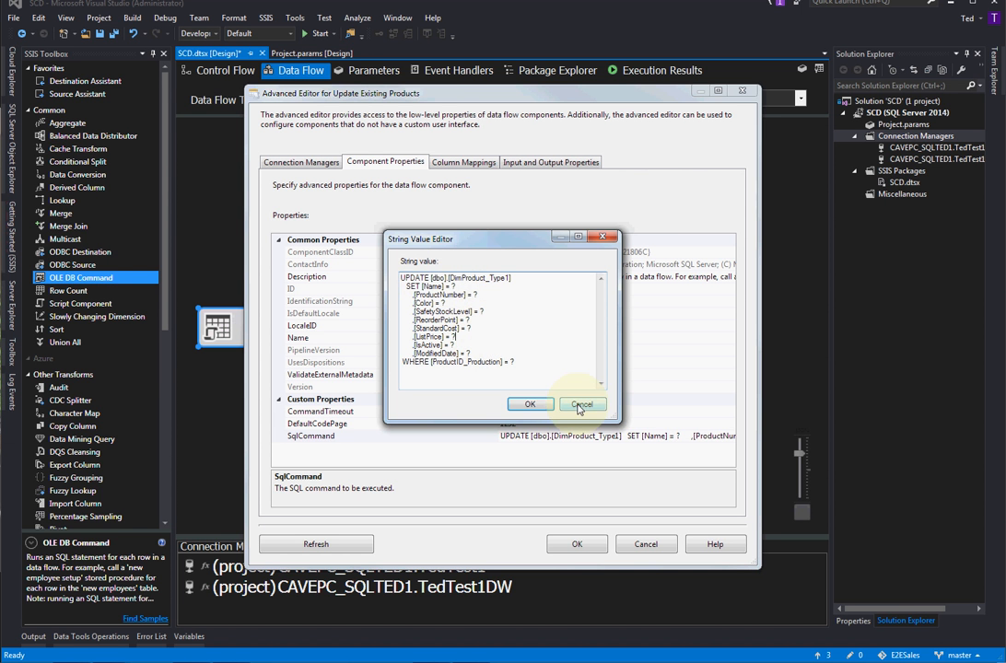
pyautogui.click(581, 404)
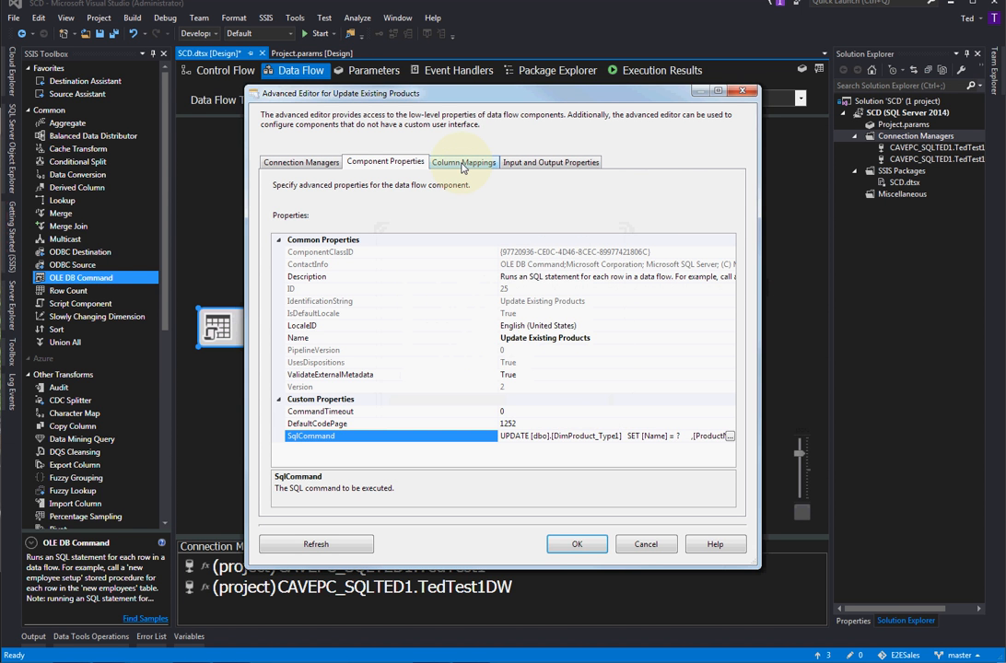
# Step: Compare the Param_0–Param_9 column mappings against the UPDATE command, confirming ProductID feeds Param_9
pyautogui.click(463, 163)
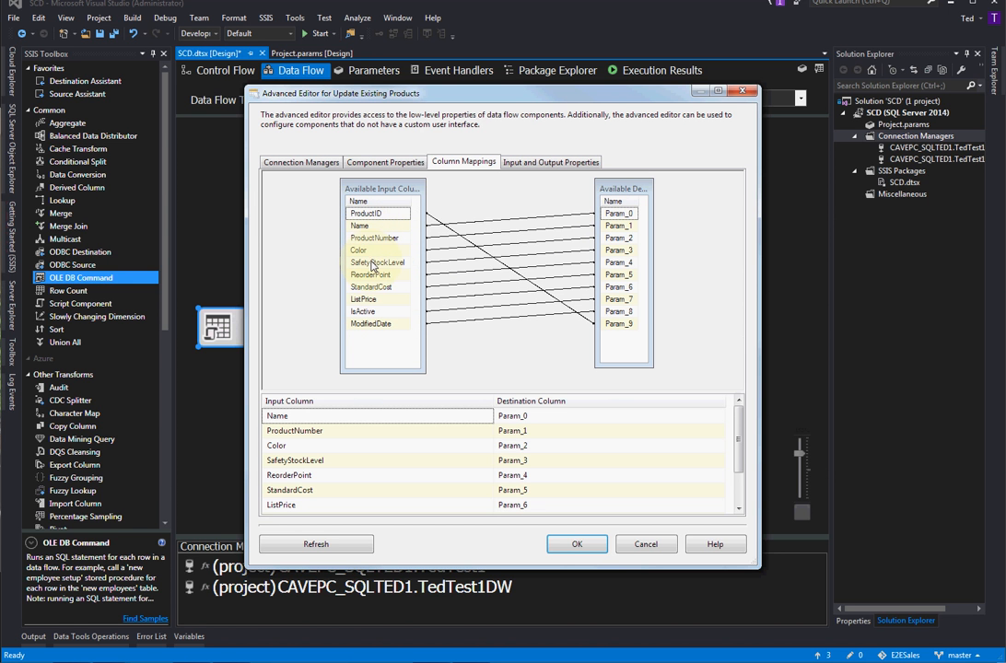
pyautogui.click(366, 212)
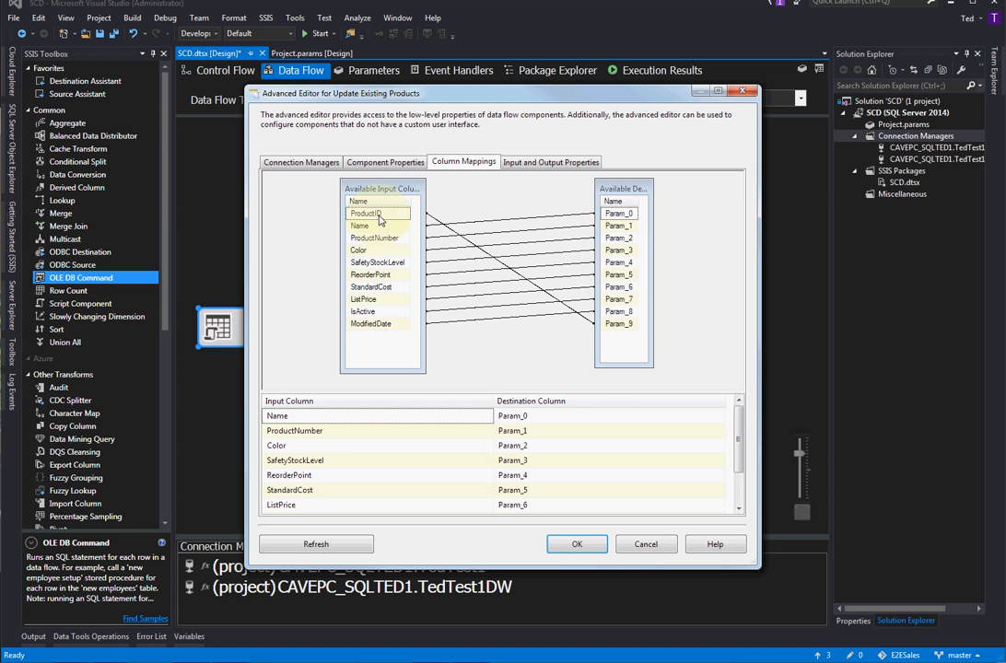
pyautogui.click(385, 162)
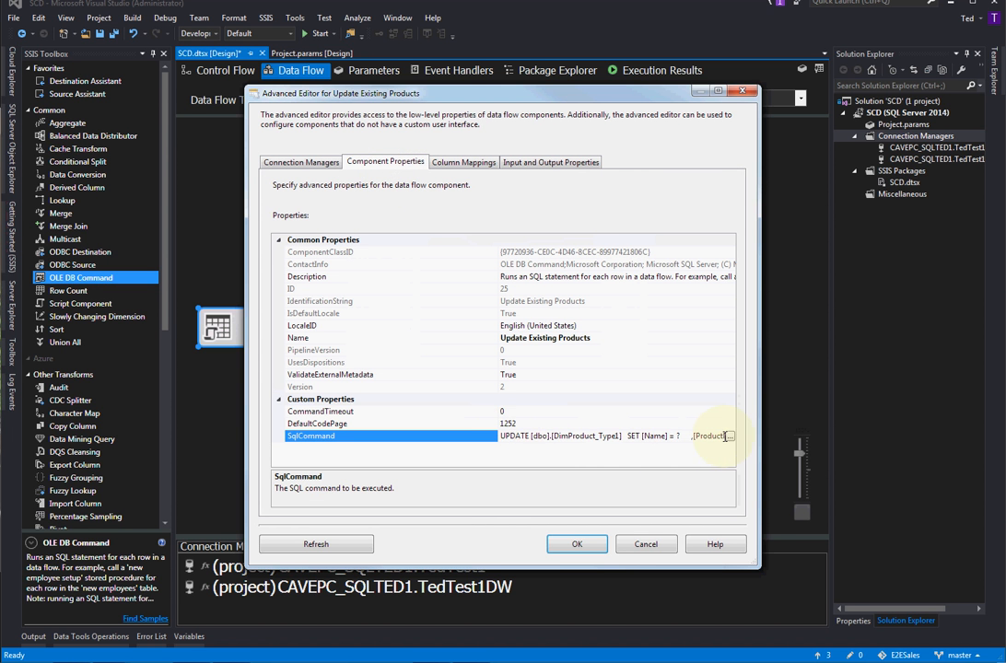
pyautogui.click(726, 436)
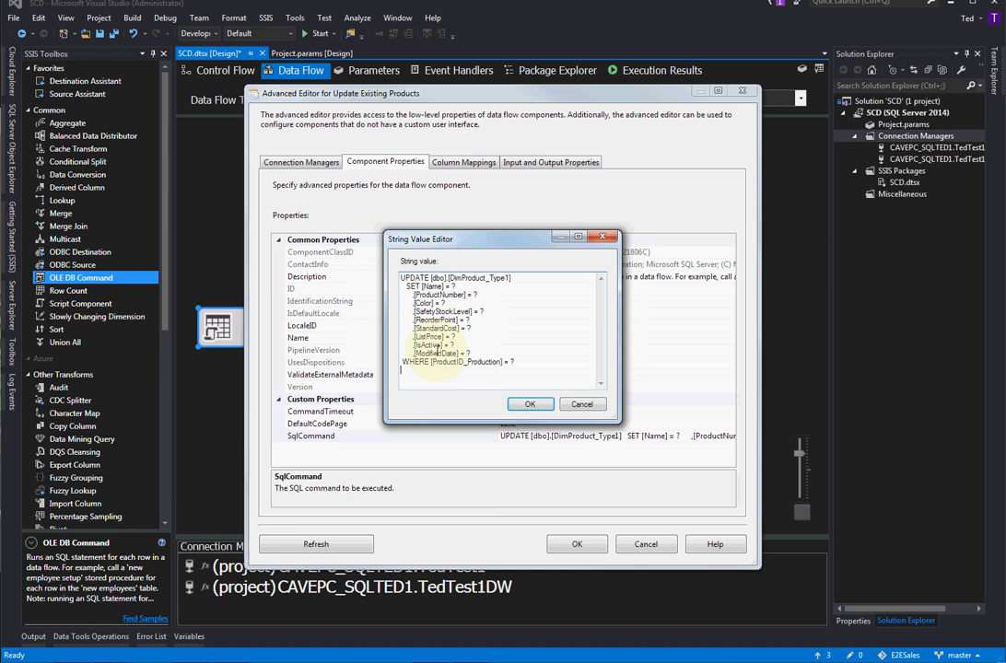
pyautogui.click(463, 162)
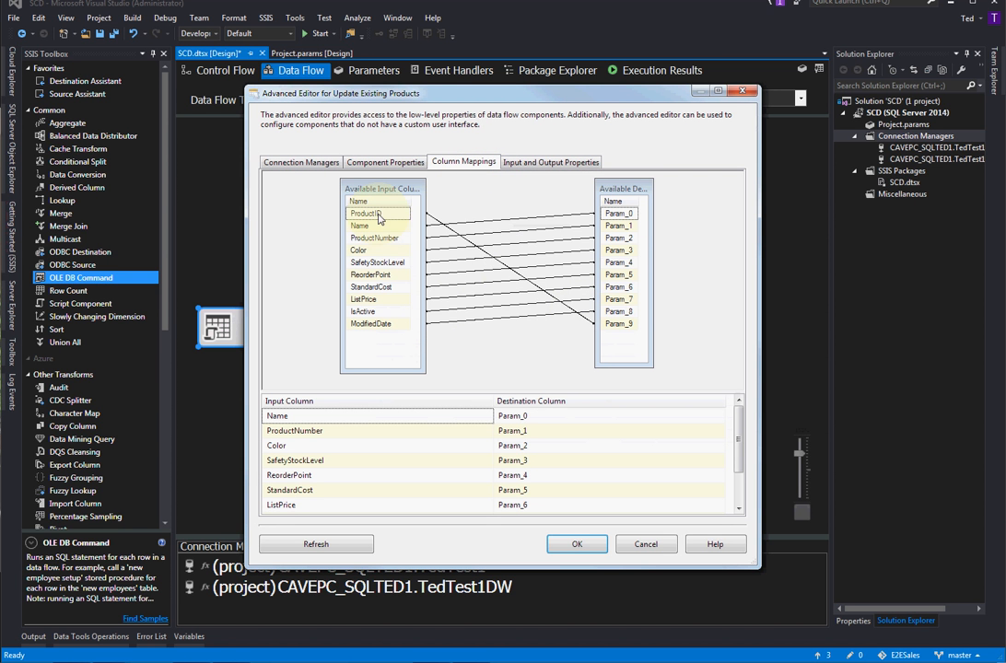
pyautogui.click(365, 213)
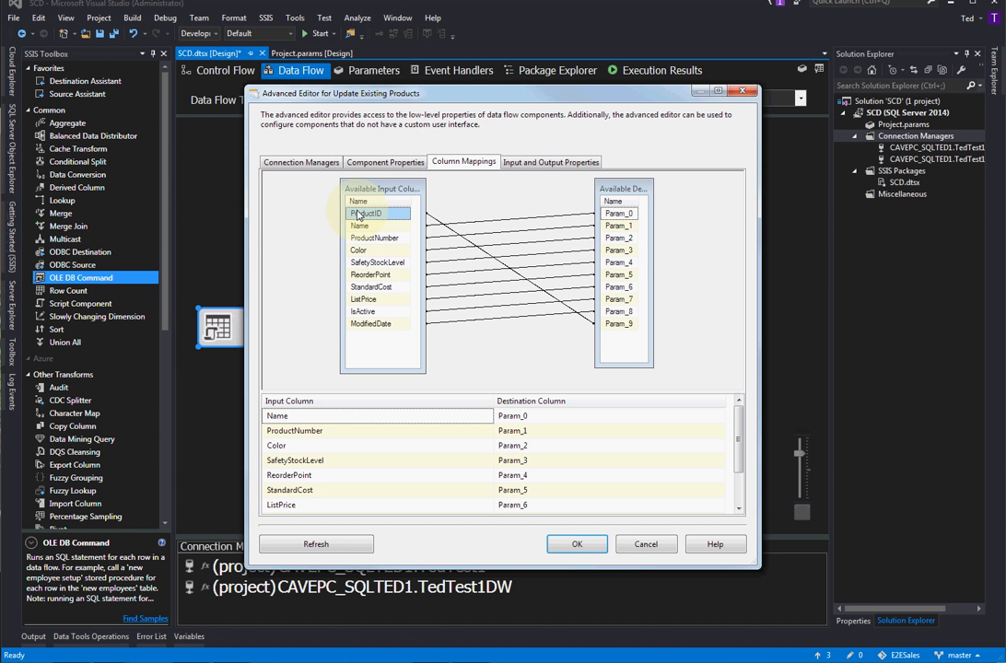
pyautogui.moveTo(369, 213)
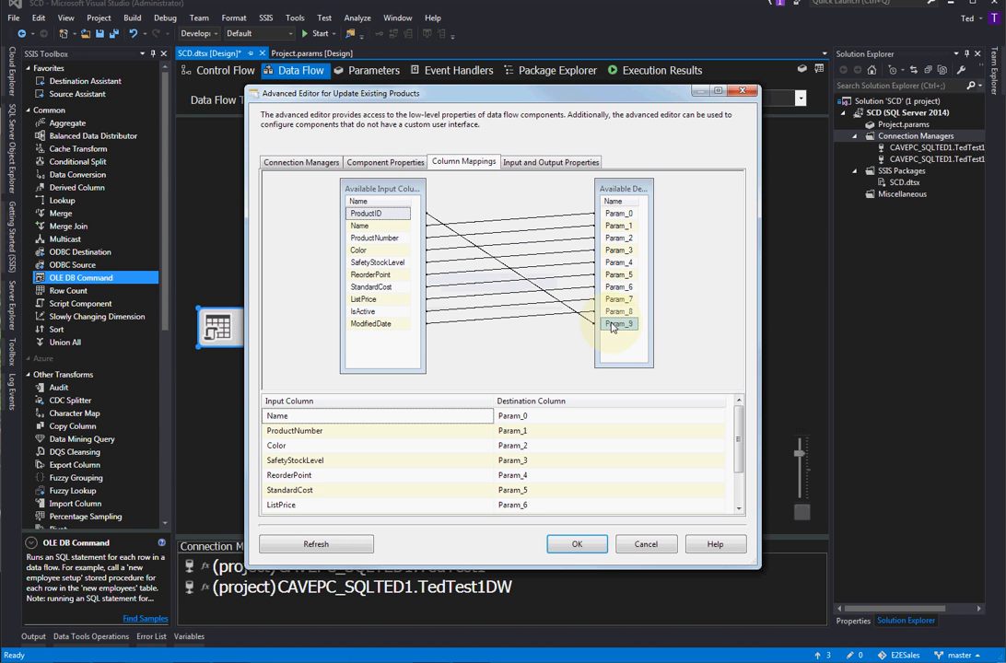
pyautogui.moveTo(619, 323)
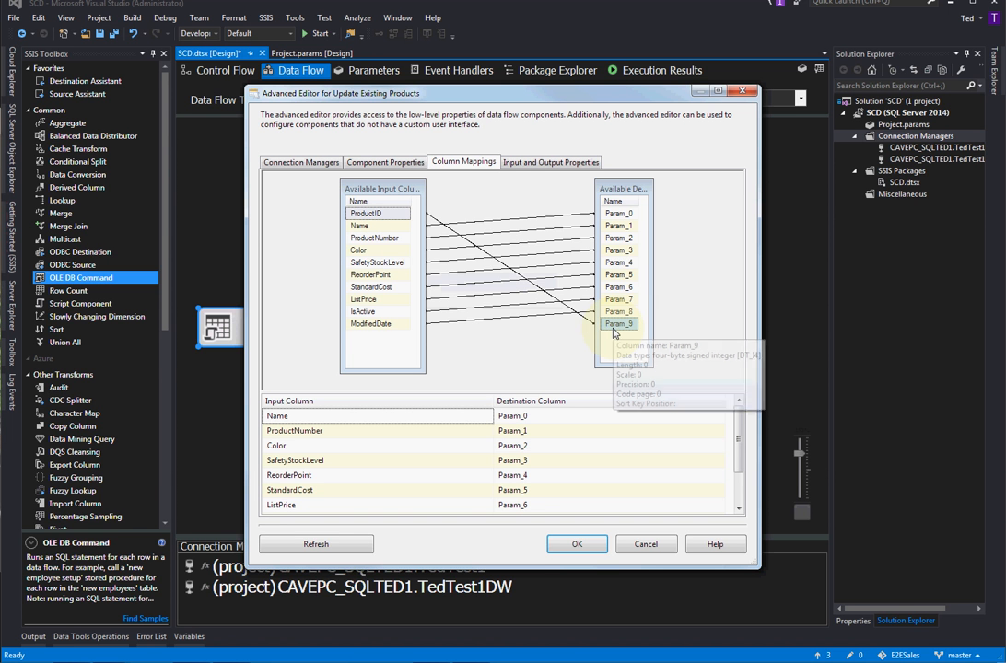
pyautogui.moveTo(580, 201)
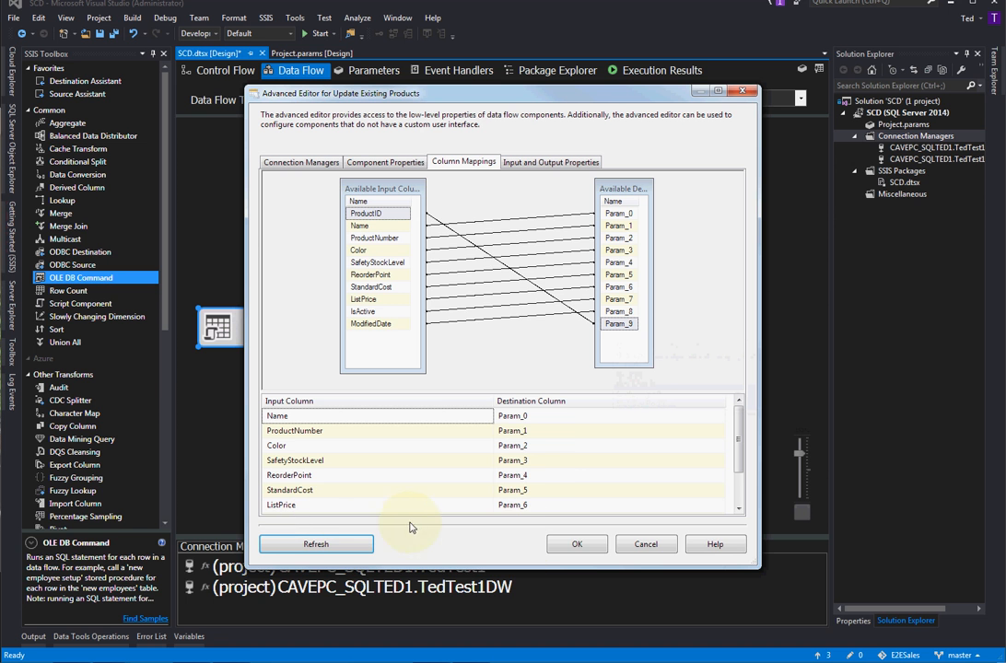
pyautogui.moveTo(473, 568)
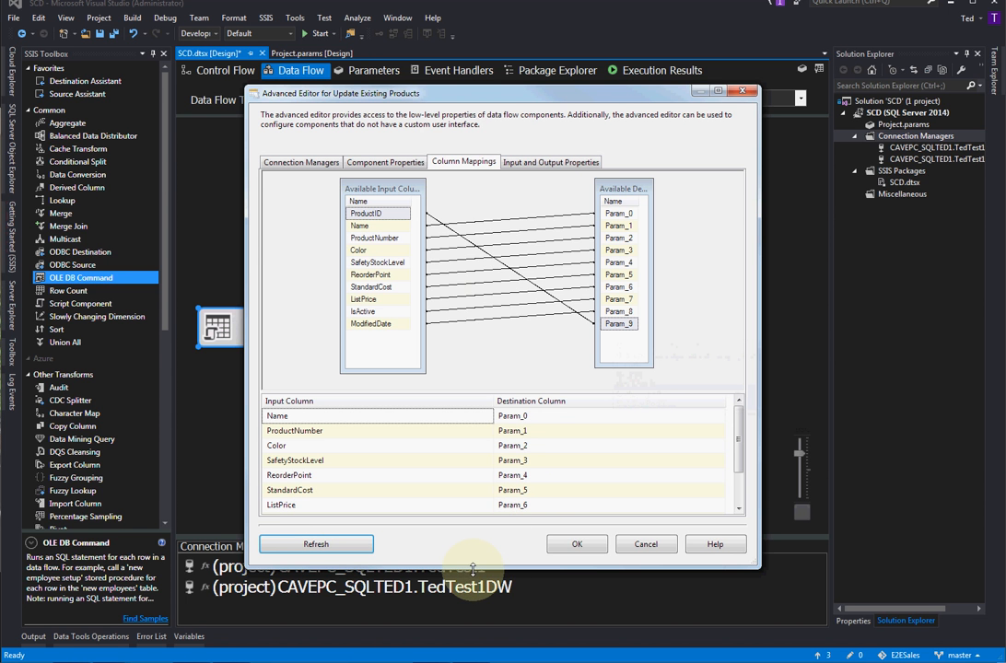
pyautogui.moveTo(669, 292)
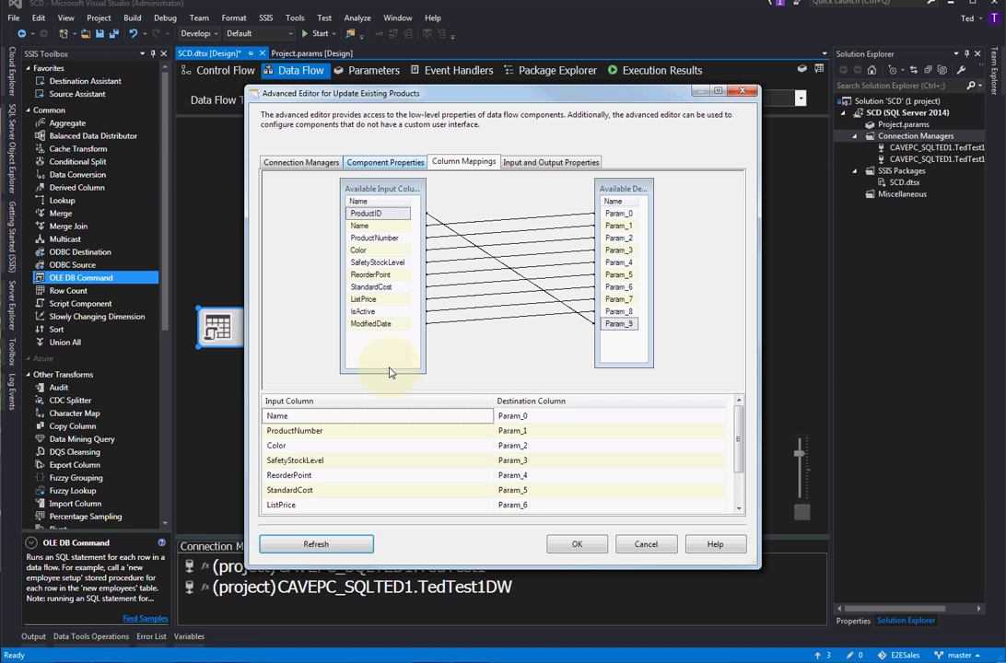
pyautogui.click(386, 161)
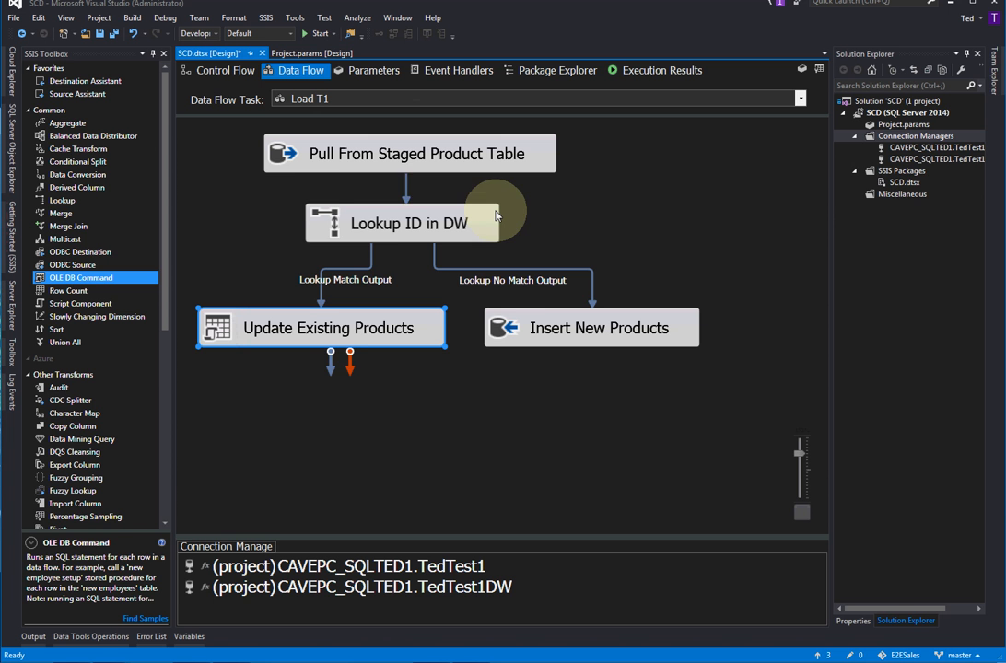
pyautogui.moveTo(373, 253)
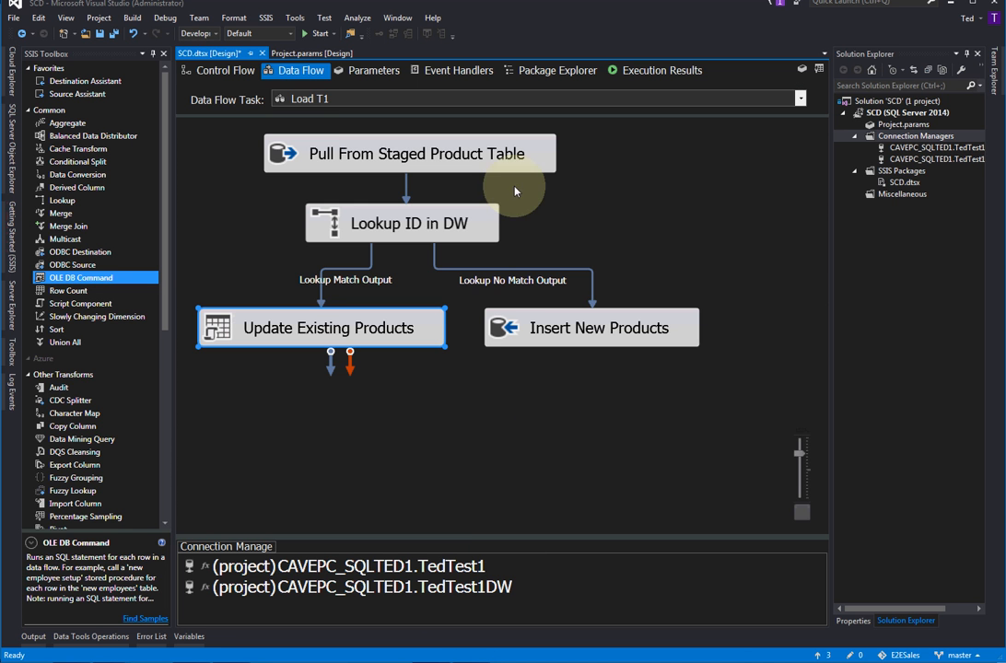
# Step: Return to the SCD package control flow and select the Load T3 Data Flow Task
pyautogui.click(225, 70)
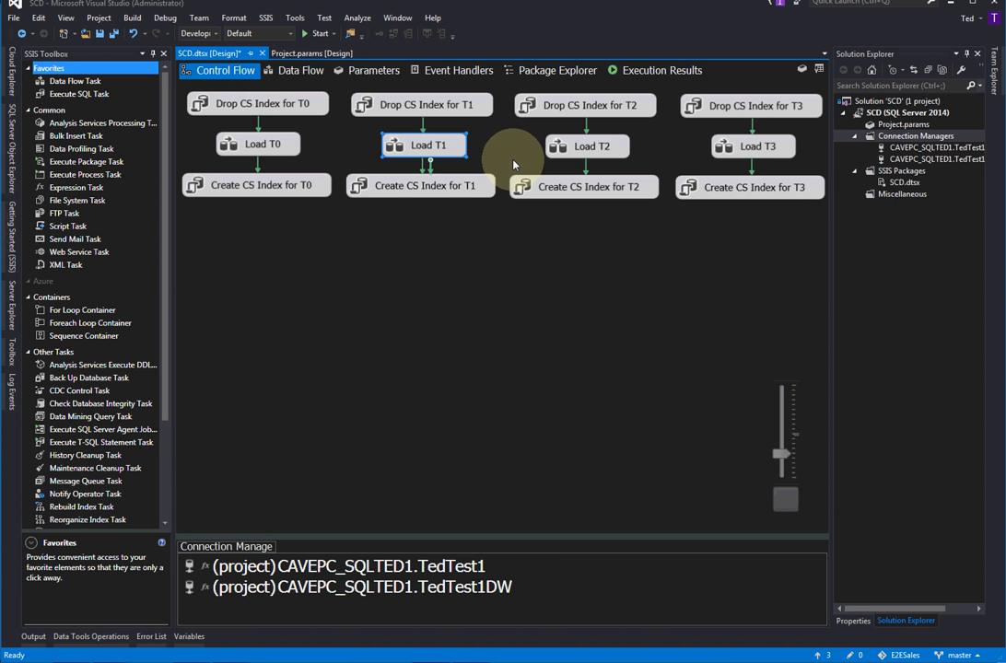
pyautogui.click(753, 146)
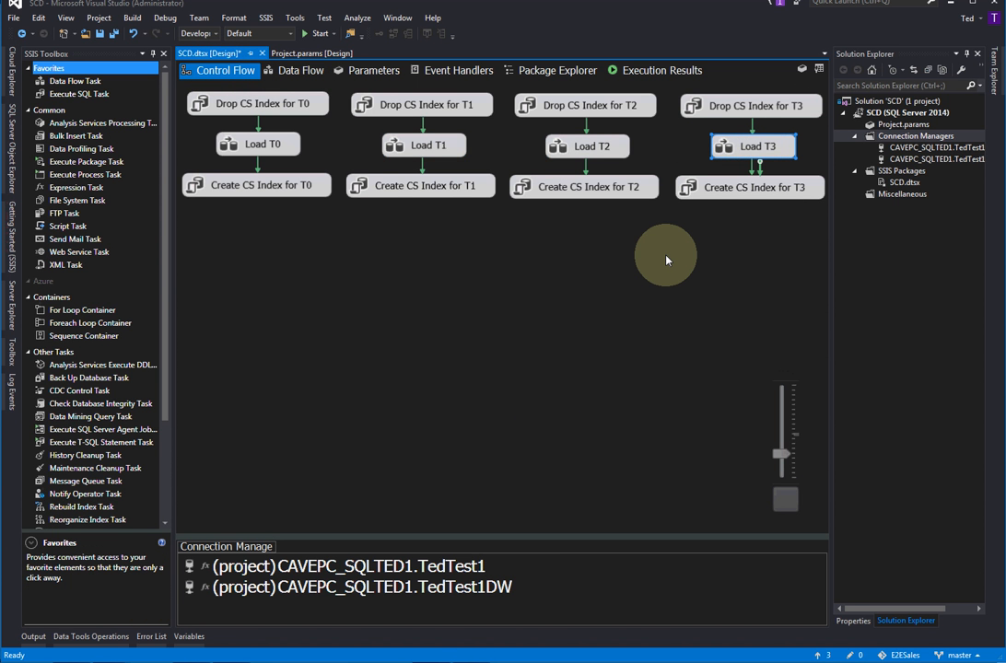
pyautogui.moveTo(660, 261)
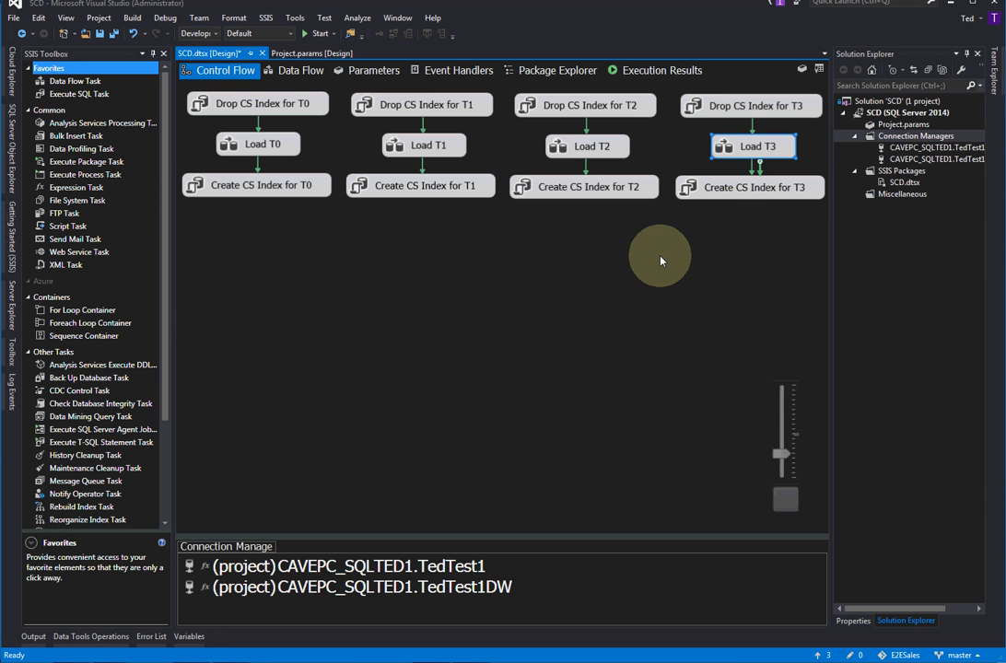